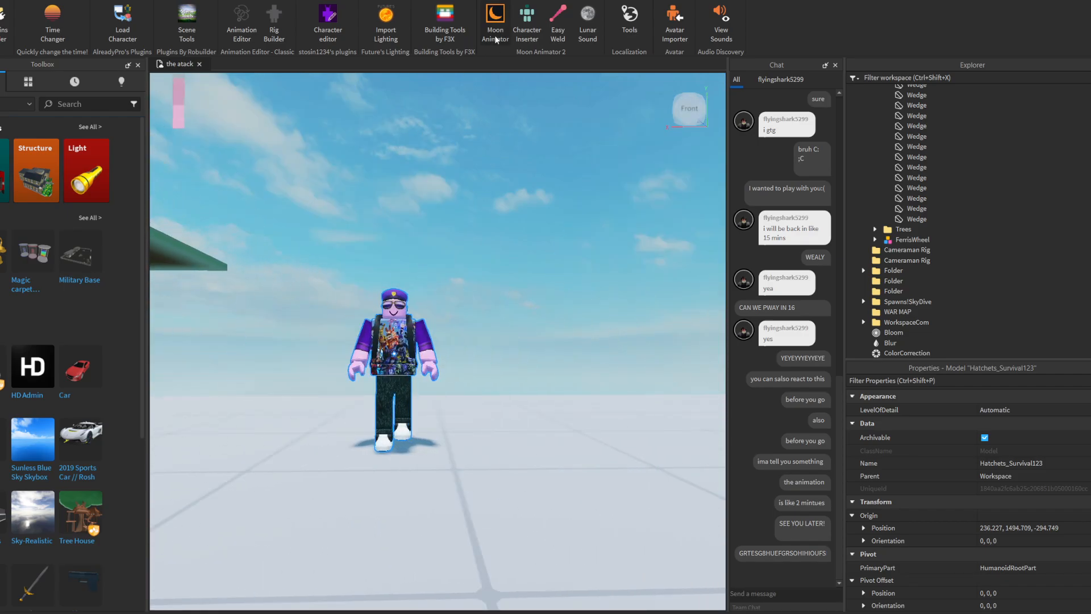
Insert the Riot Shield from a Toolbox 'shield' search, accepting its script warning and declining StarterPack.
left_click(526, 21)
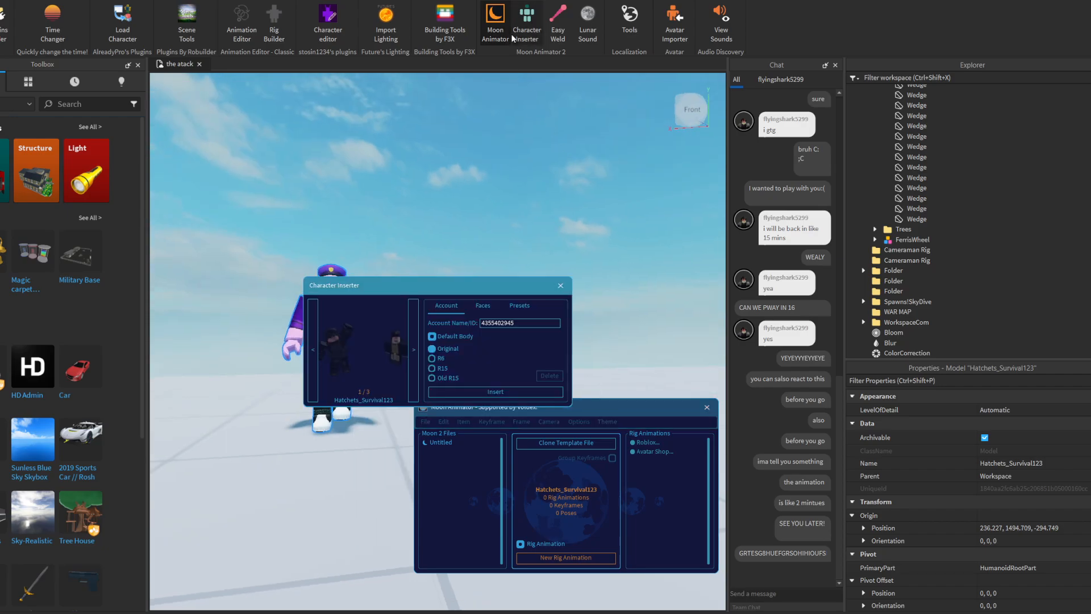
left_click(84, 103)
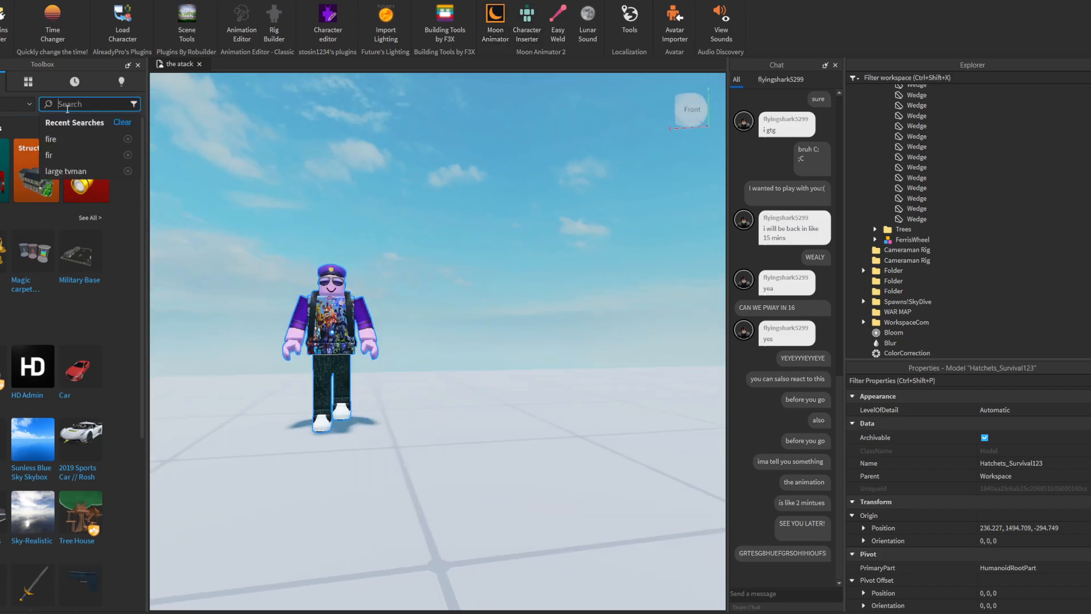
type("shield")
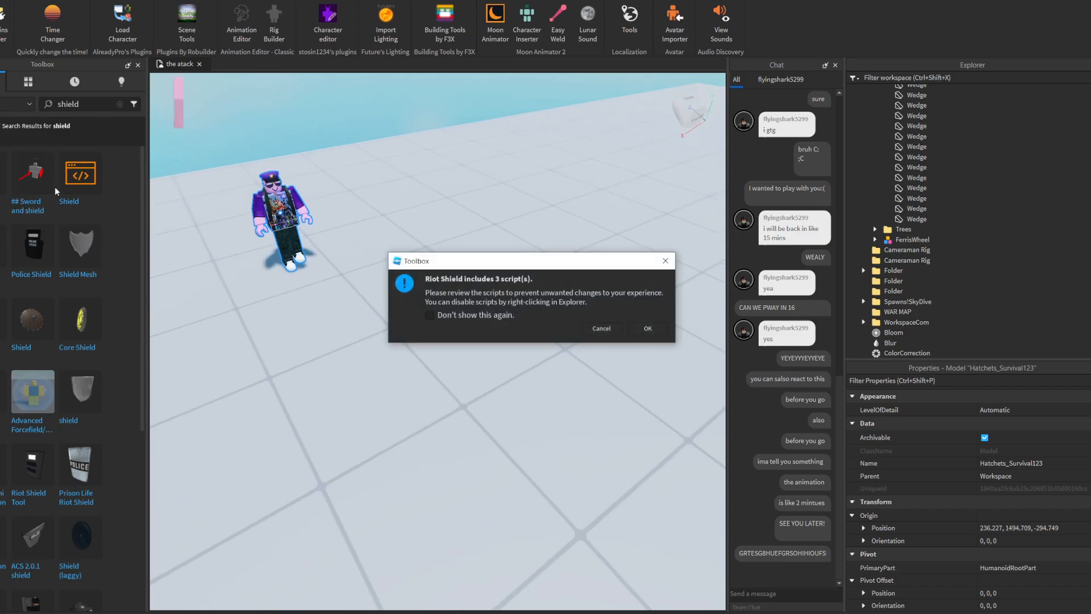
left_click(647, 328)
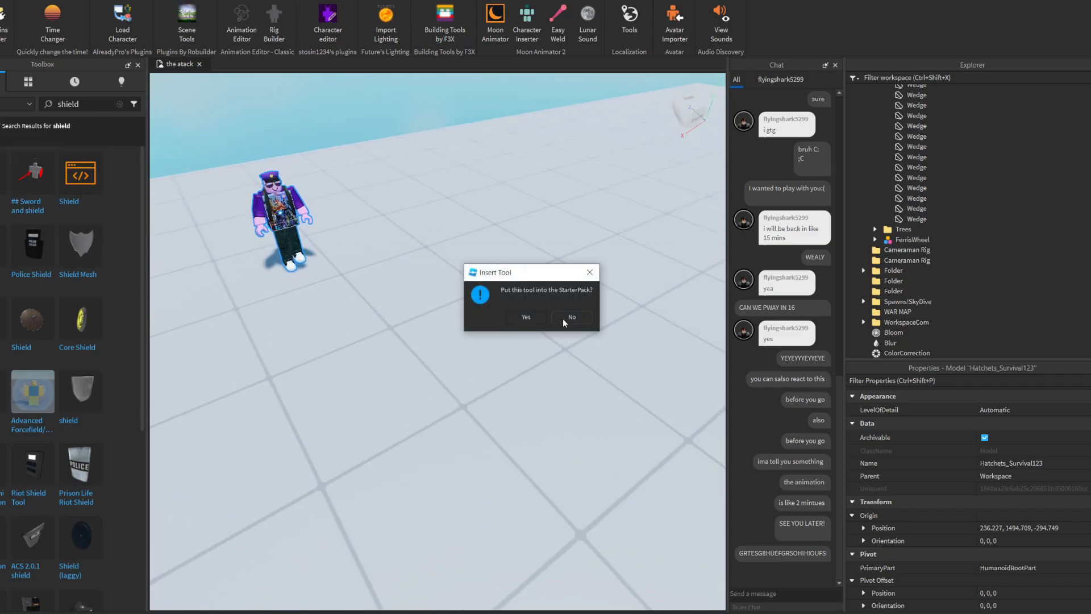
left_click(571, 317)
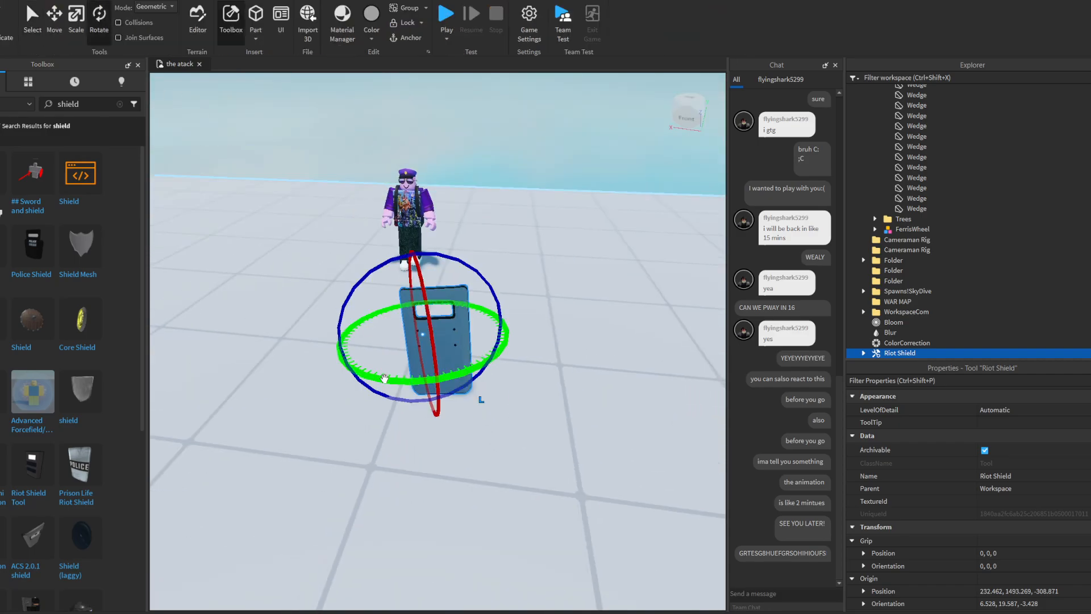
Move the Riot Shield beside the left arm and parent it under Hatchets_Survival123's LeftLowerArm.
left_click(54, 14)
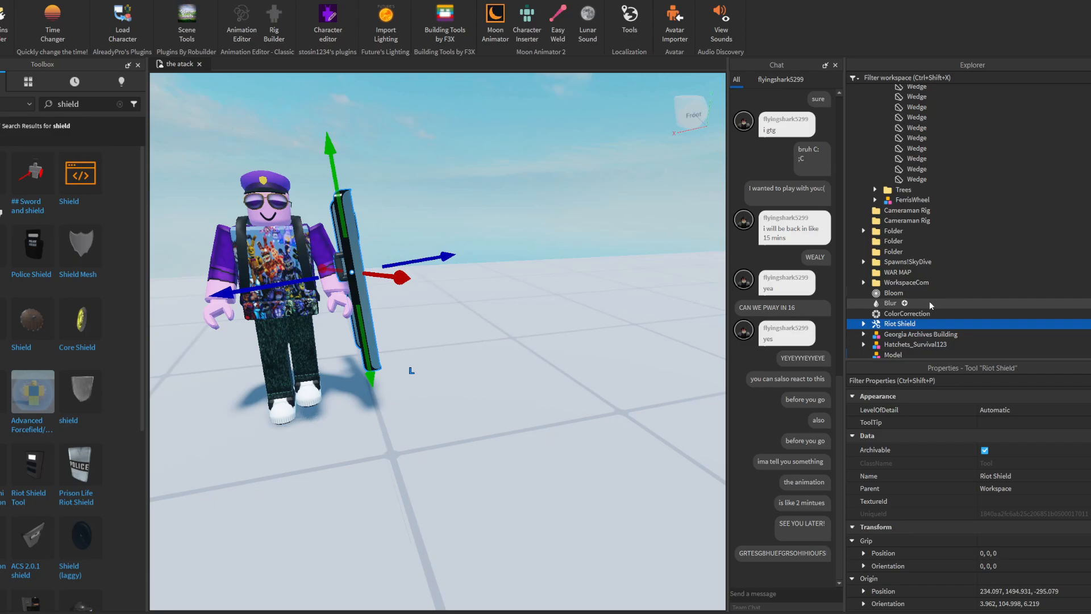
scroll("down", 3)
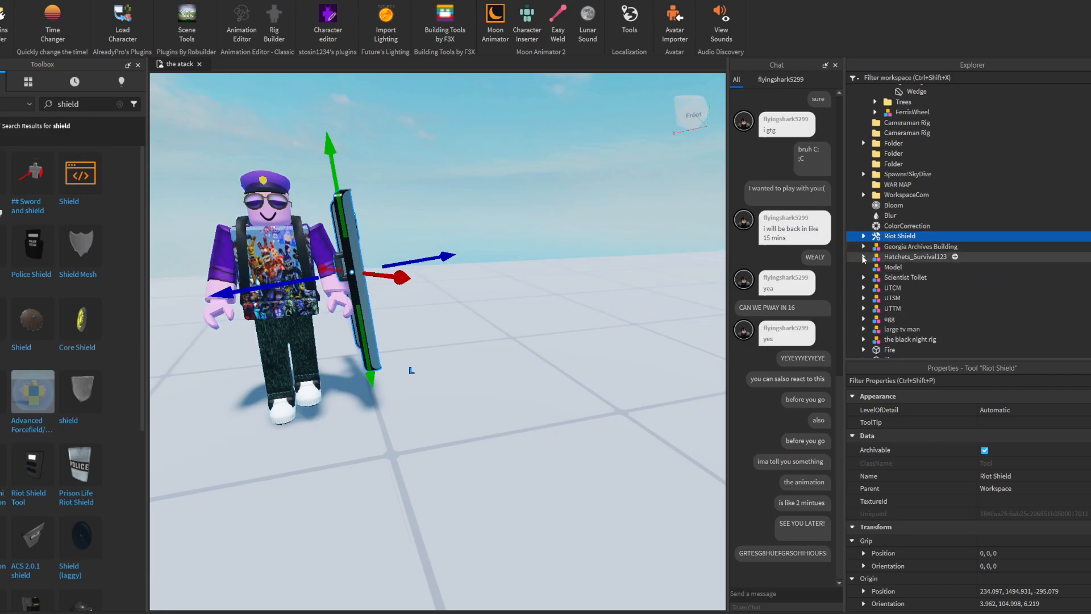
left_click(864, 258)
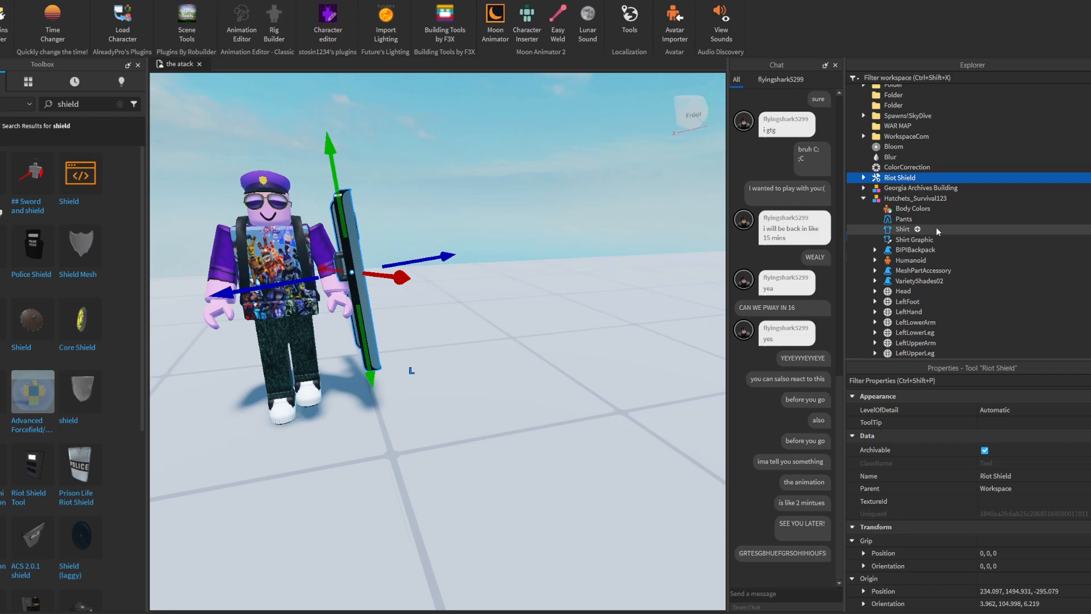
mouse_move(914, 322)
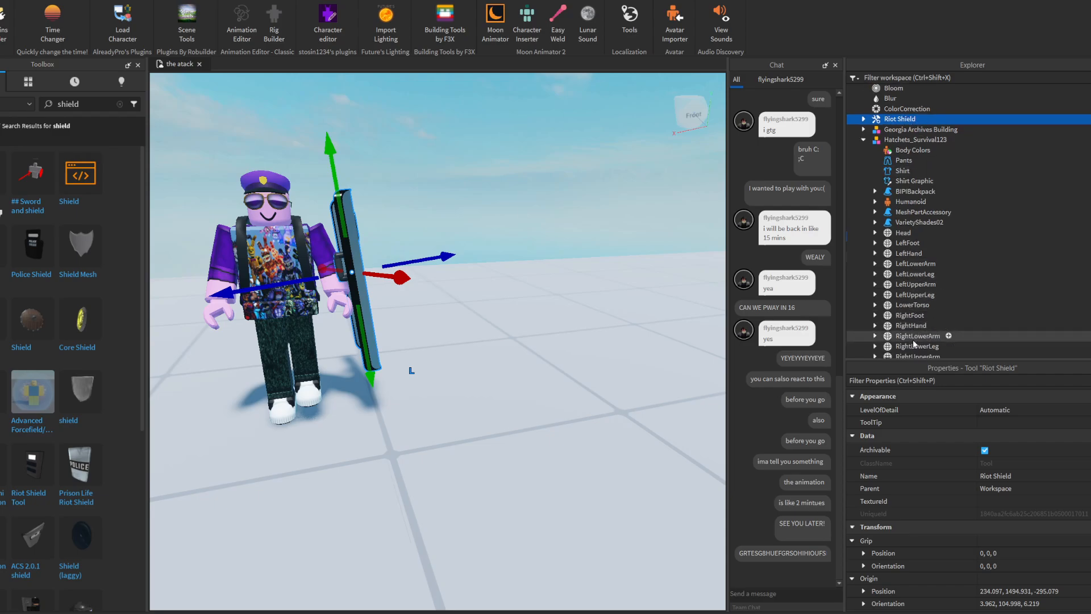
left_click(918, 307)
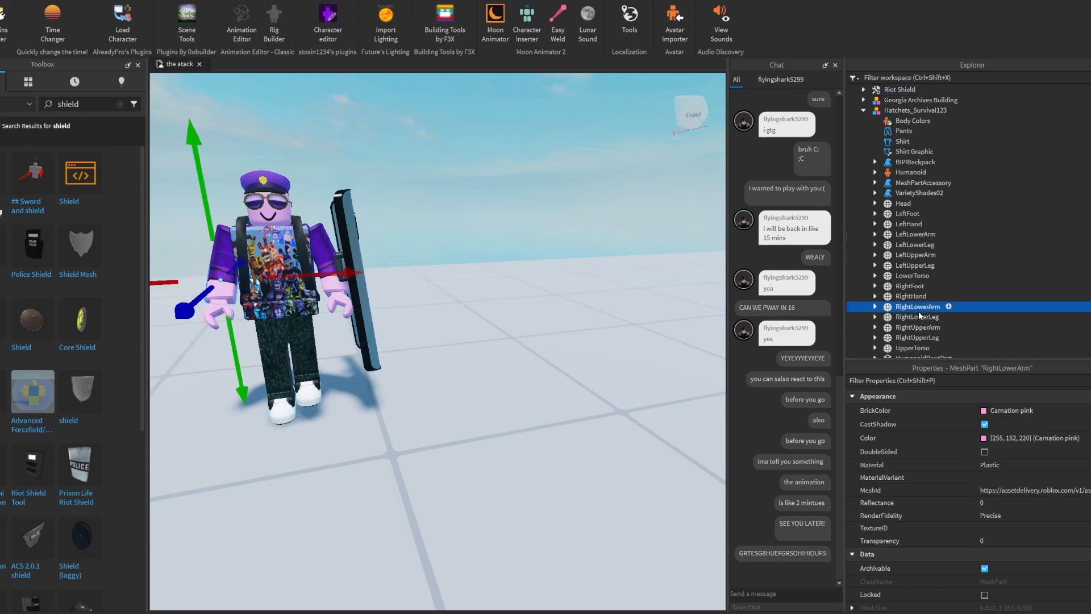
mouse_move(917, 244)
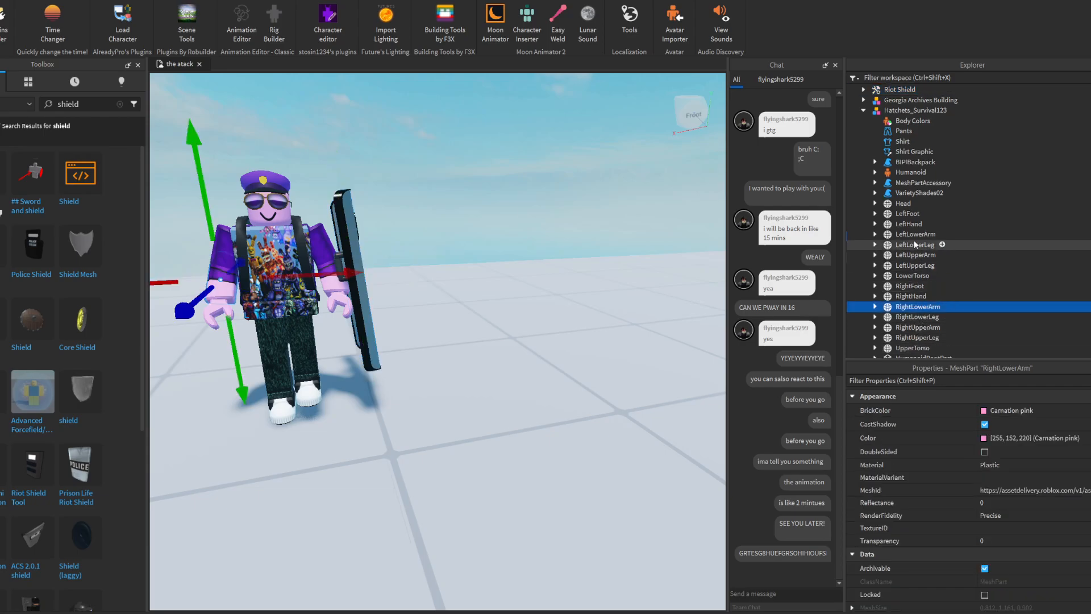
left_click(915, 234)
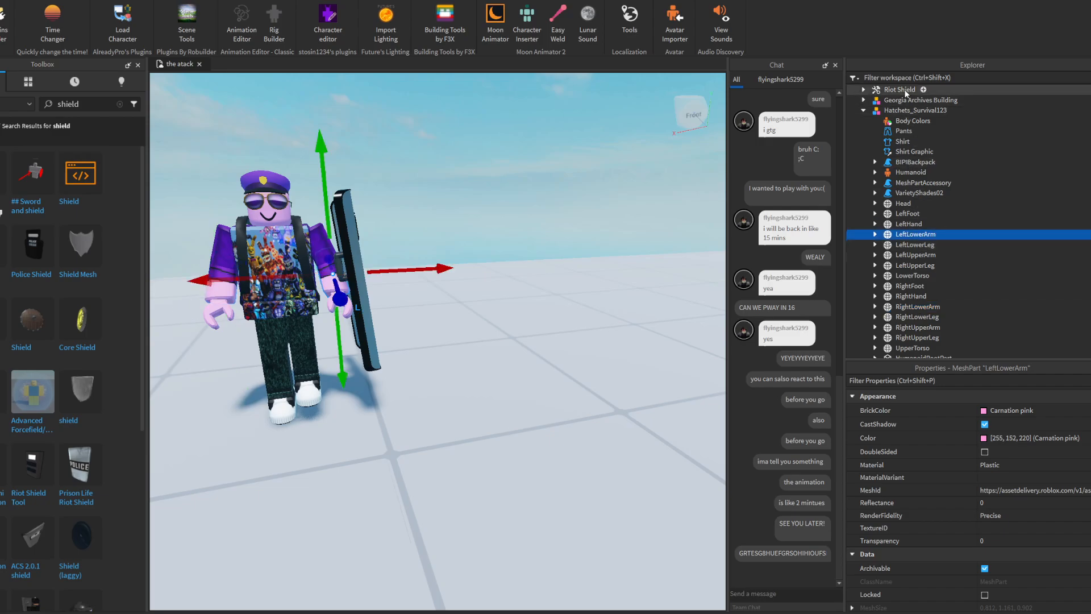
left_click(921, 275)
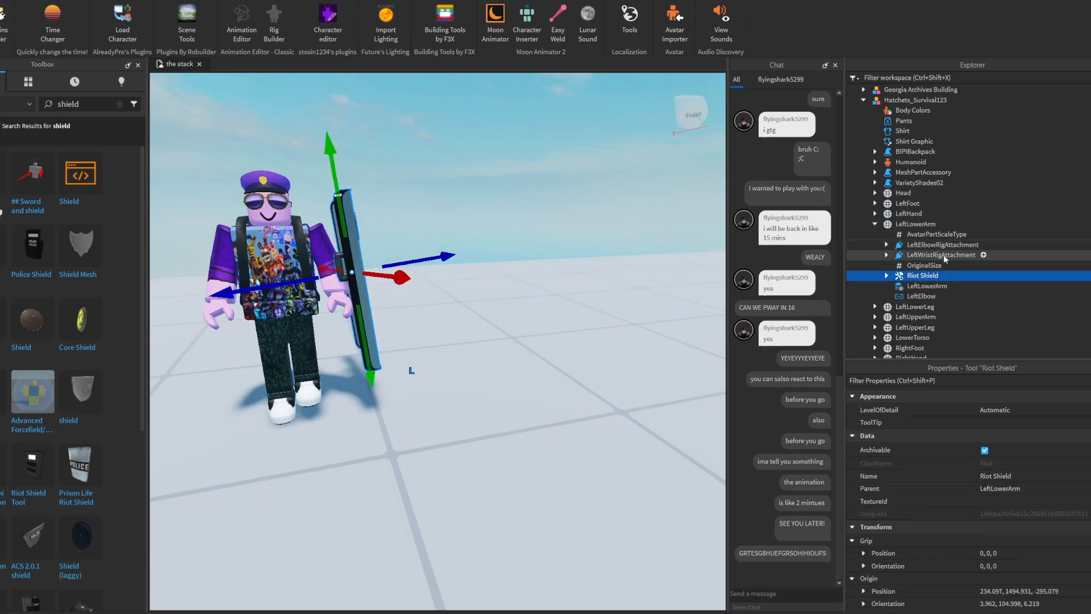
Set Easy Weld to Join, ungroup the shield, and delete its Speed, Weld and WeldArm scripts.
left_click(558, 21)
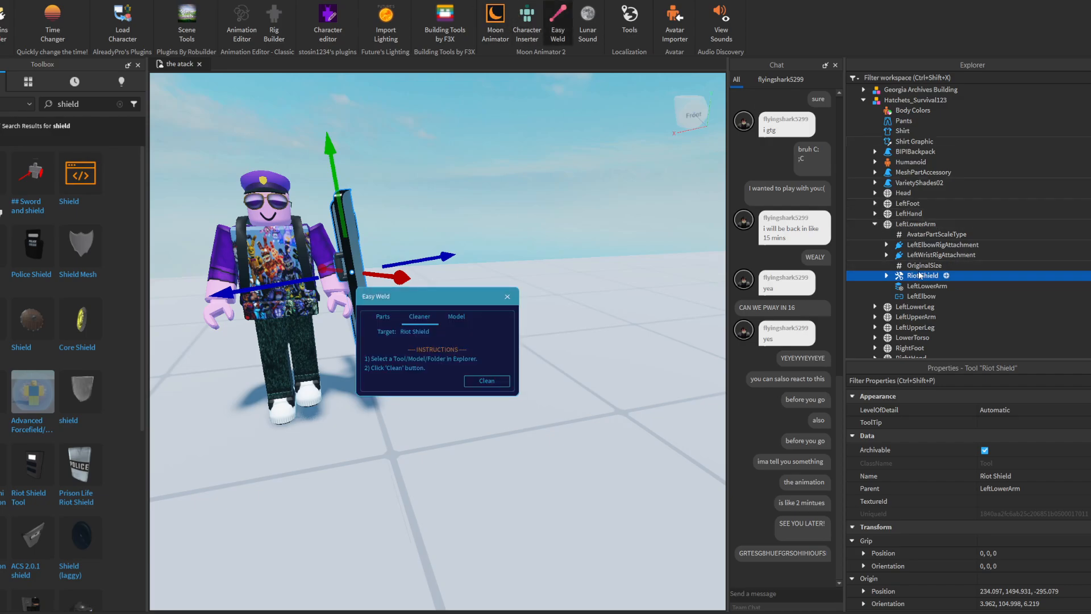
left_click(916, 224)
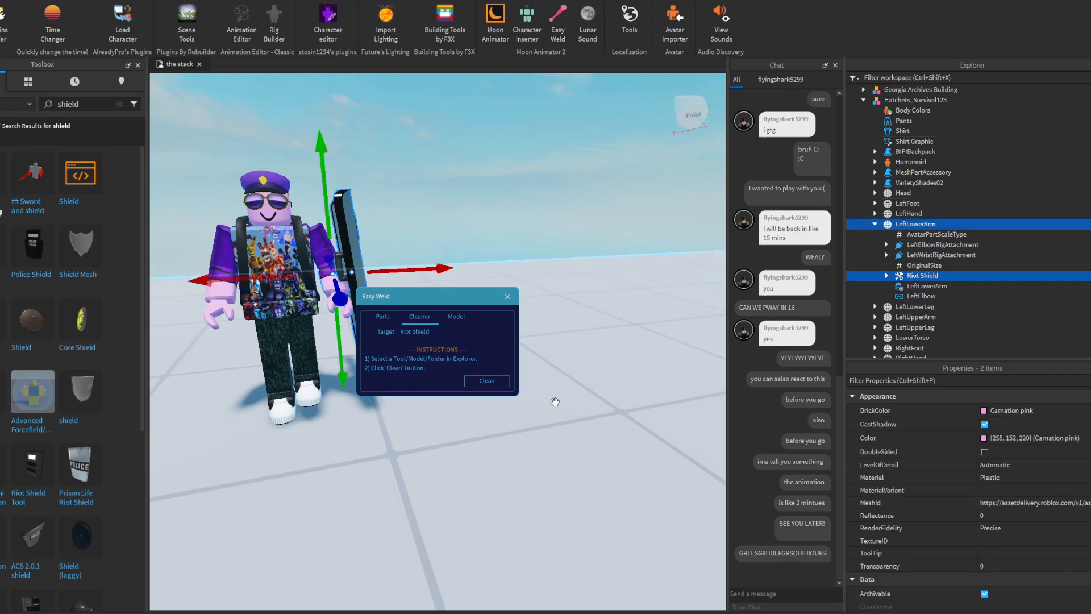
left_click(381, 318)
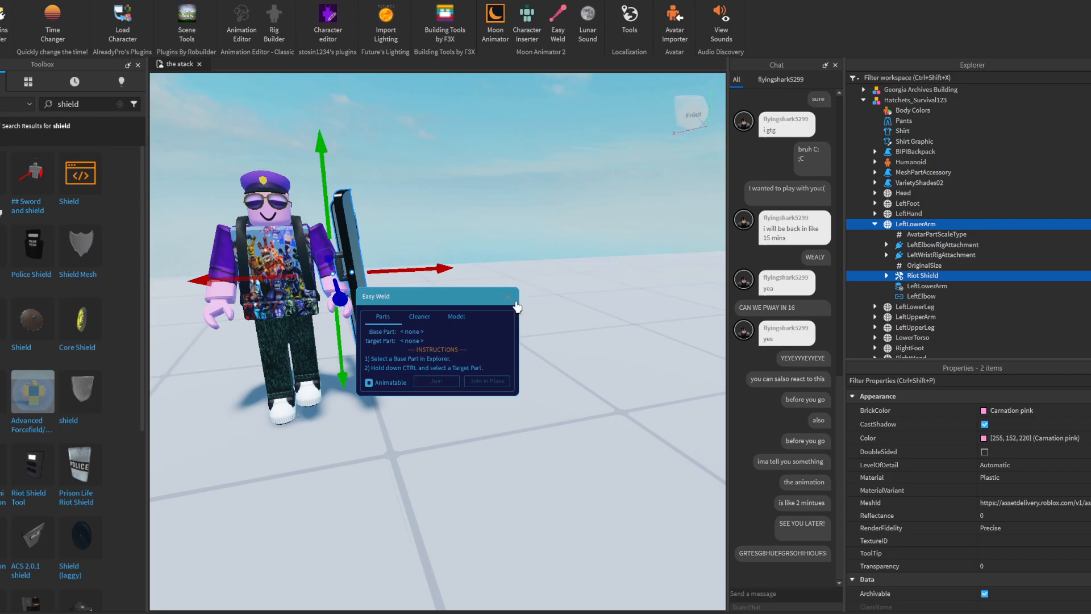
right_click(920, 275)
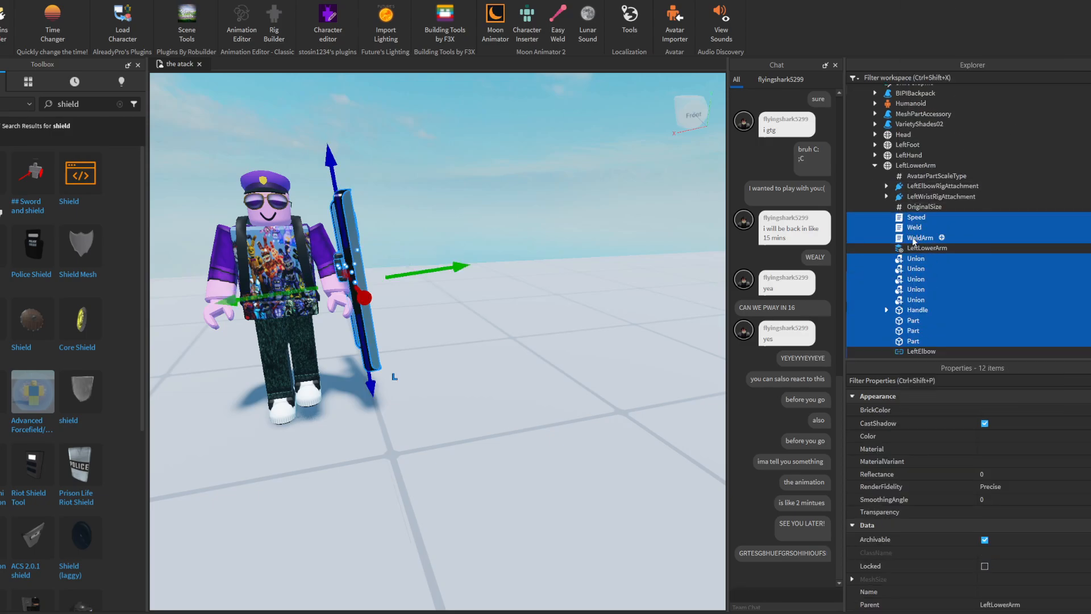
right_click(914, 238)
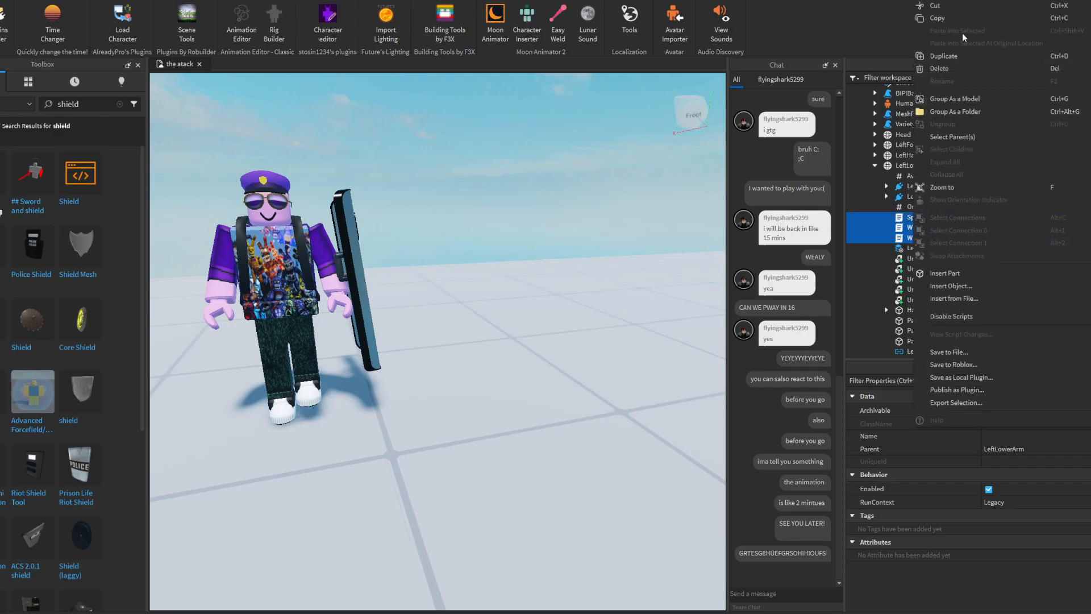
left_click(916, 226)
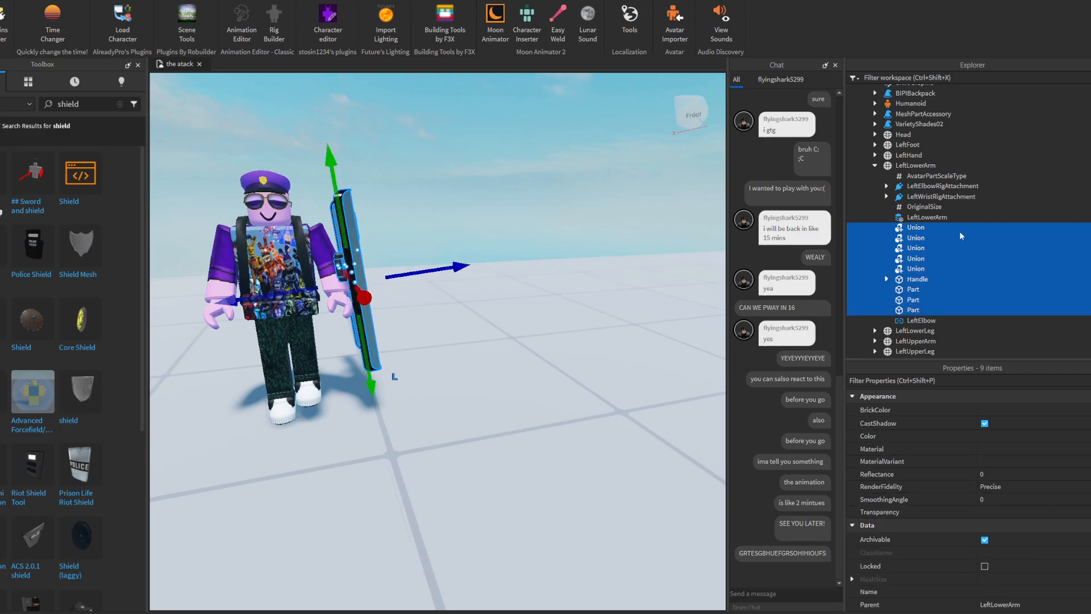
Weld the shield's Union, Handle and Part pieces to LeftLowerArm as the base part.
left_click(916, 166)
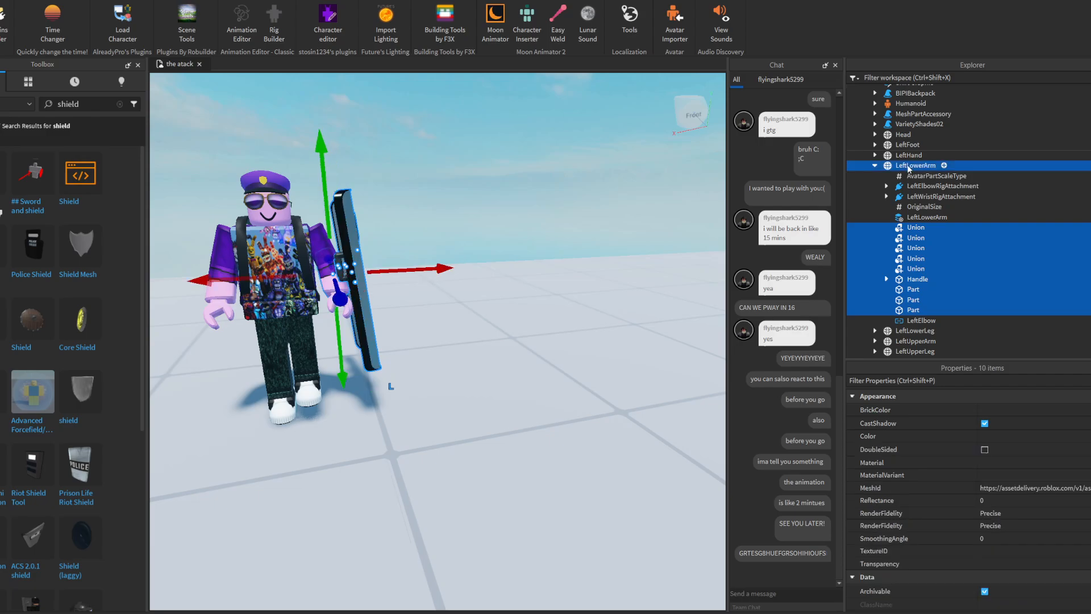
left_click(916, 227)
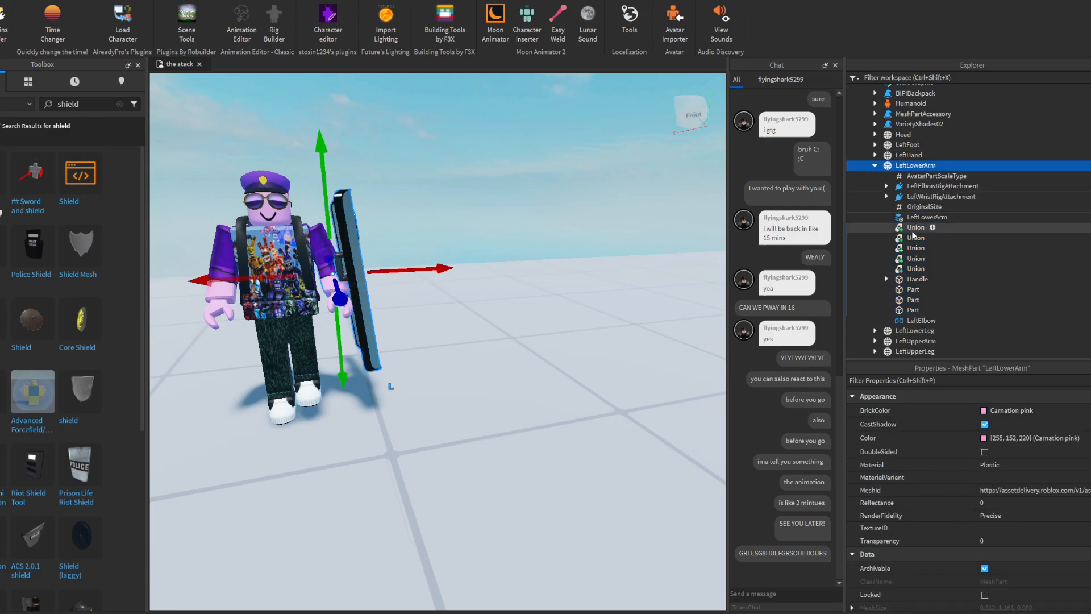
left_click(916, 269)
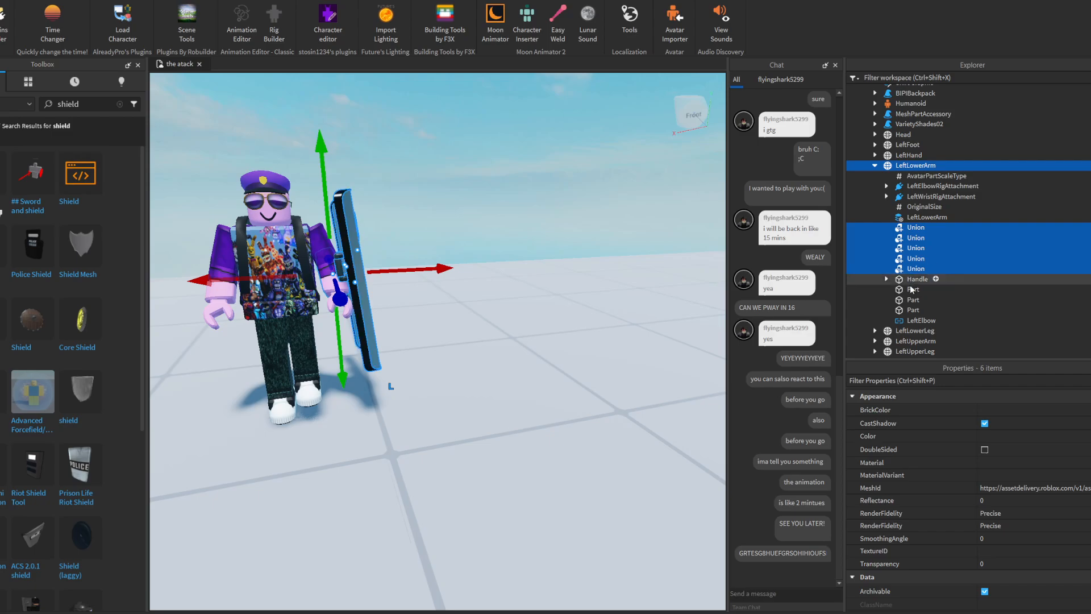
left_click(916, 280)
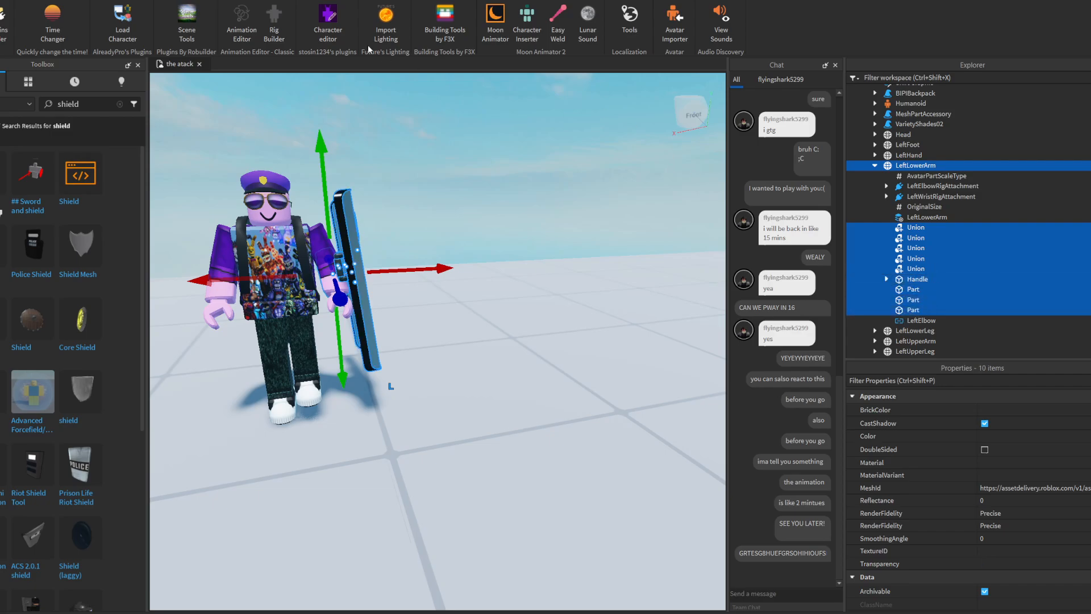
left_click(557, 20)
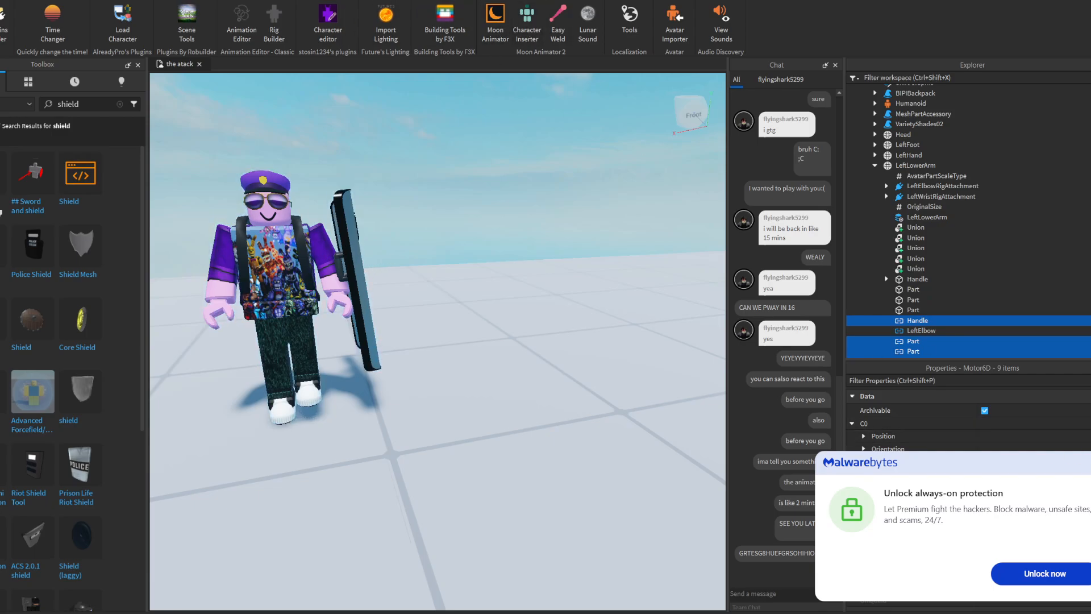
Search the Roblox website for 'person' via a dropdown suggestion.
left_click(527, 21)
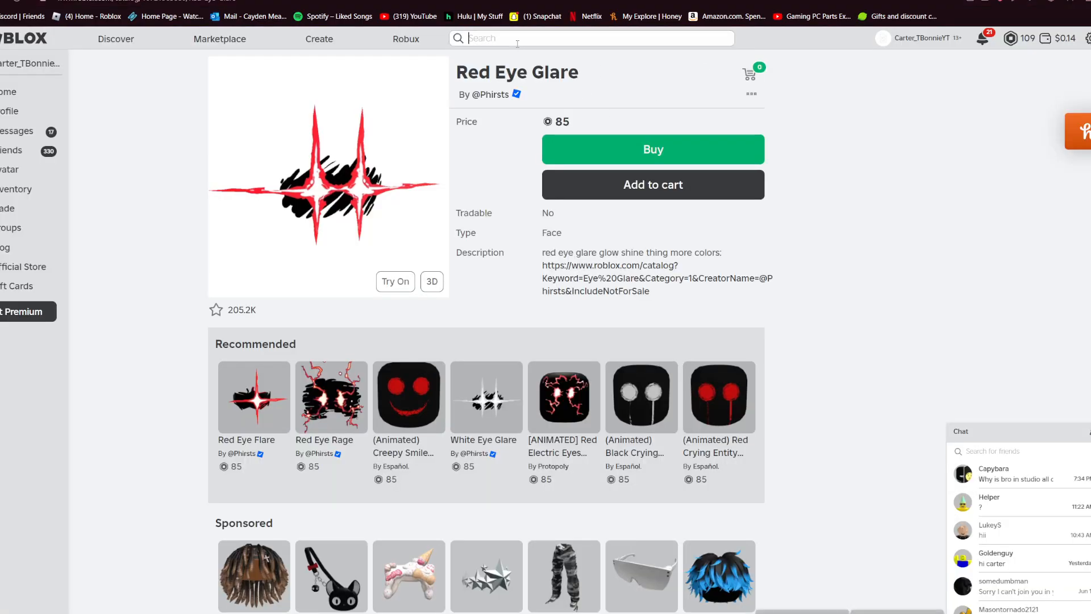
type("person")
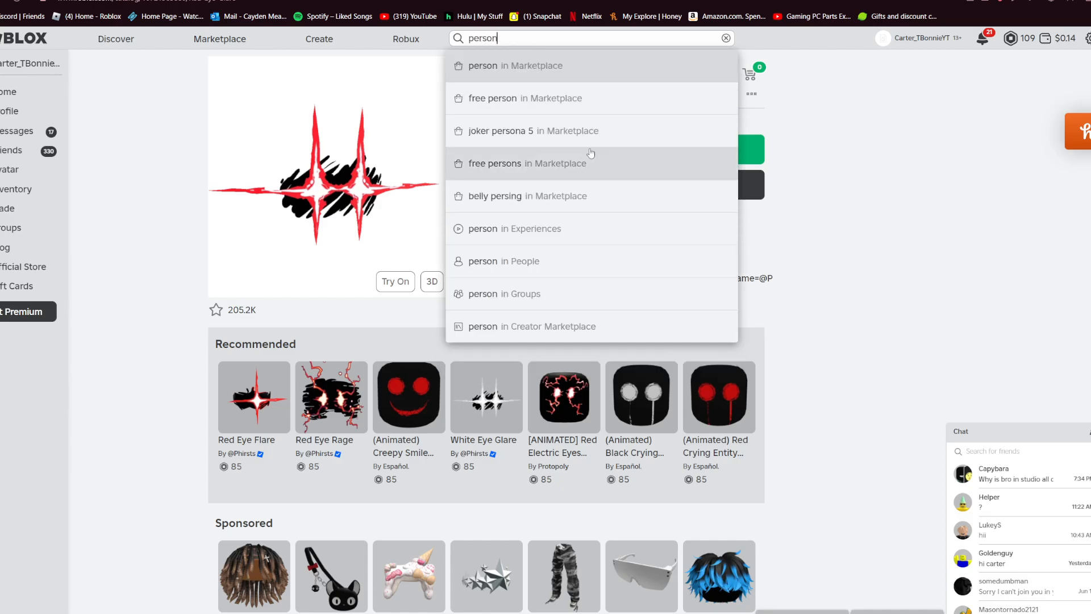
left_click(505, 260)
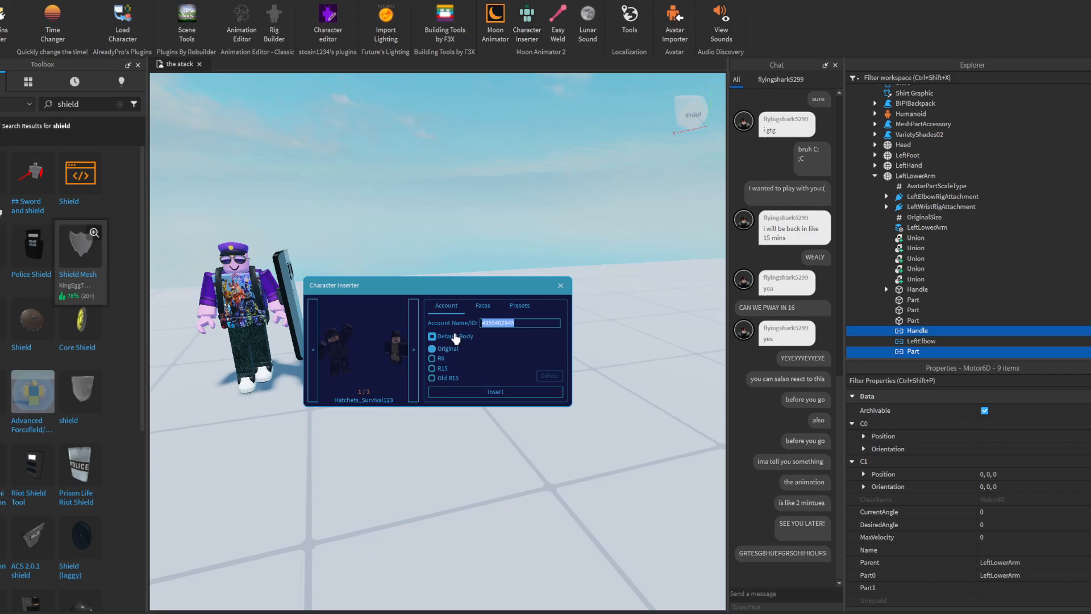
type("1641934902")
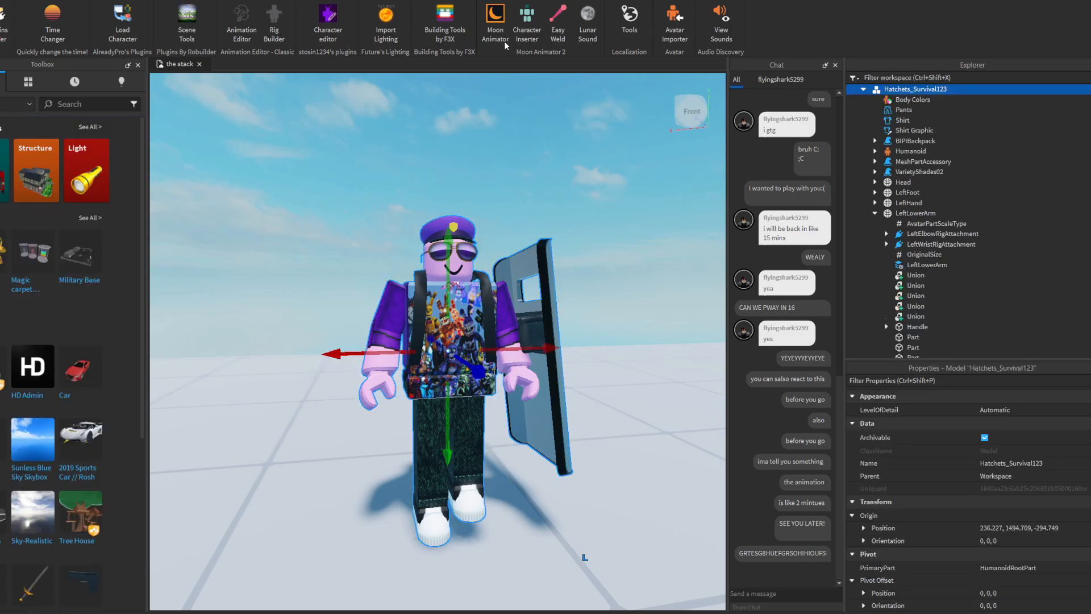
Create a new Moon Animator 2 file and add the Hatchets_Survival123 rig.
left_click(495, 21)
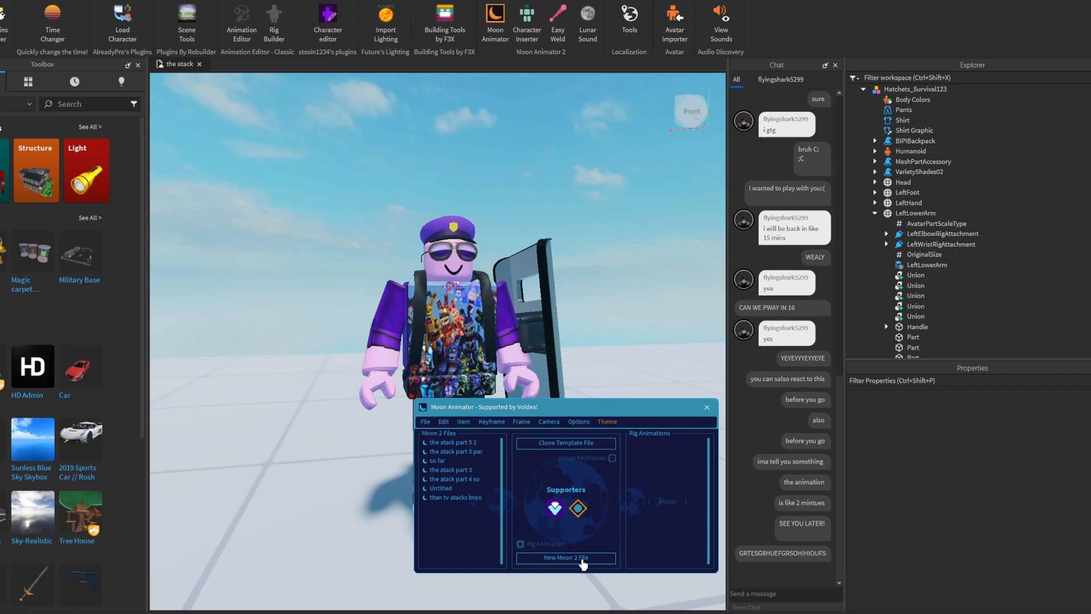
left_click(566, 557)
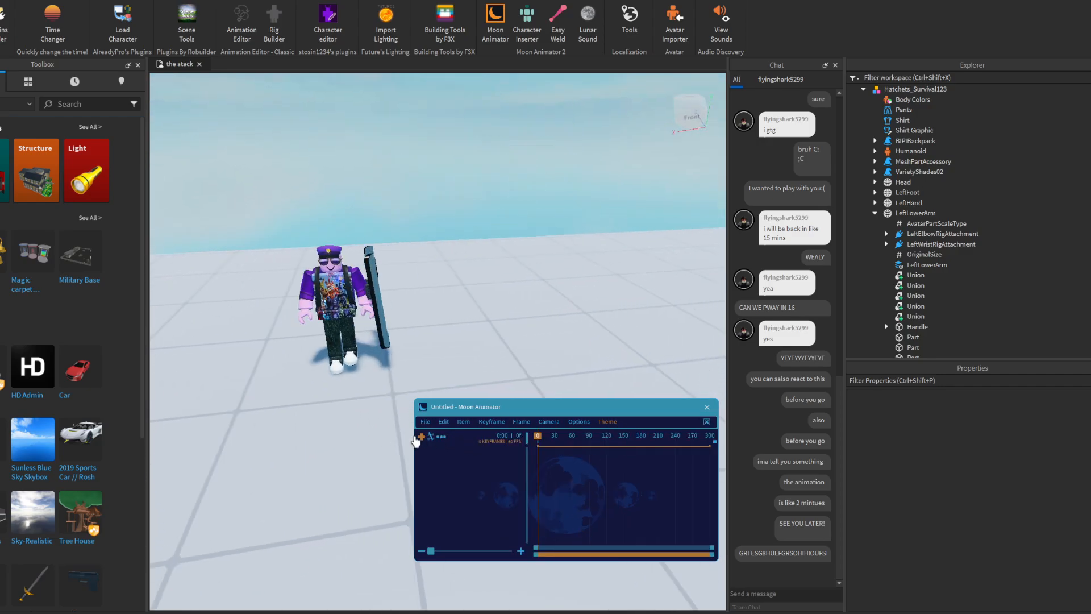
left_click(421, 436)
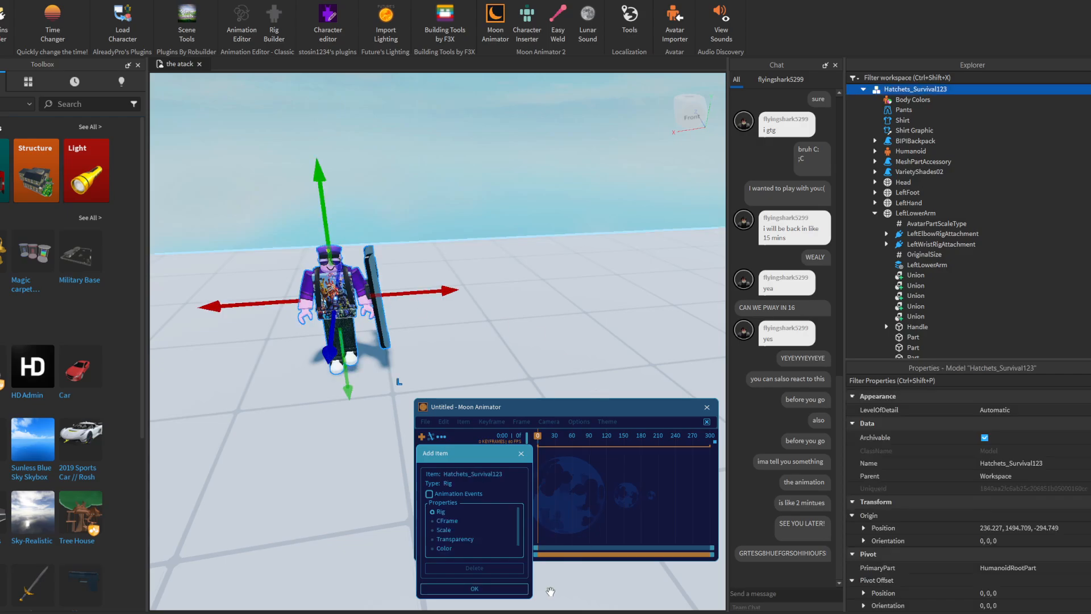
left_click(474, 589)
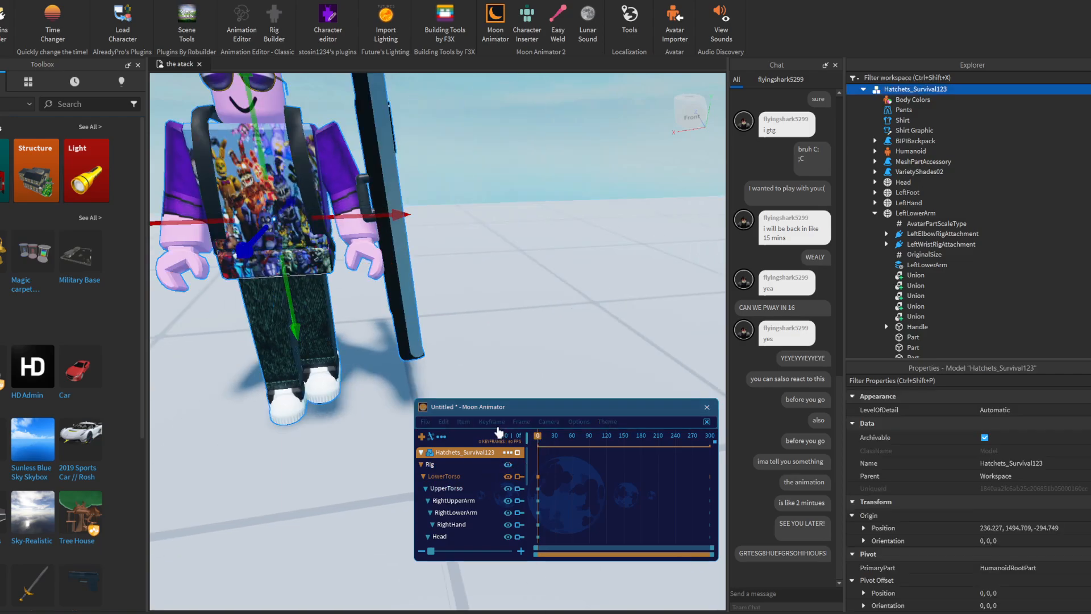
Select all of the rig's body-part tracks from the Keyframe menu.
left_click(491, 422)
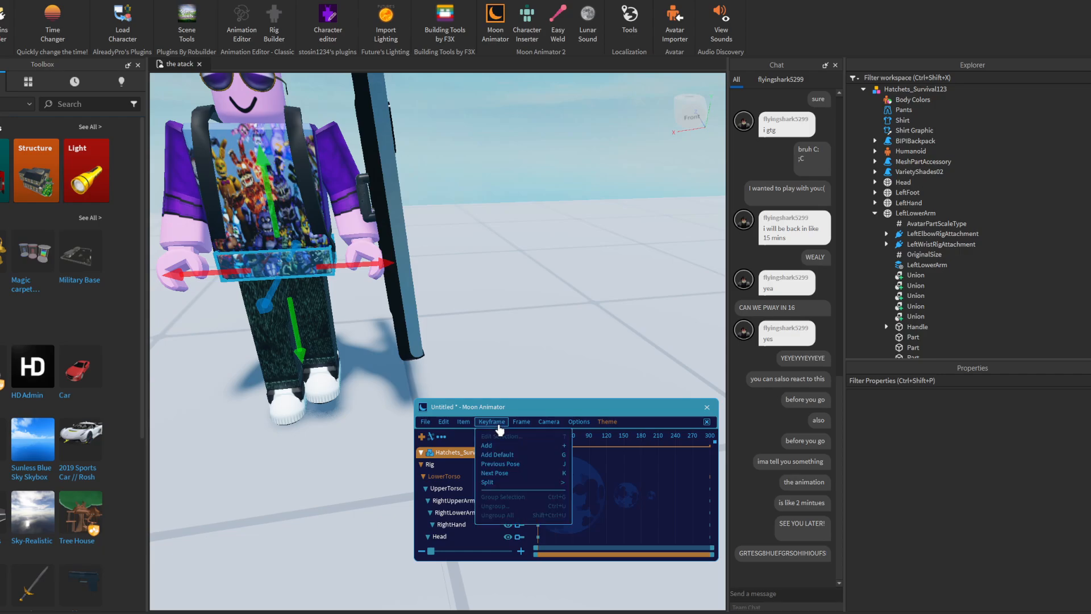
left_click(497, 455)
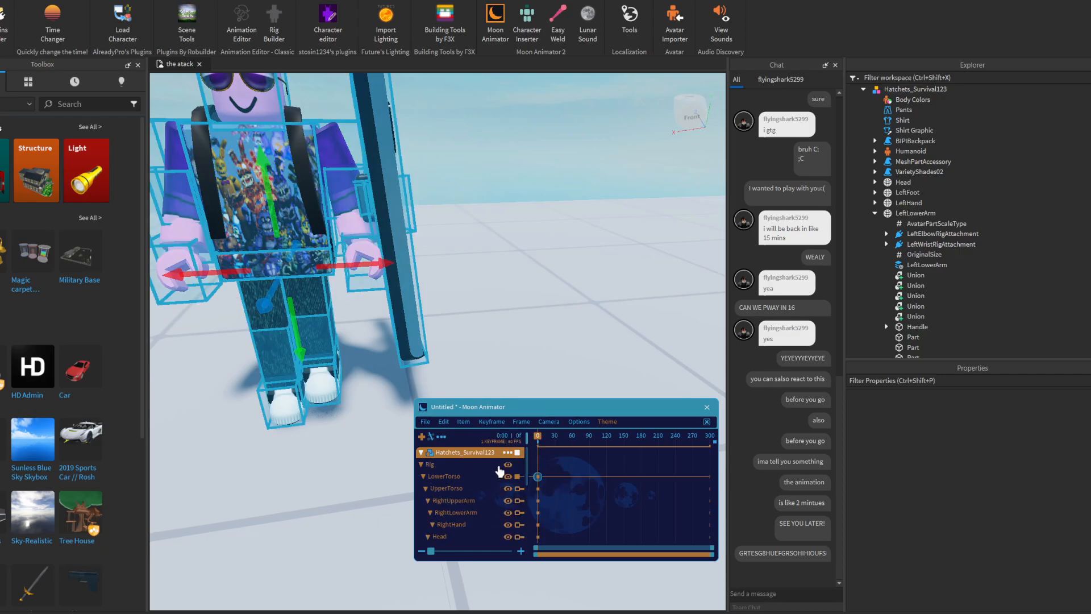
left_click(491, 421)
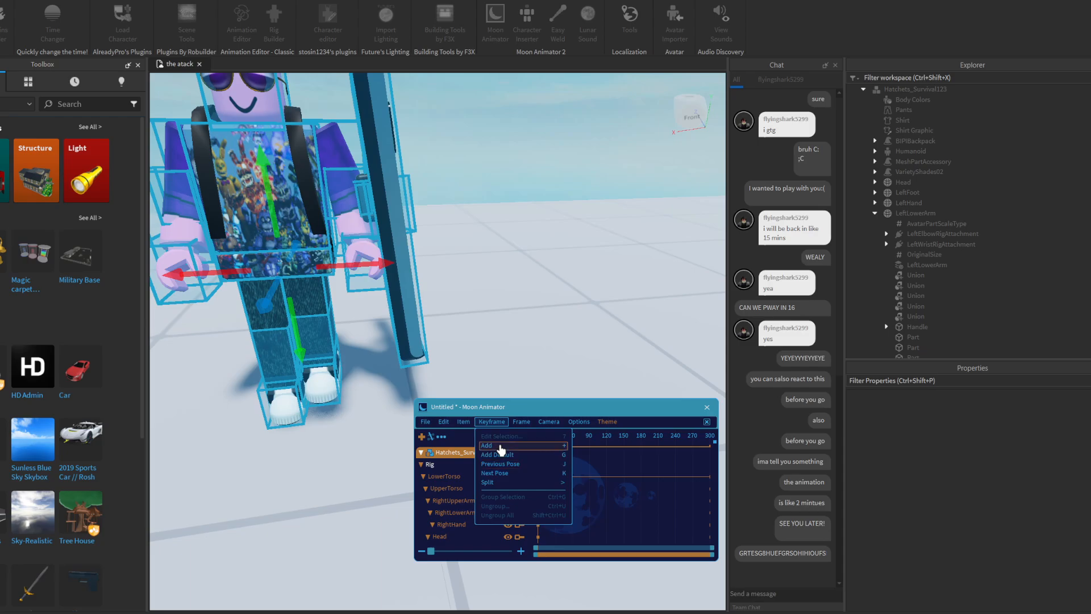
Add keyframes to the selected tracks and pick a body part to pose.
left_click(497, 454)
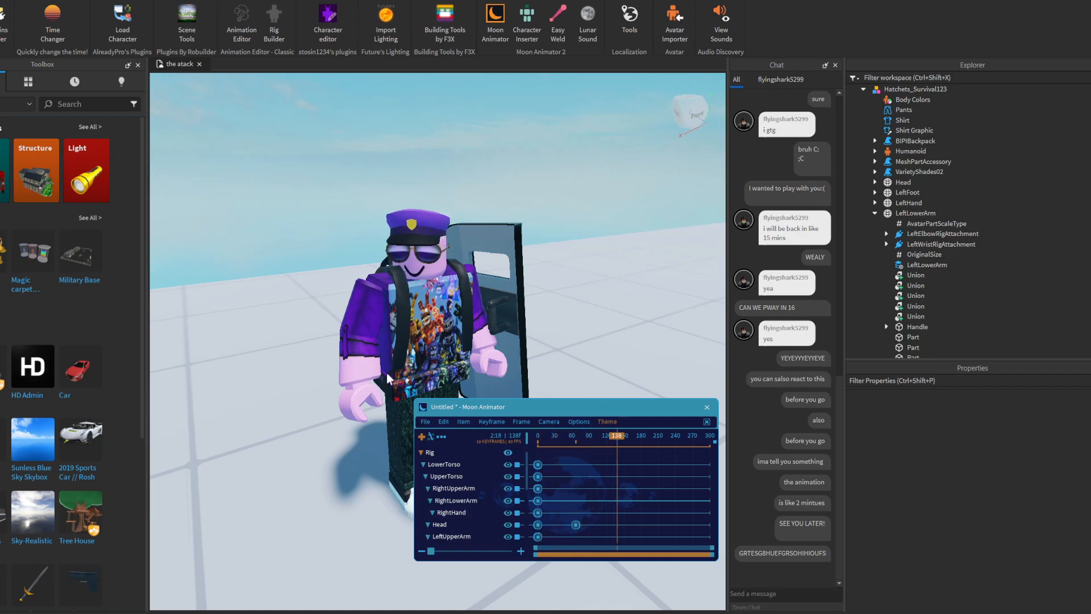
left_click(454, 488)
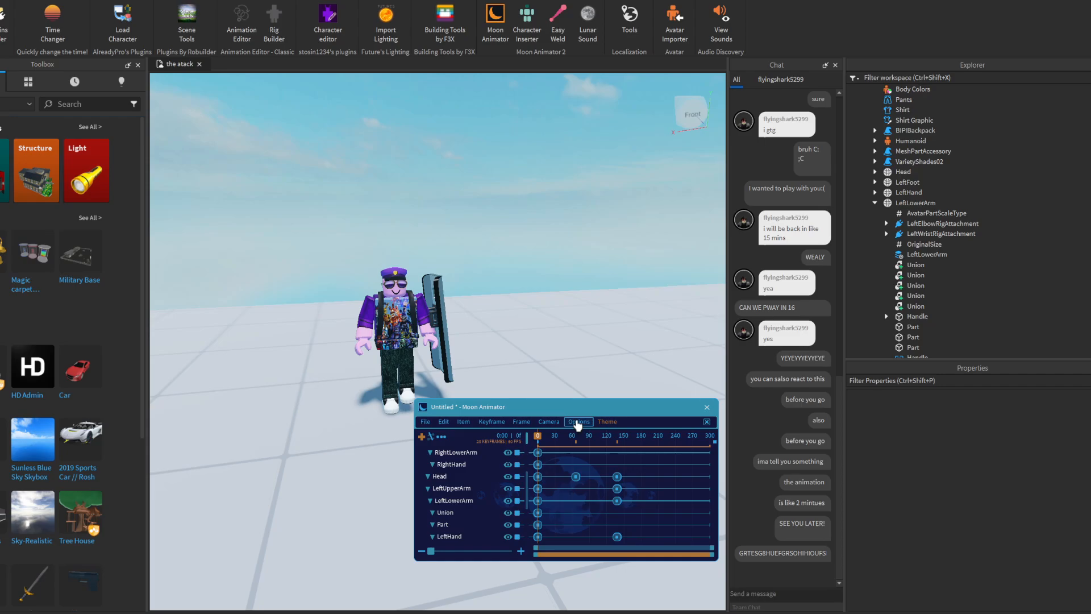
mouse_move(581, 483)
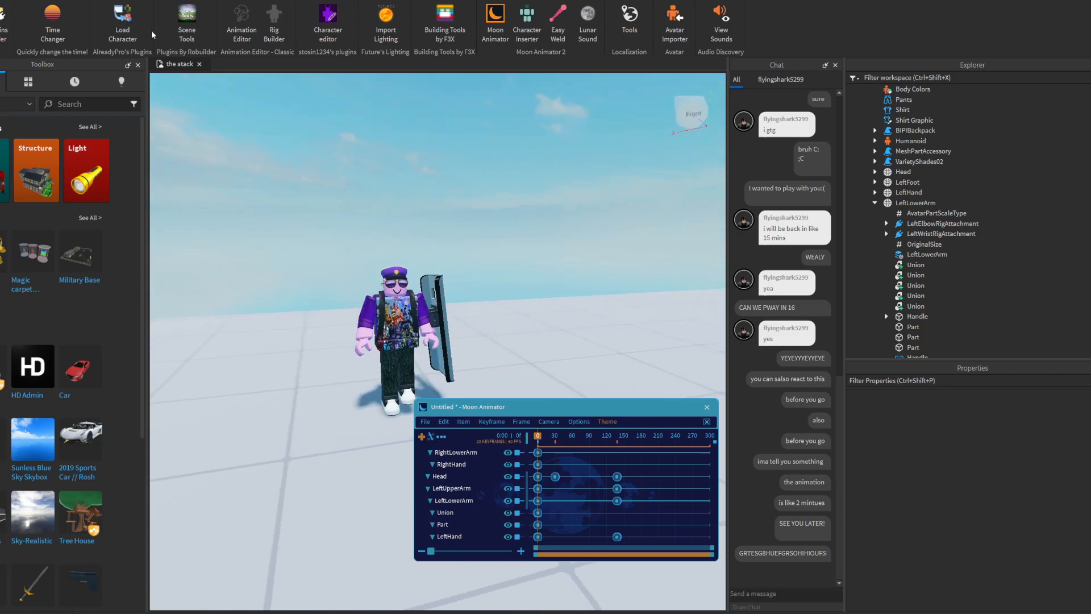
mouse_move(371, 326)
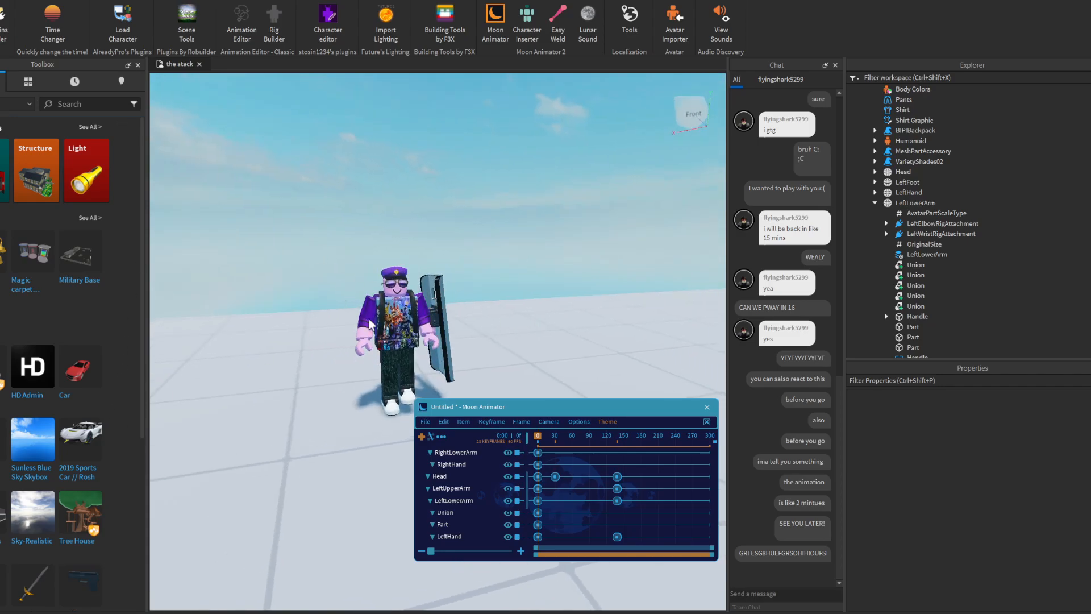
Pose the rig at a later frame with the shield raised in front of its face.
left_click(394, 314)
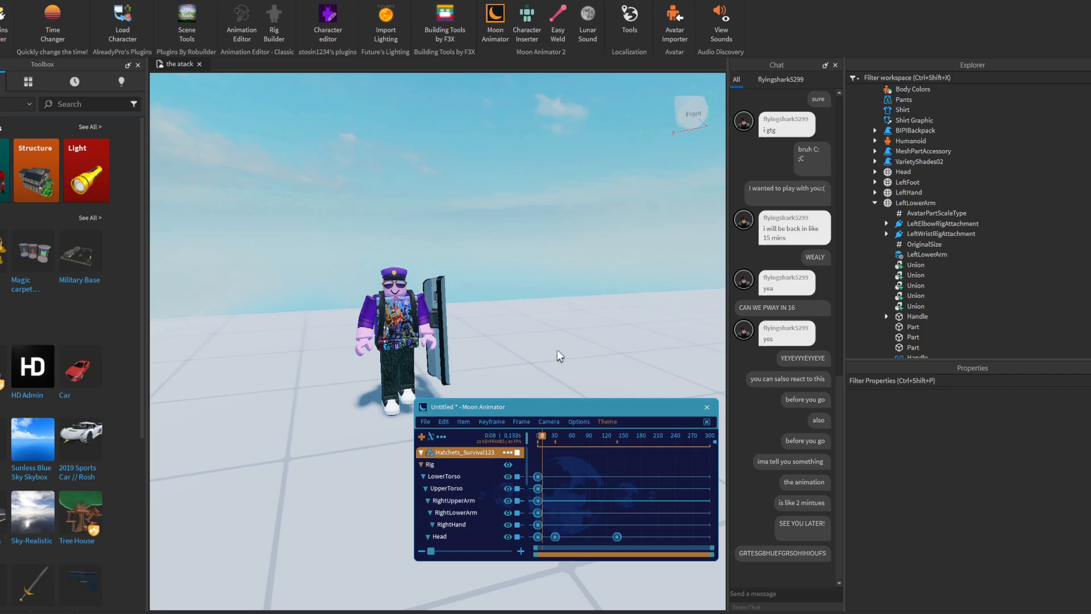
left_click(611, 435)
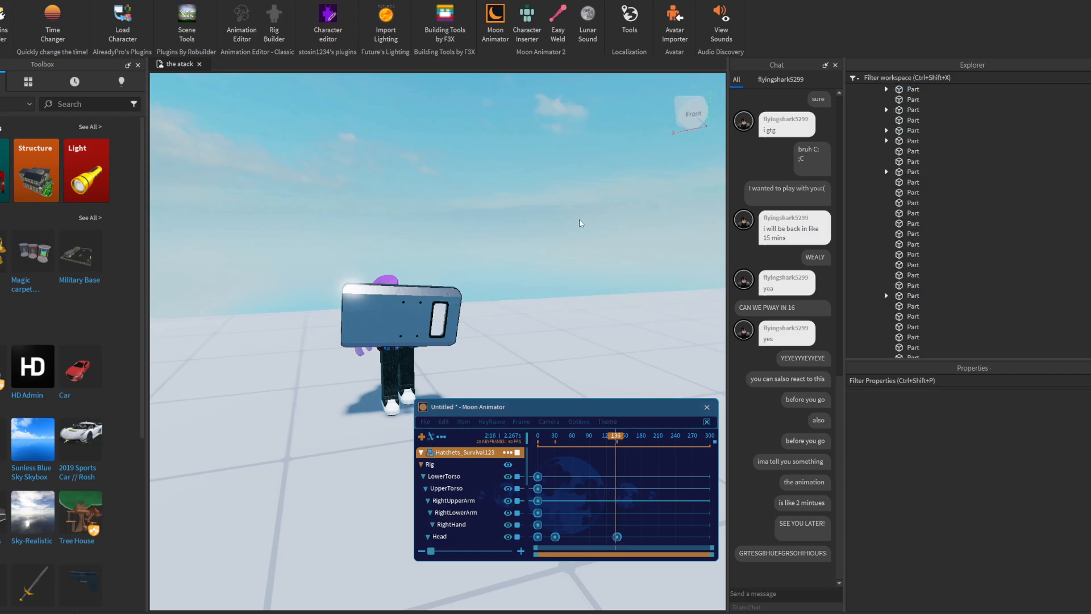
mouse_move(587, 230)
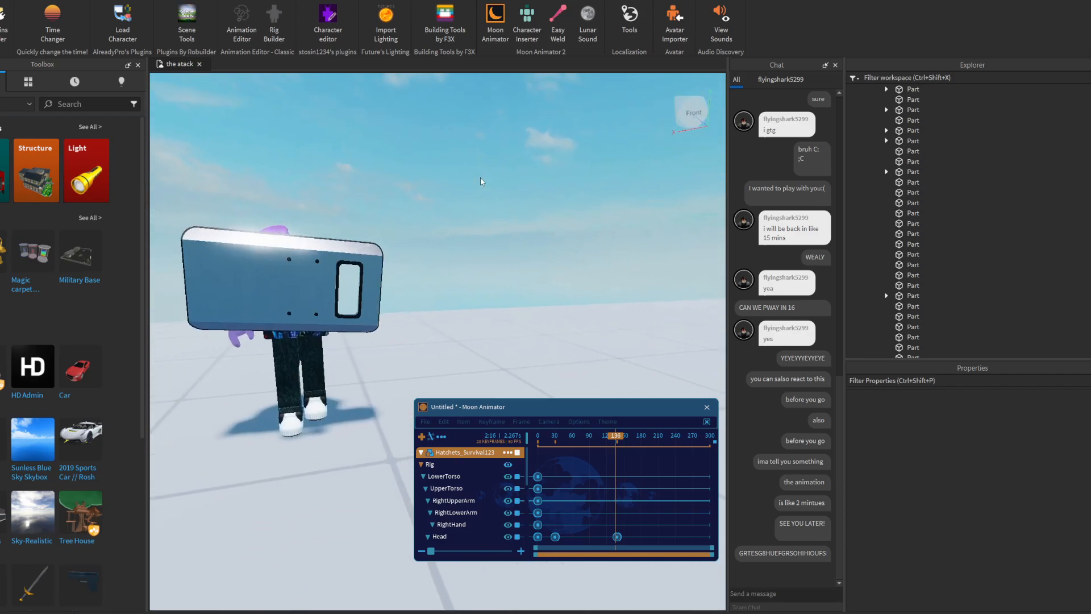
left_click(313, 285)
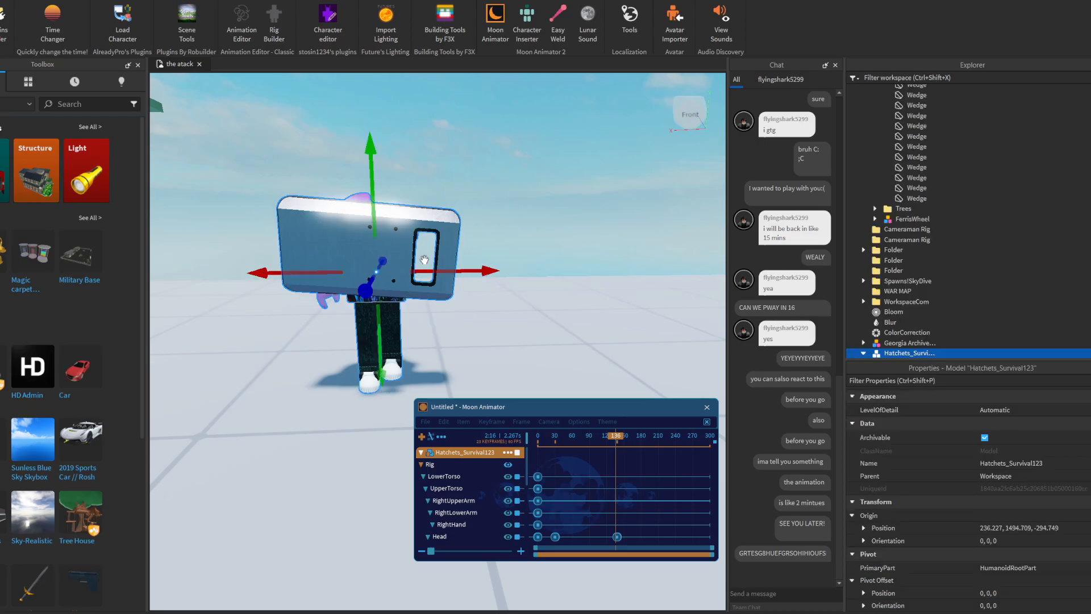
mouse_move(592, 255)
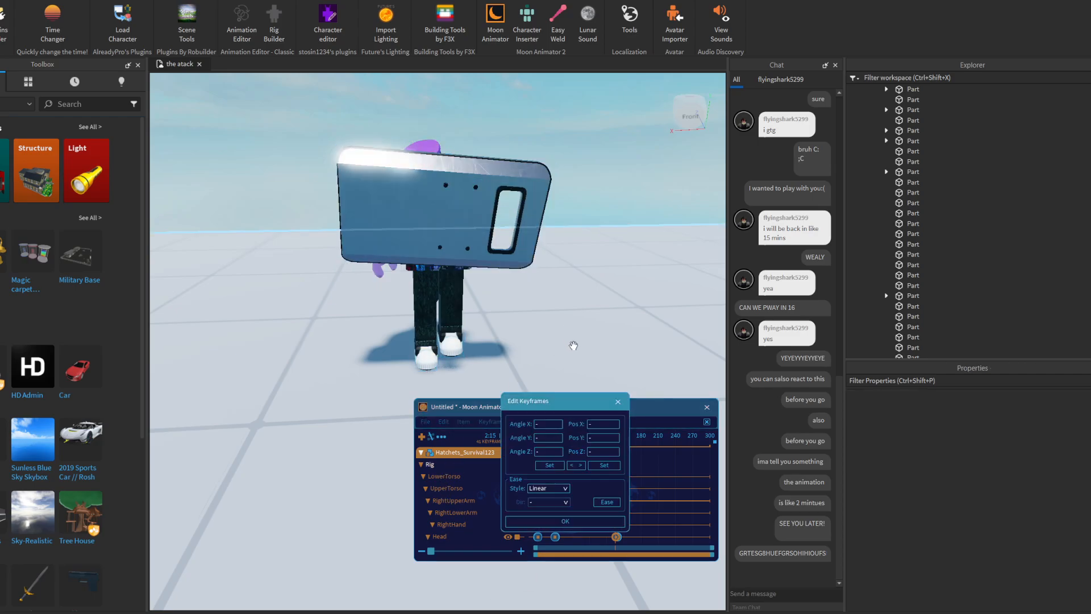
mouse_move(540, 481)
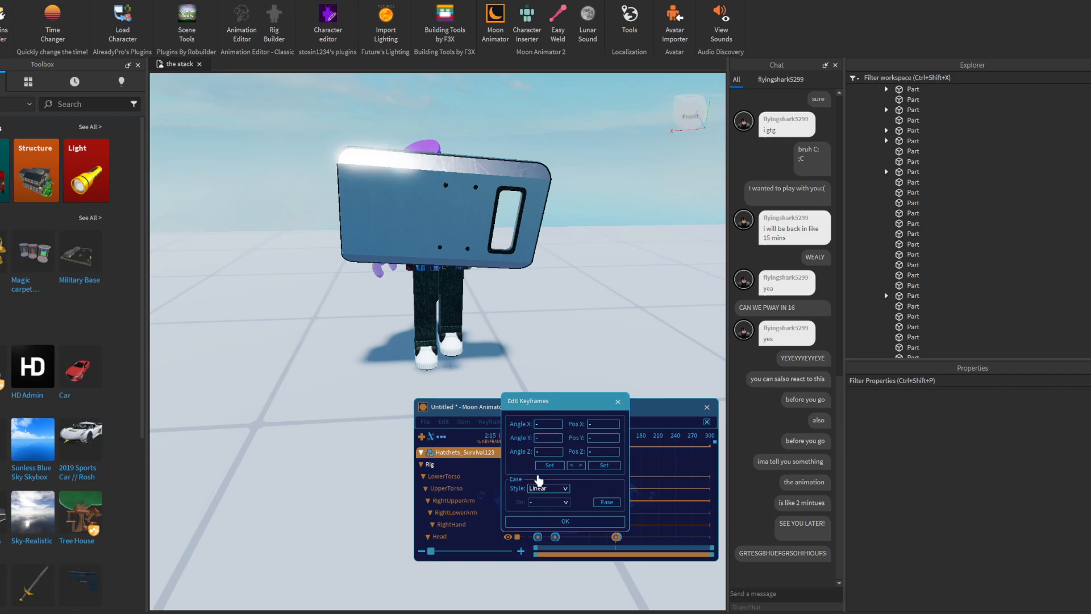
Apply Bounce easing in the In direction to the selected keyframes.
left_click(546, 487)
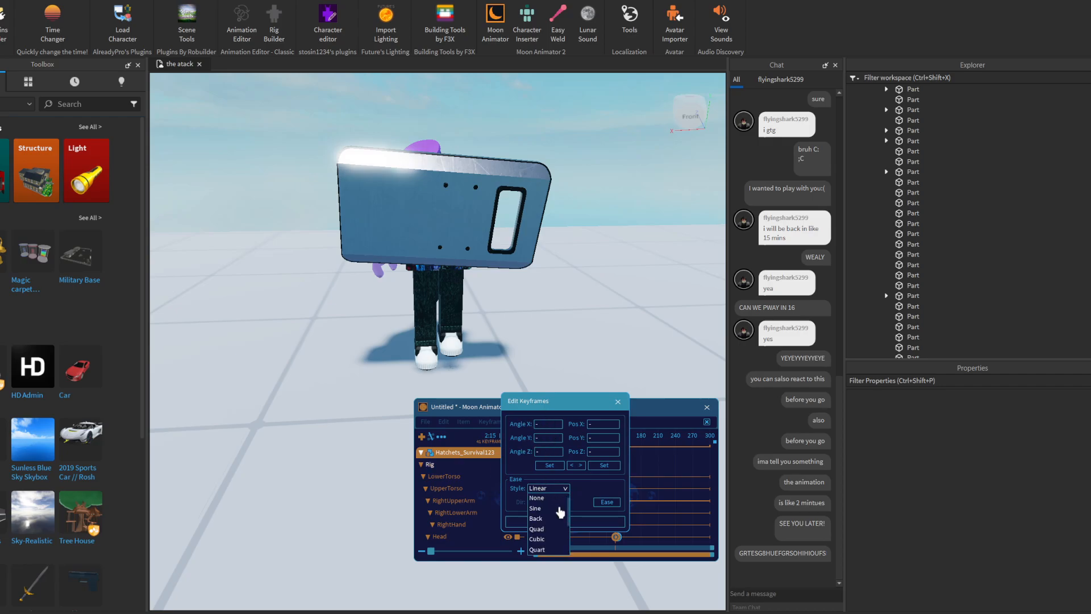
scroll("down", 3)
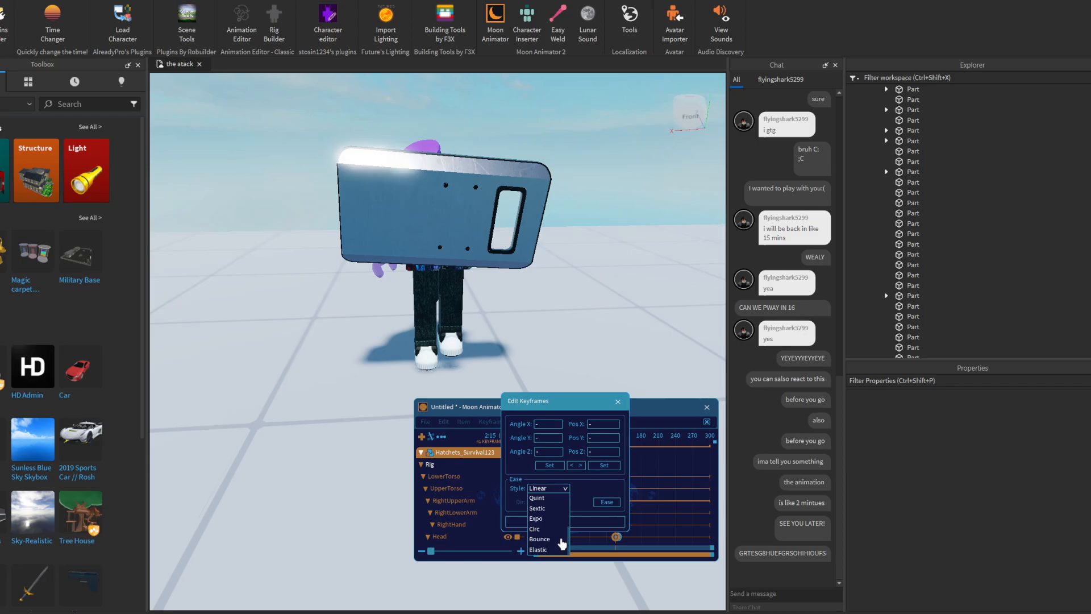
left_click(539, 538)
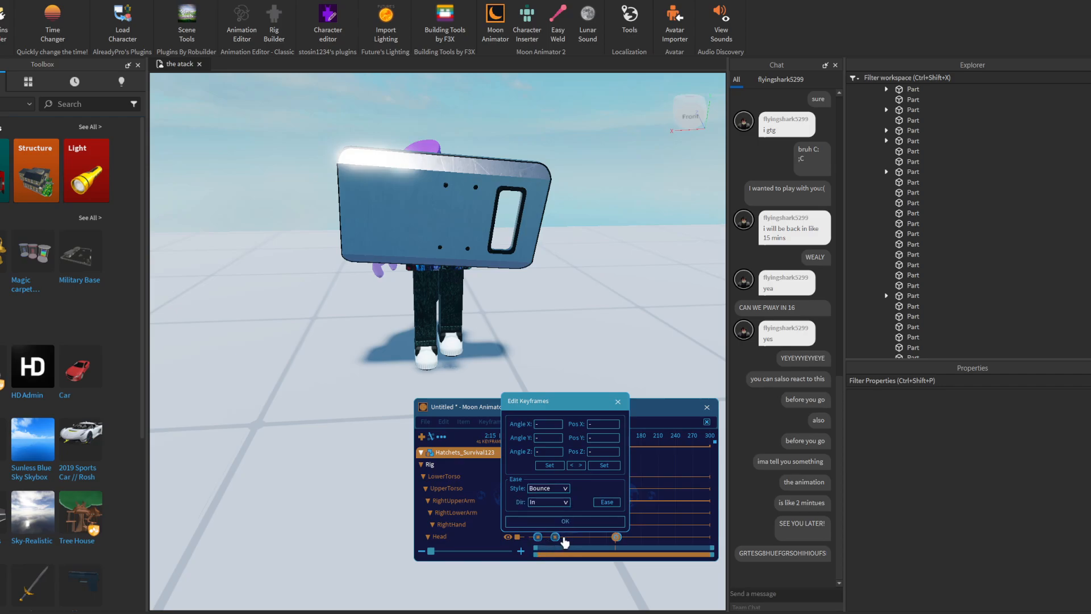
left_click(565, 520)
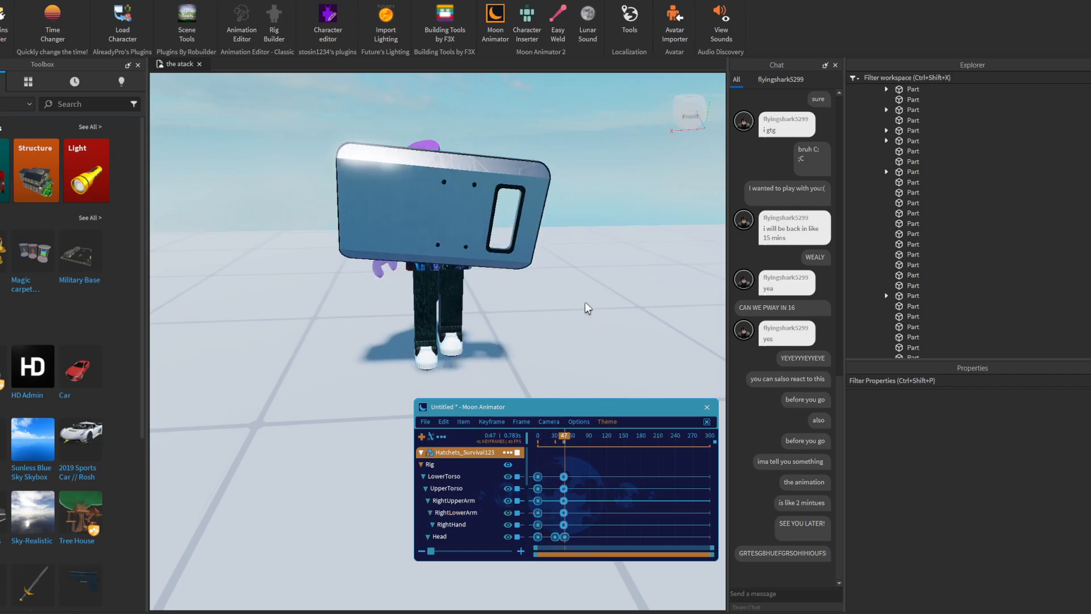
mouse_move(550, 487)
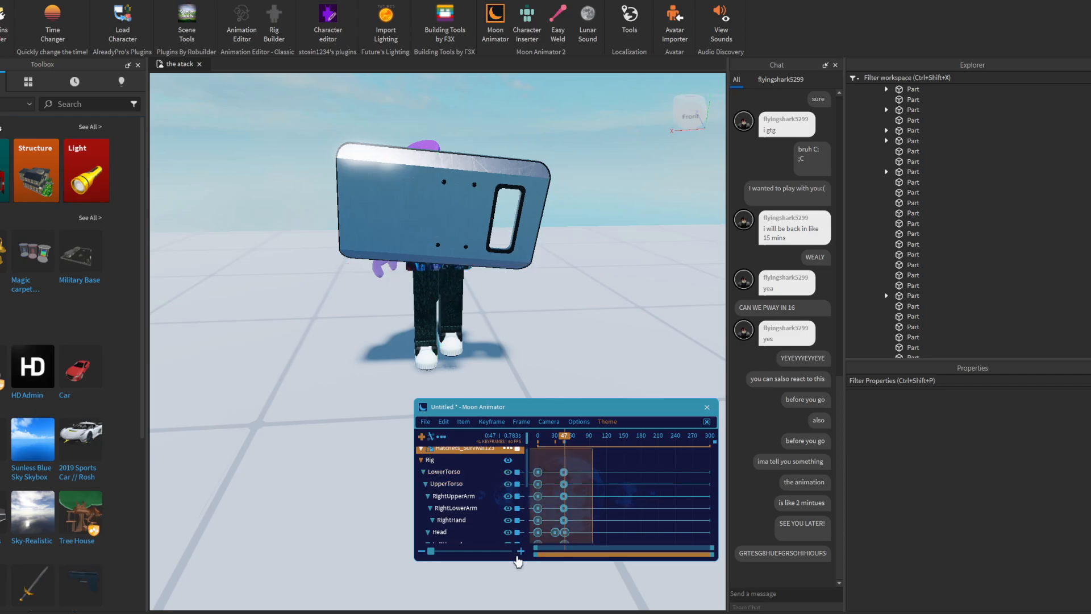
Select the rig's limb keyframes and browse the Edit Keyframes easing style list.
scroll("up", 3)
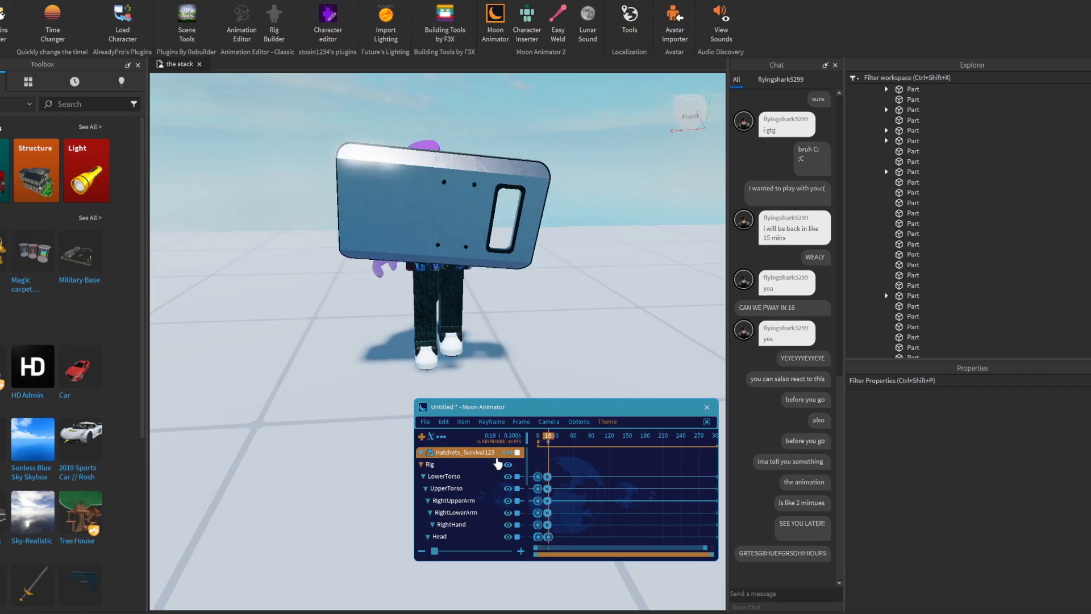
left_click(430, 464)
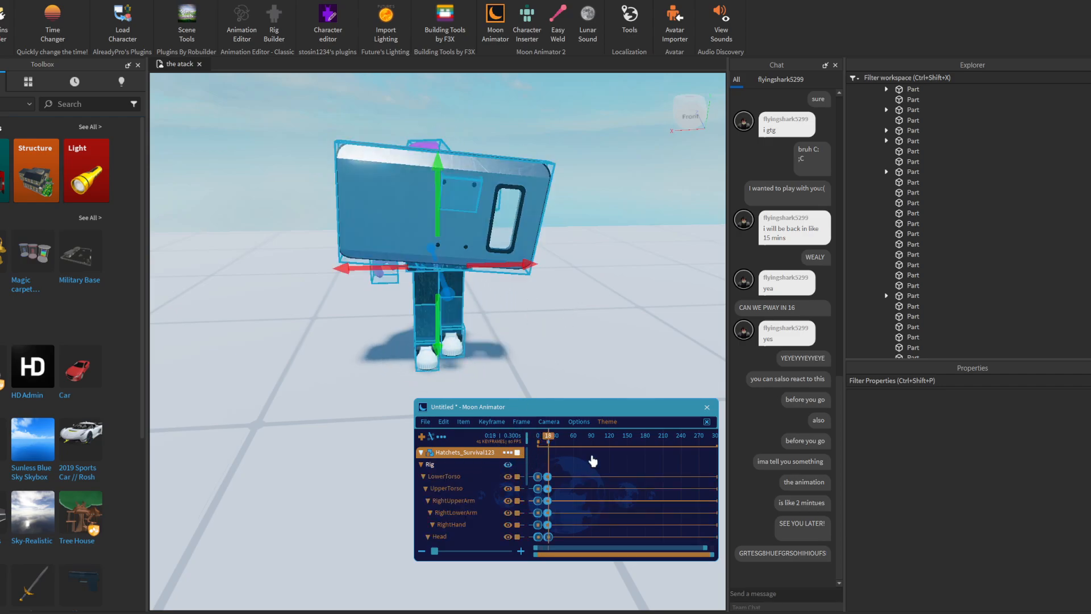
scroll("down", 3)
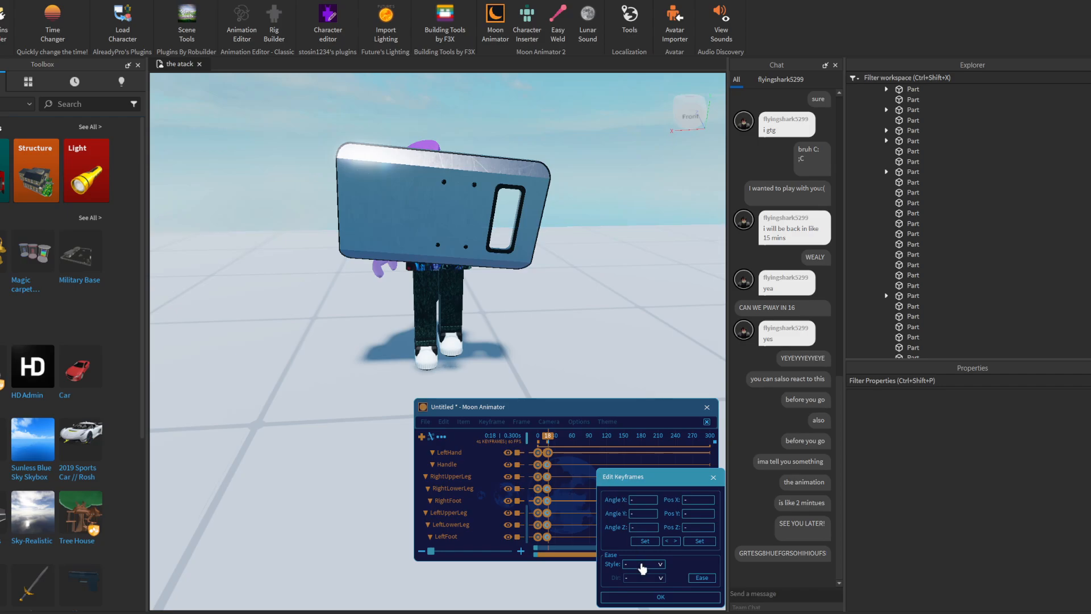
left_click(641, 564)
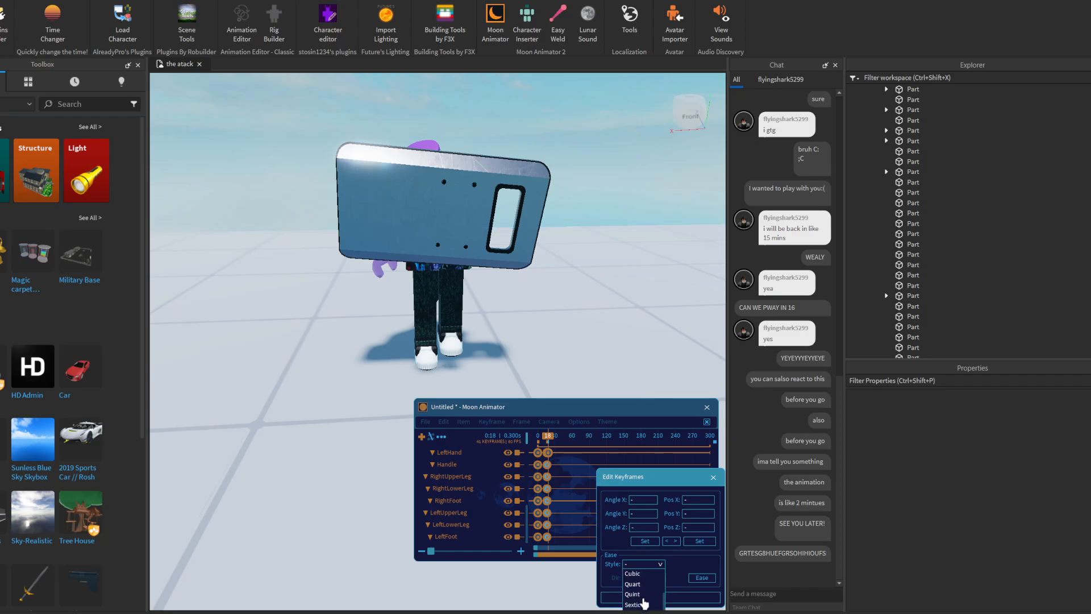
scroll("down", 3)
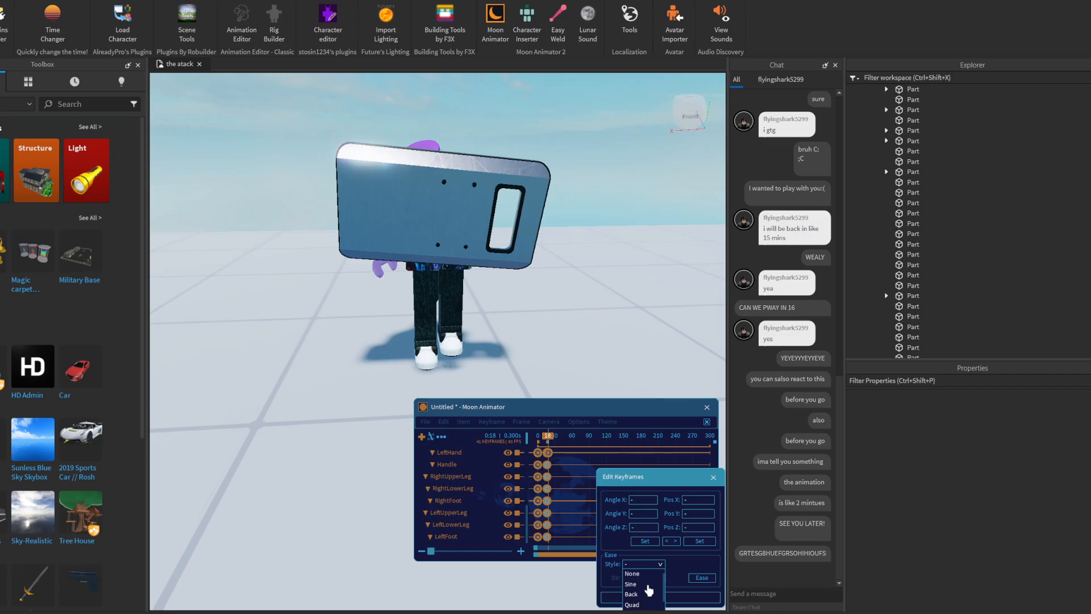
scroll("down", 3)
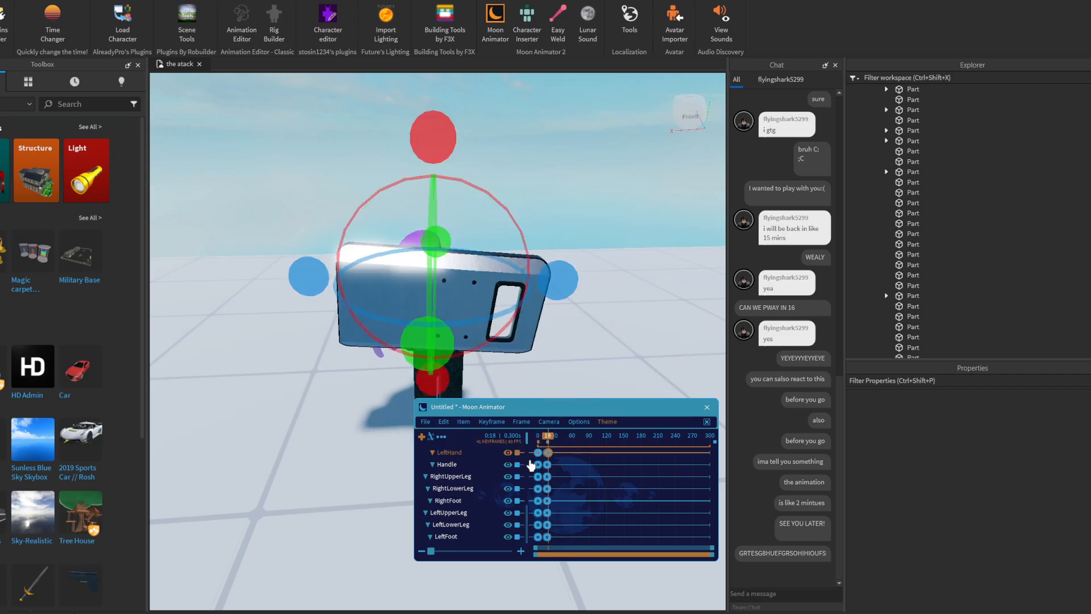
Set the LeftHand keyframe's position values with Circ/In easing and apply them.
double_click(546, 464)
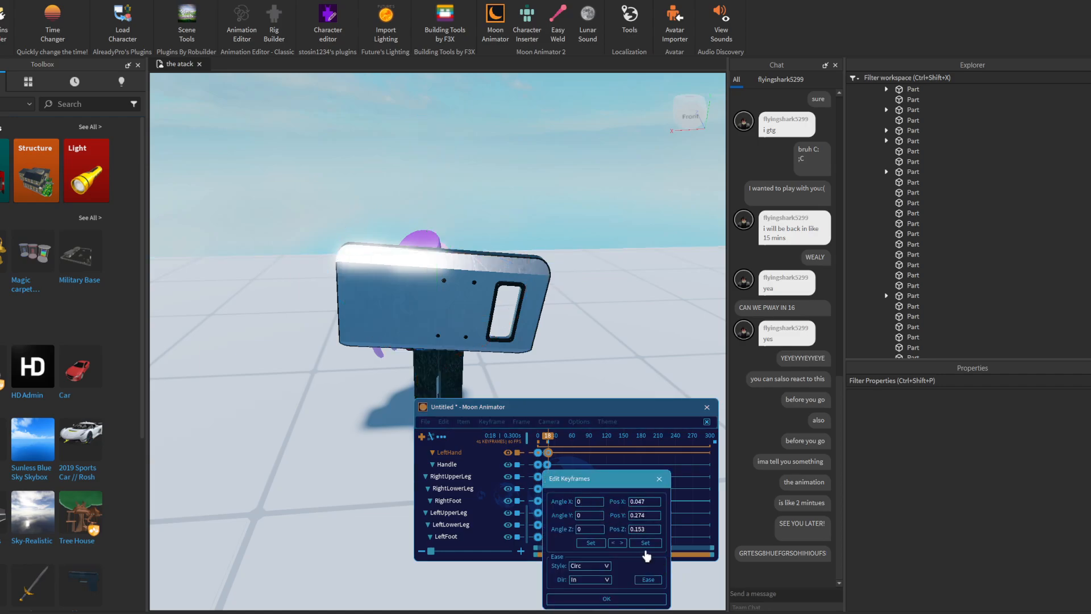
left_click(588, 579)
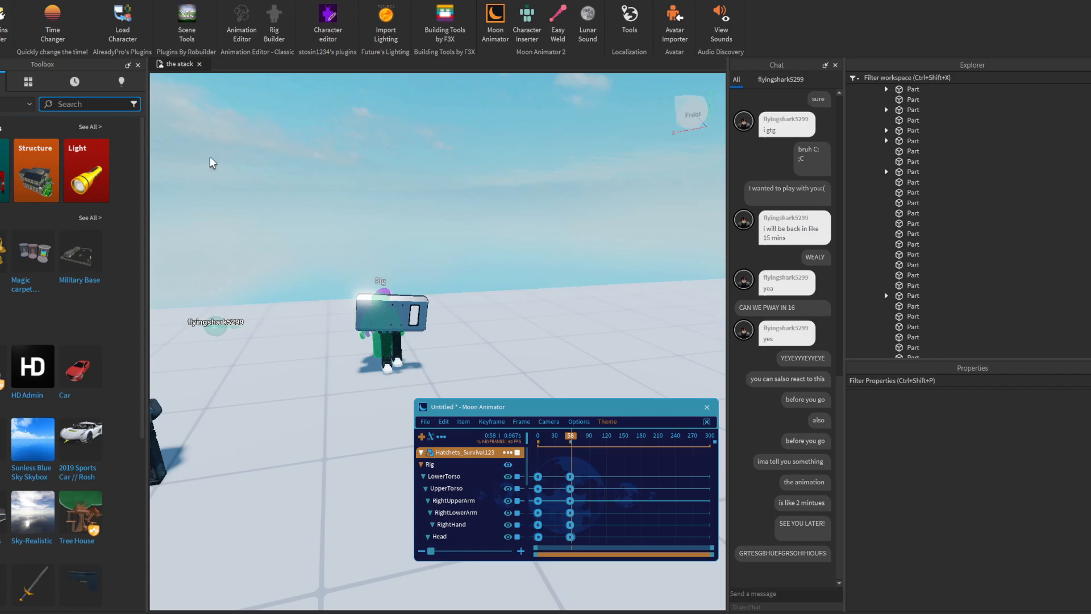
Discard the unsaved Moon Animator file and insert 'the black night rig' from Toolbox.
left_click(273, 21)
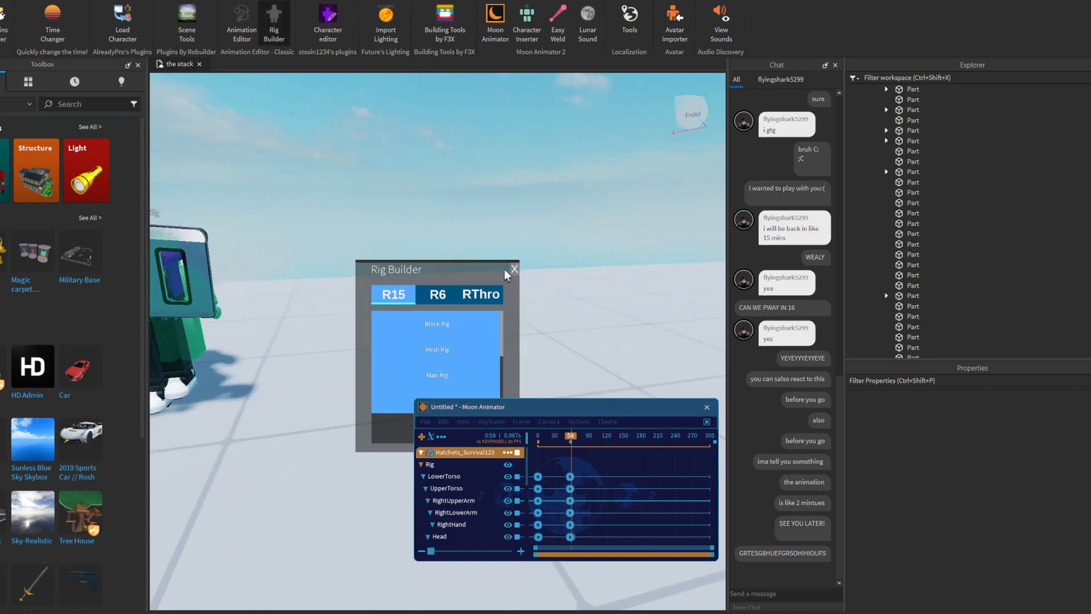
left_click(706, 406)
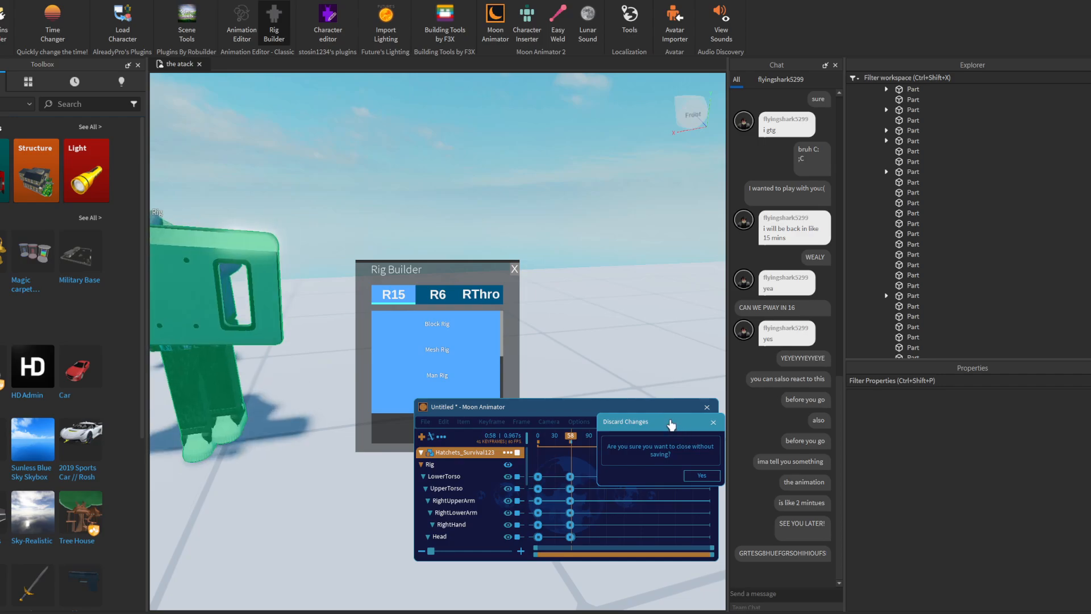
left_click(700, 475)
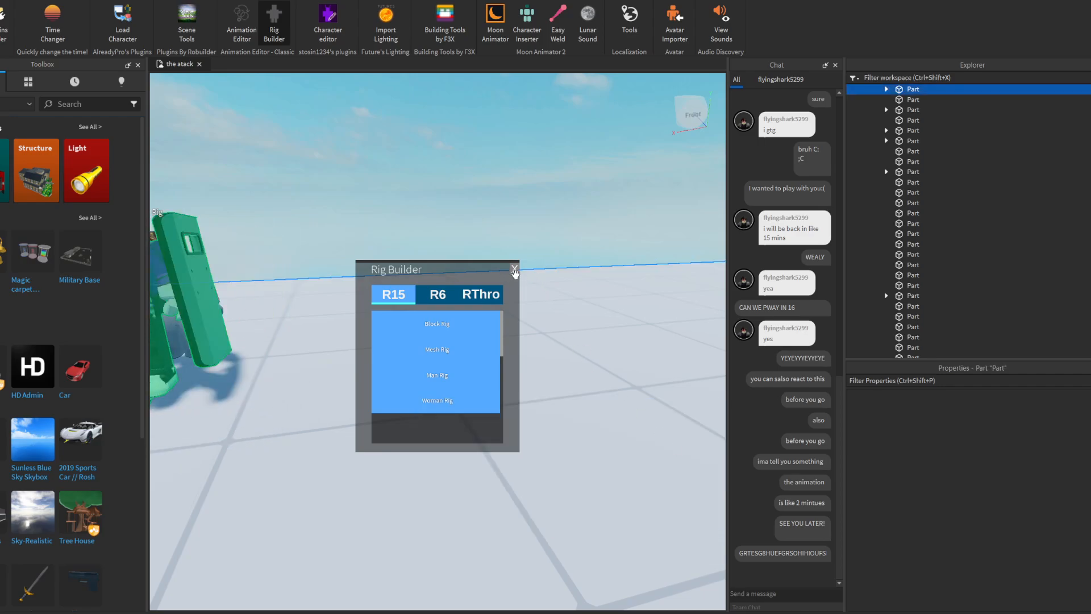
left_click(514, 269)
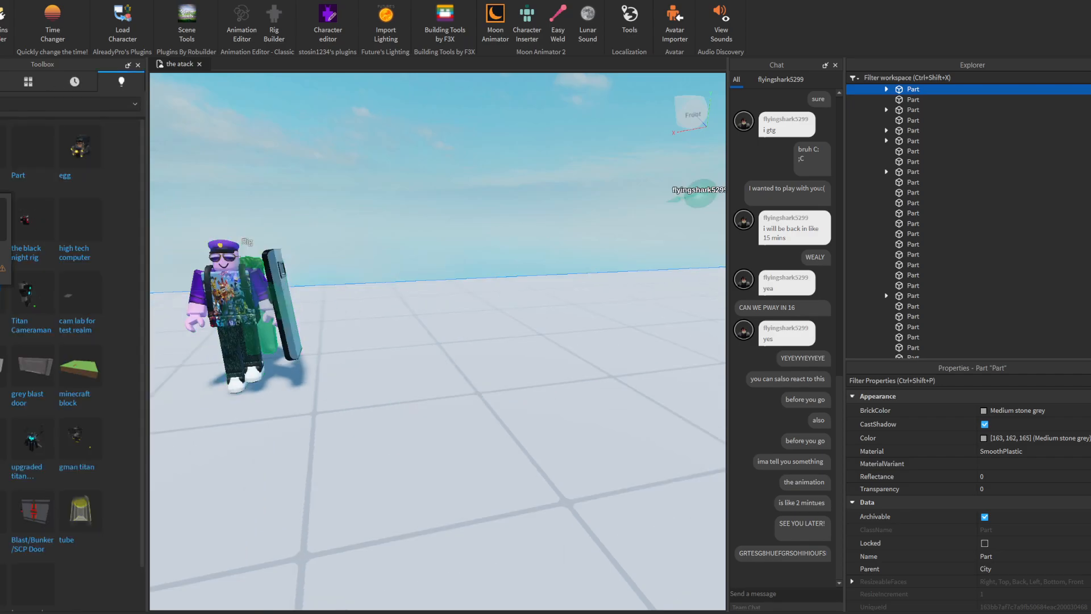
left_click(31, 217)
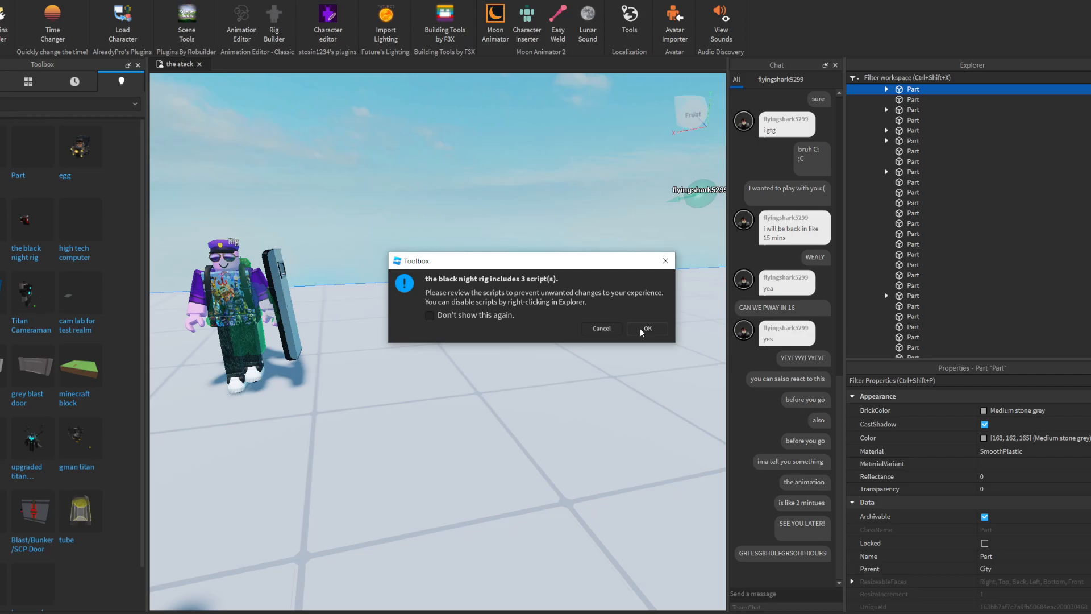
left_click(645, 328)
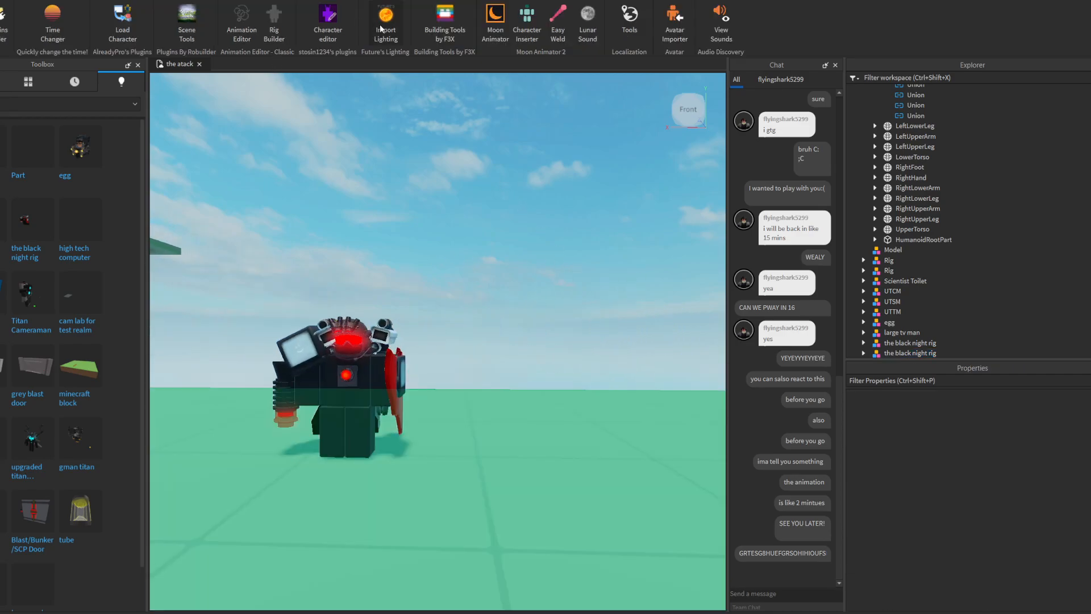
Insert the account's avatar with Character Inserter.
left_click(526, 18)
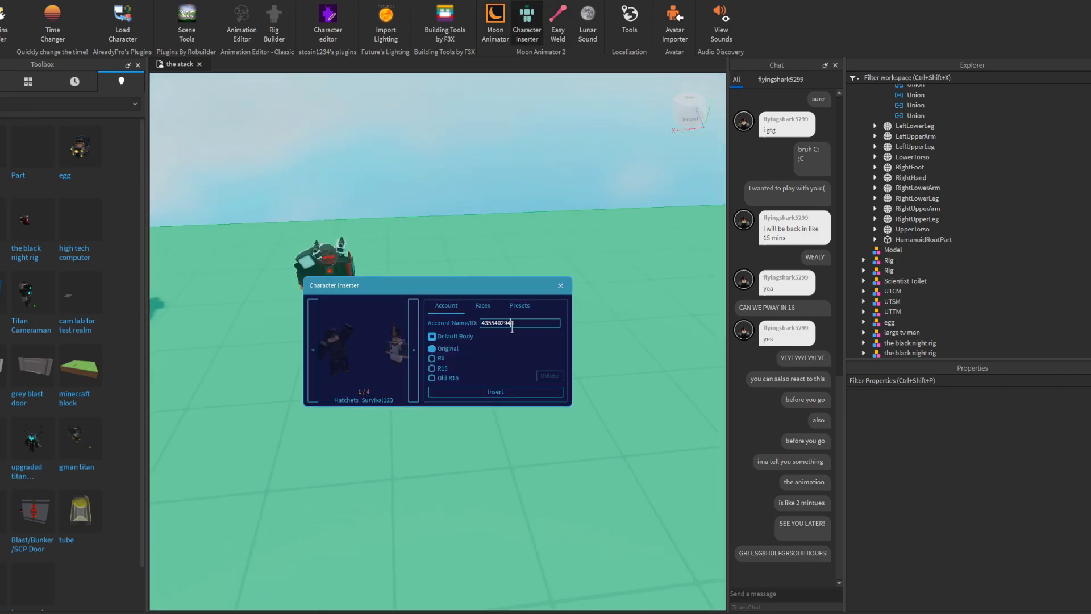
left_click(495, 391)
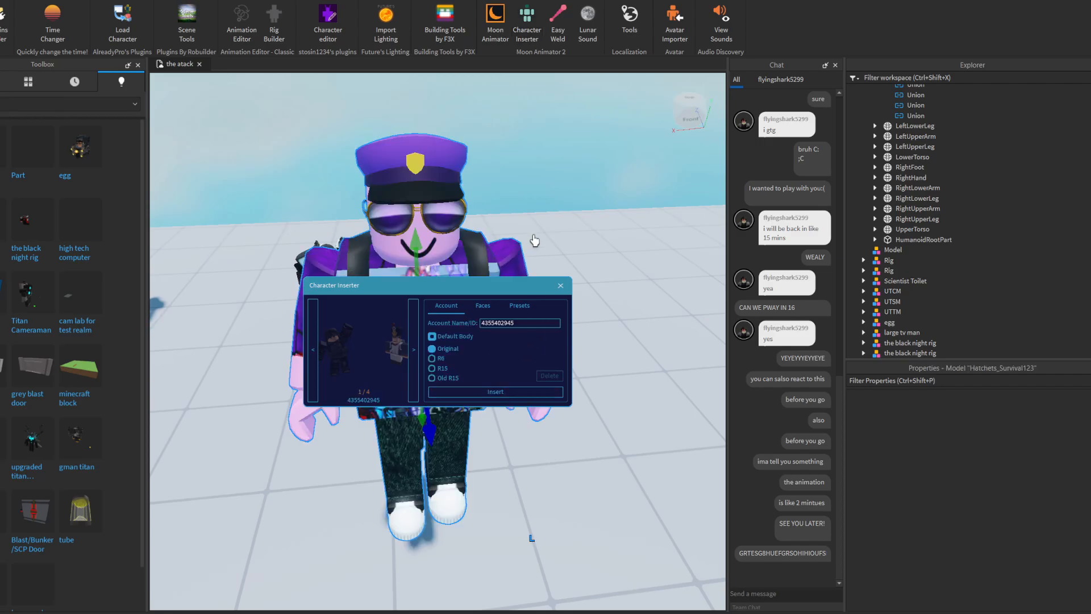
left_click(495, 391)
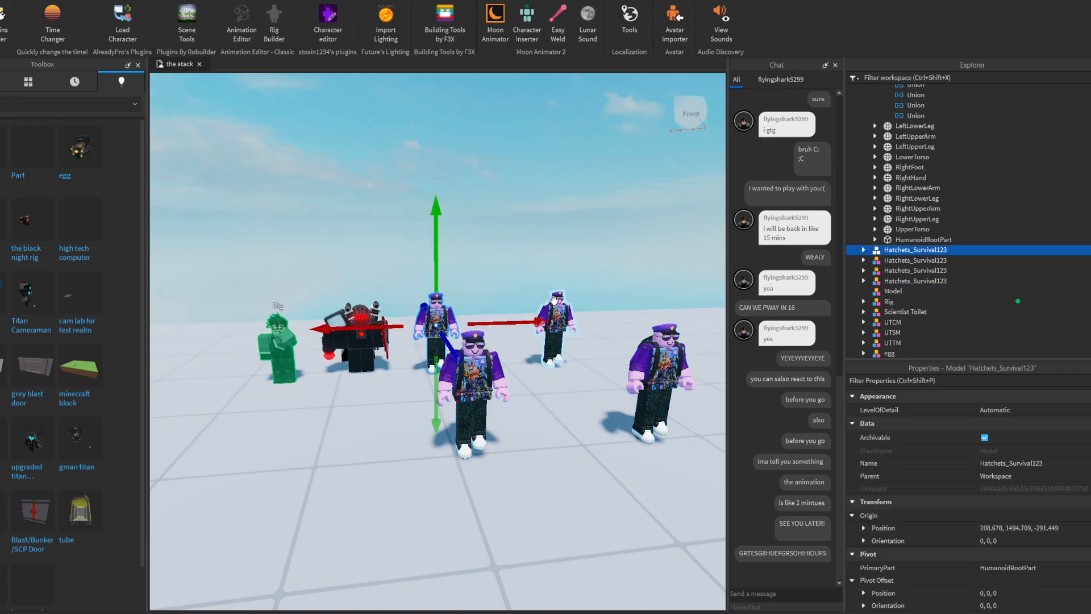
Duplicate the selected avatar figures twice, growing four figures into a crowd.
right_click(435, 341)
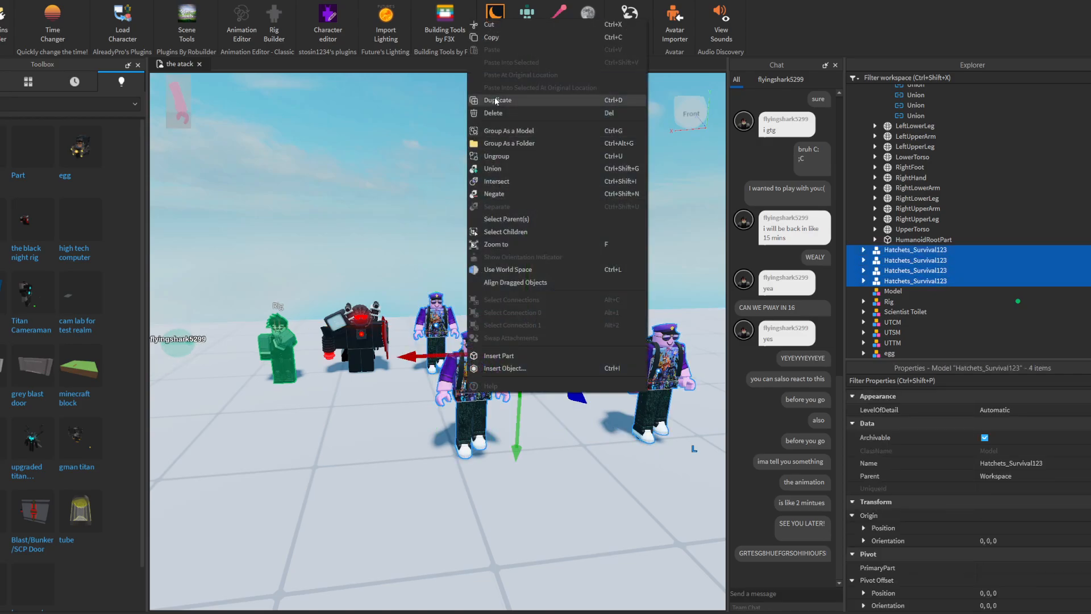
left_click(499, 99)
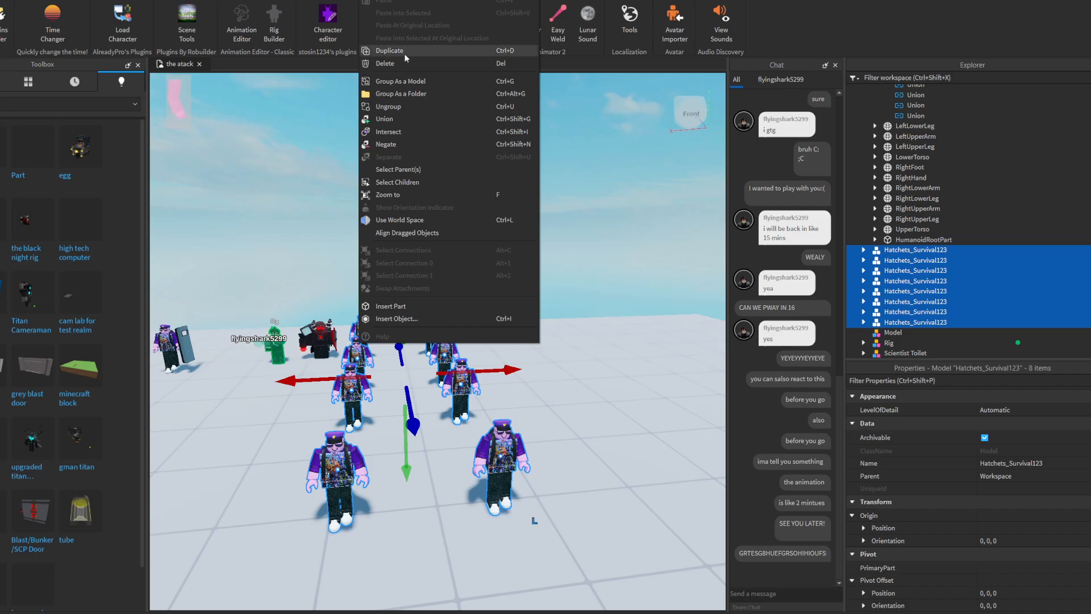
left_click(390, 50)
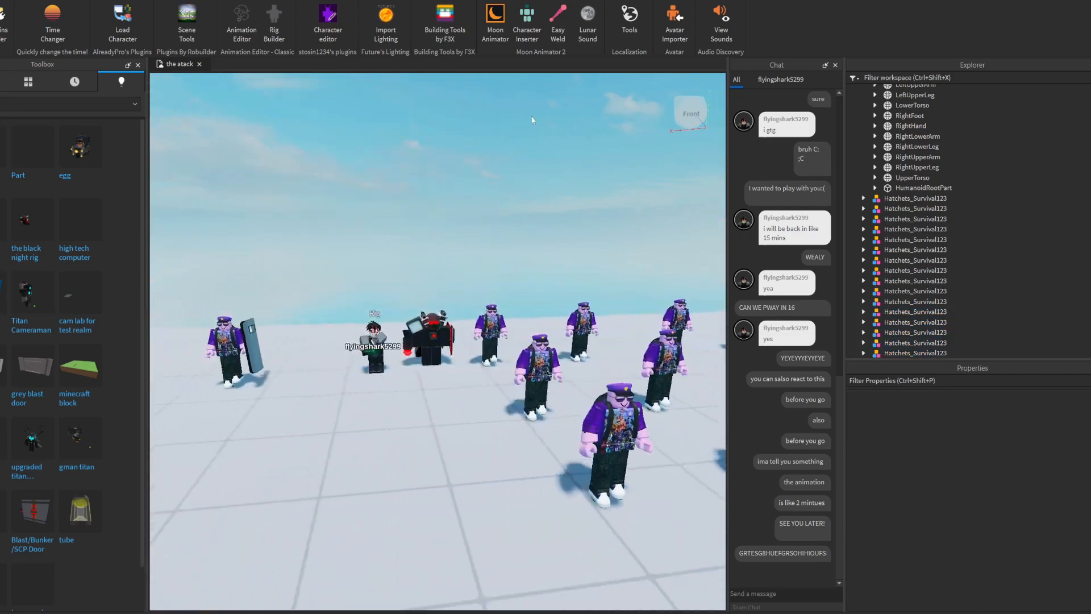
left_click(495, 16)
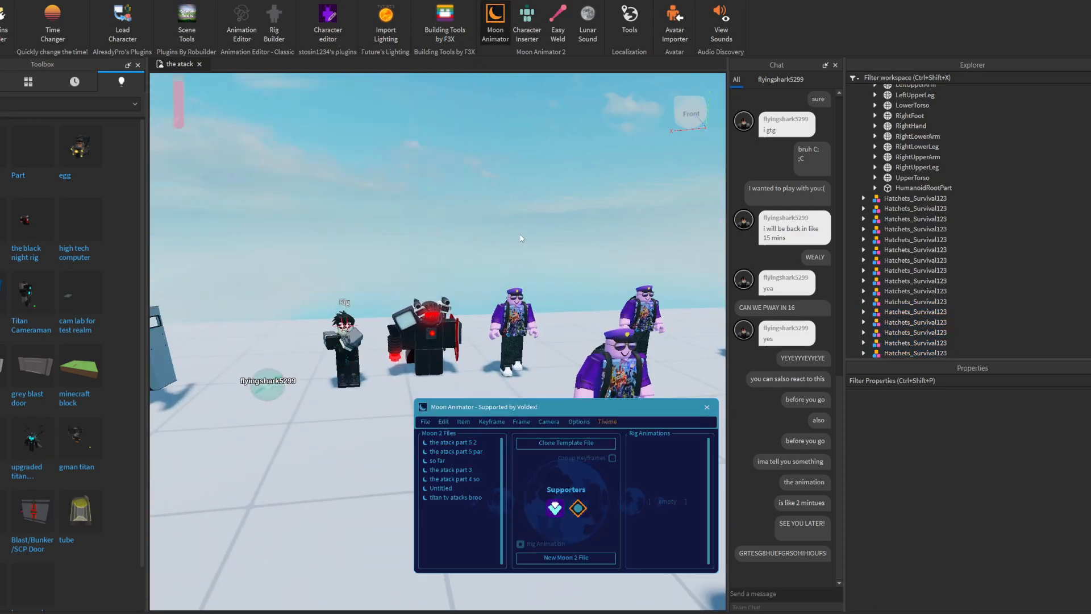
Create a new Moon Animator file and try adding the selected rigs, dismissing the Bad Selection error.
left_click(565, 558)
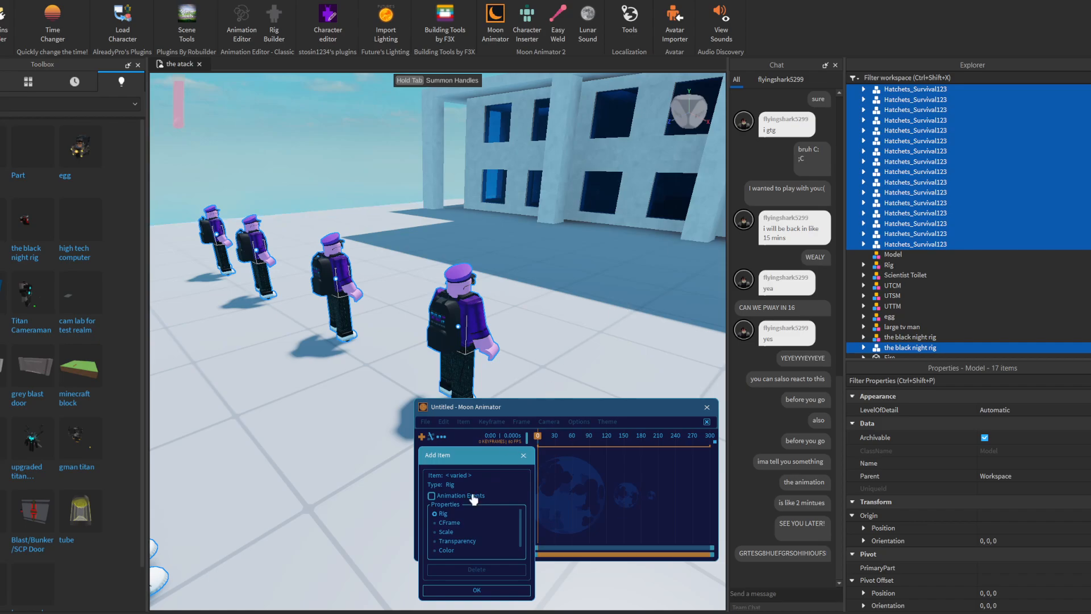
left_click(476, 590)
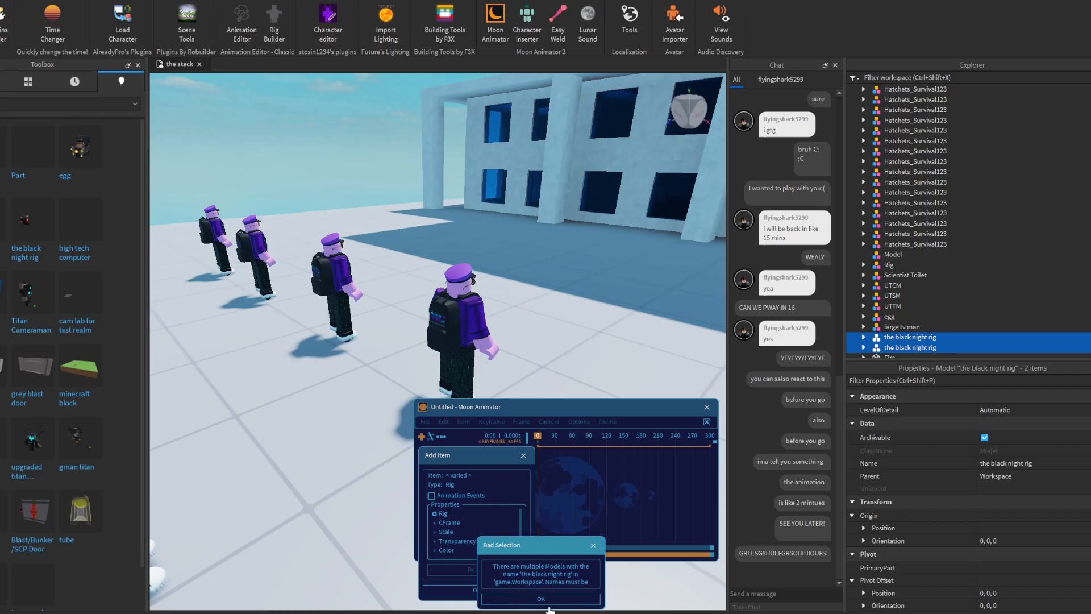
left_click(541, 599)
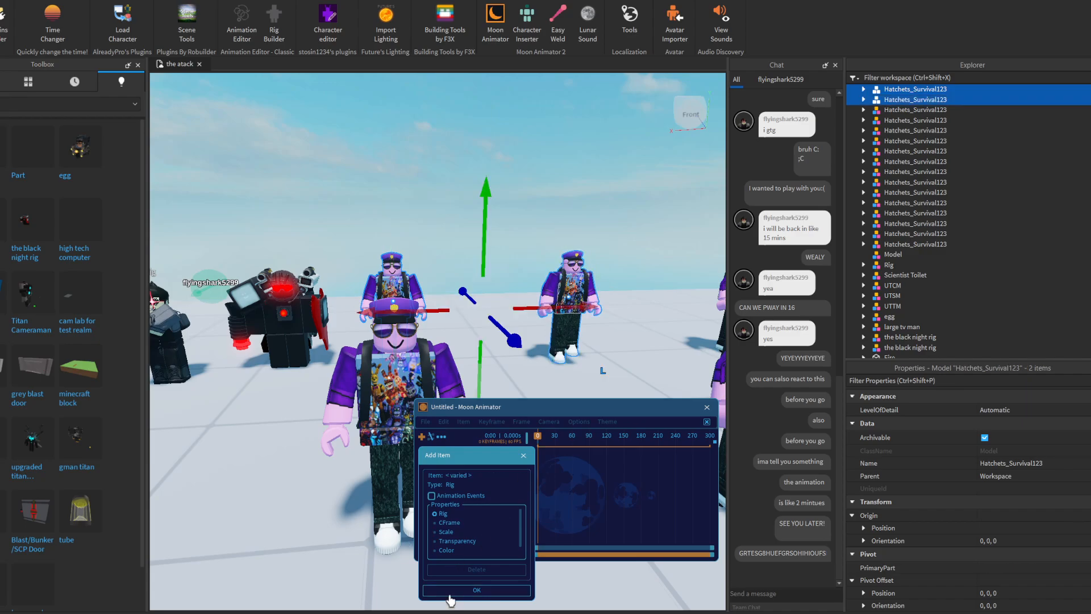
left_click(476, 590)
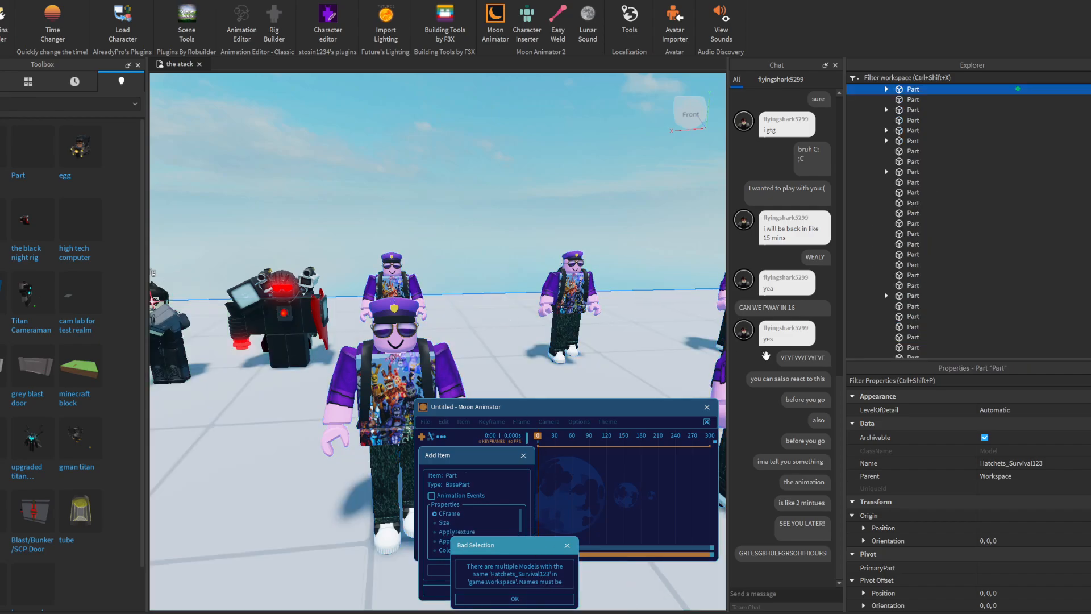
Retry adding different Hatchets_Survival123 models, dismissing each duplicate-name warning.
left_click(915, 353)
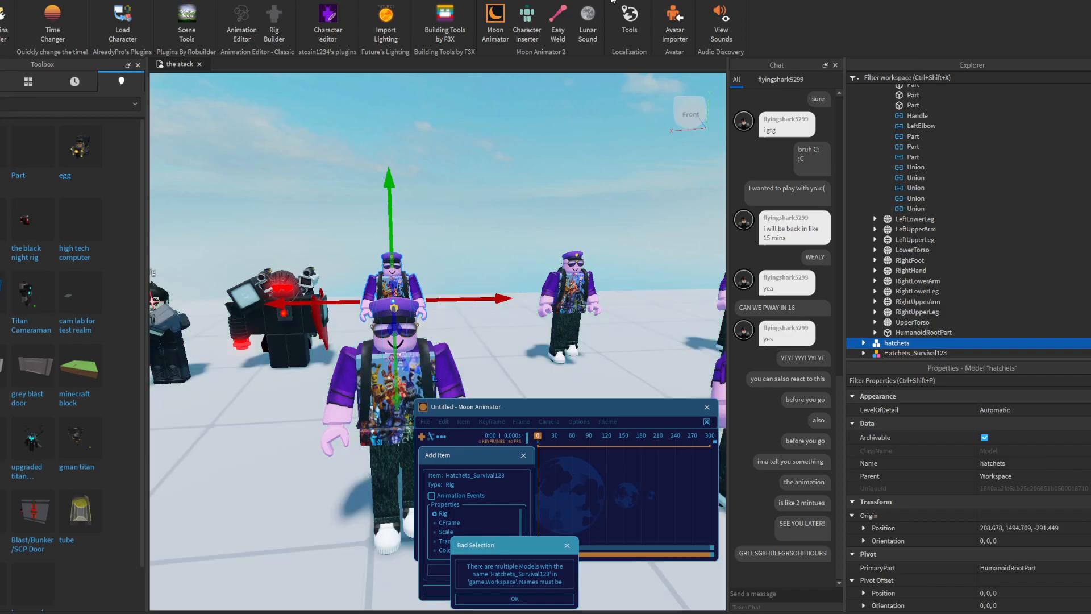
left_click(908, 353)
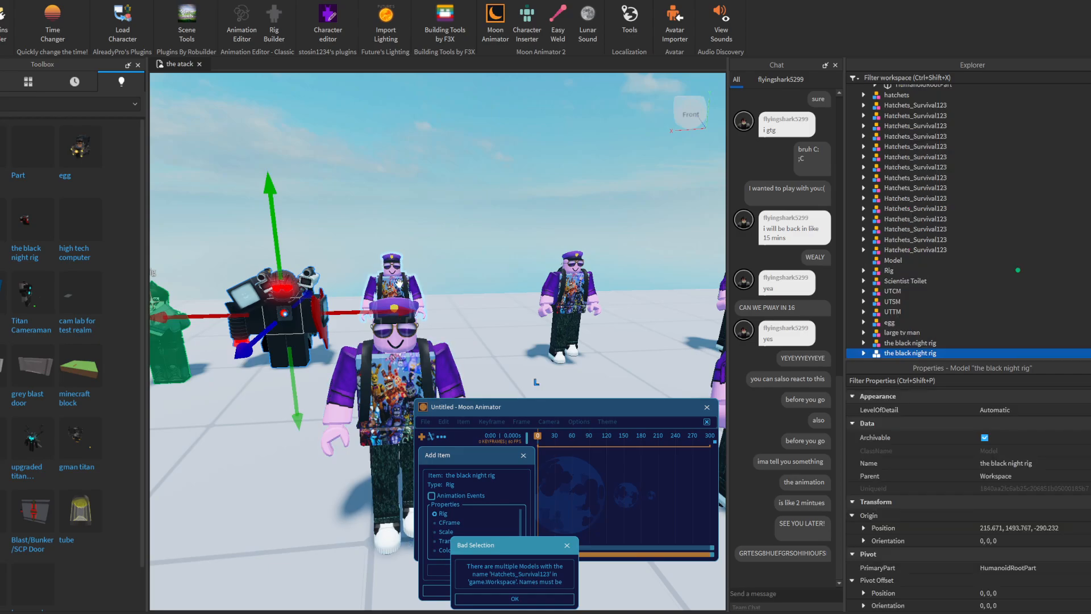
left_click(514, 598)
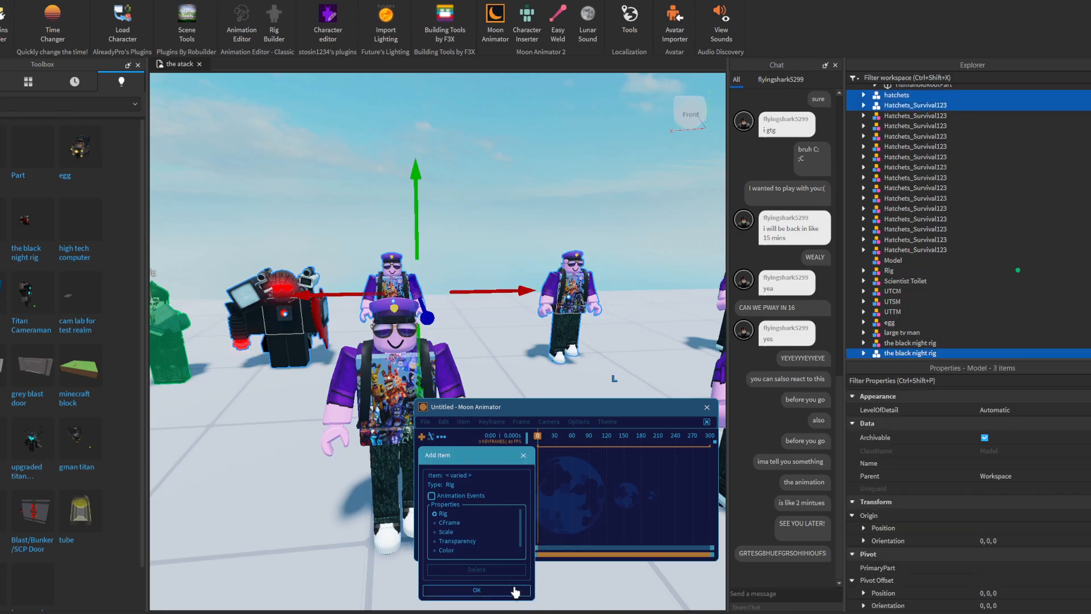
left_click(476, 590)
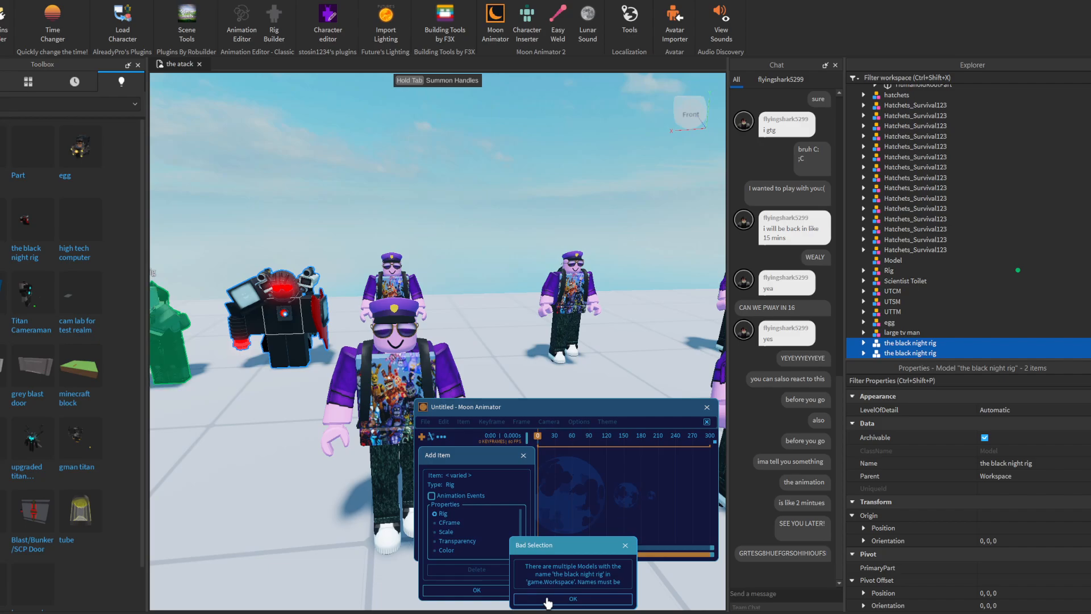
left_click(572, 598)
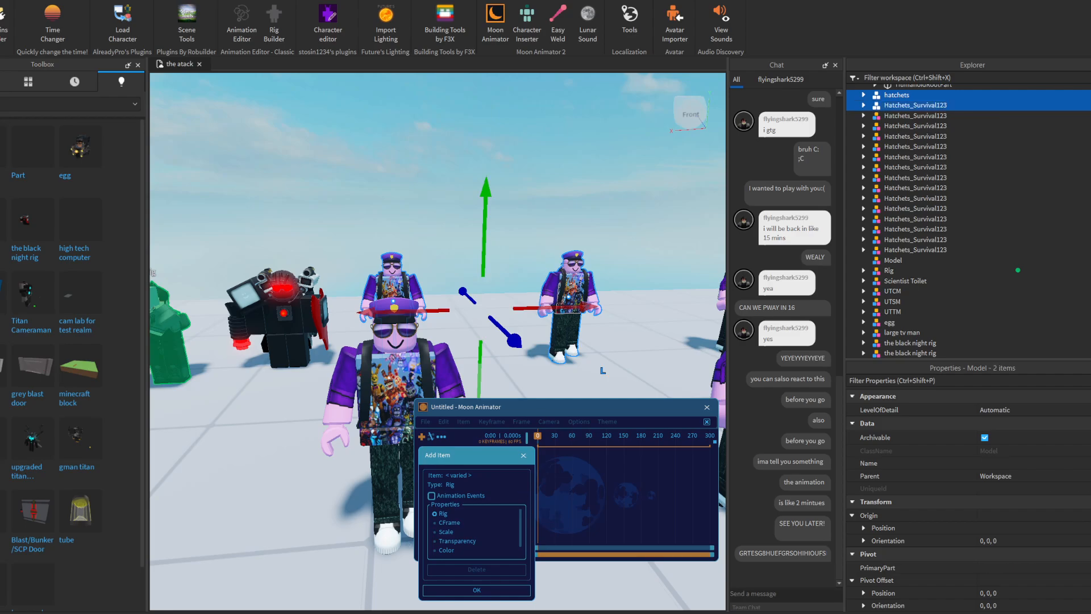
left_click(477, 590)
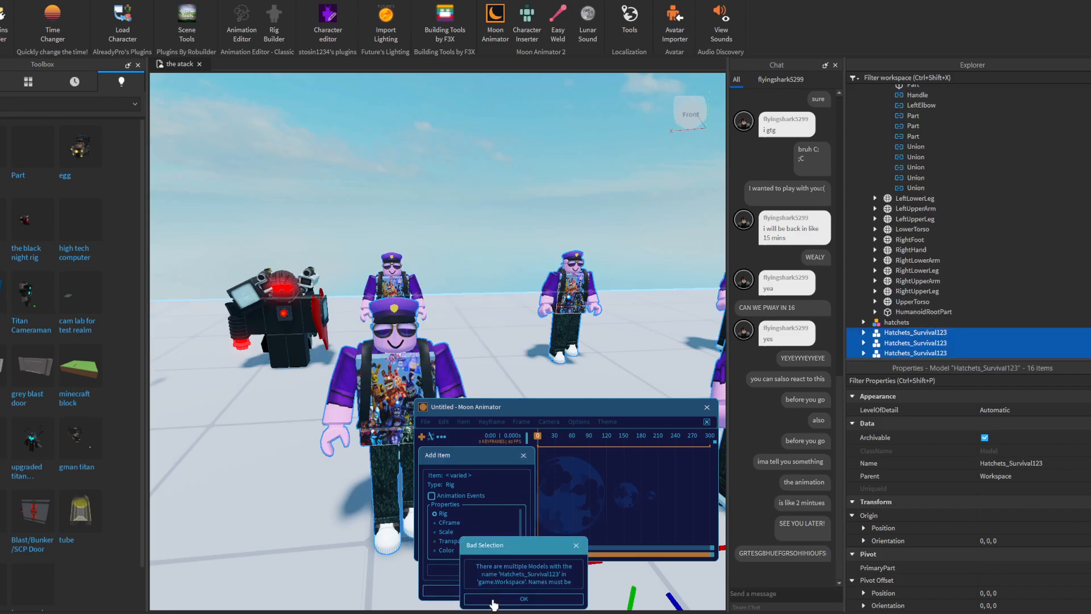
left_click(523, 599)
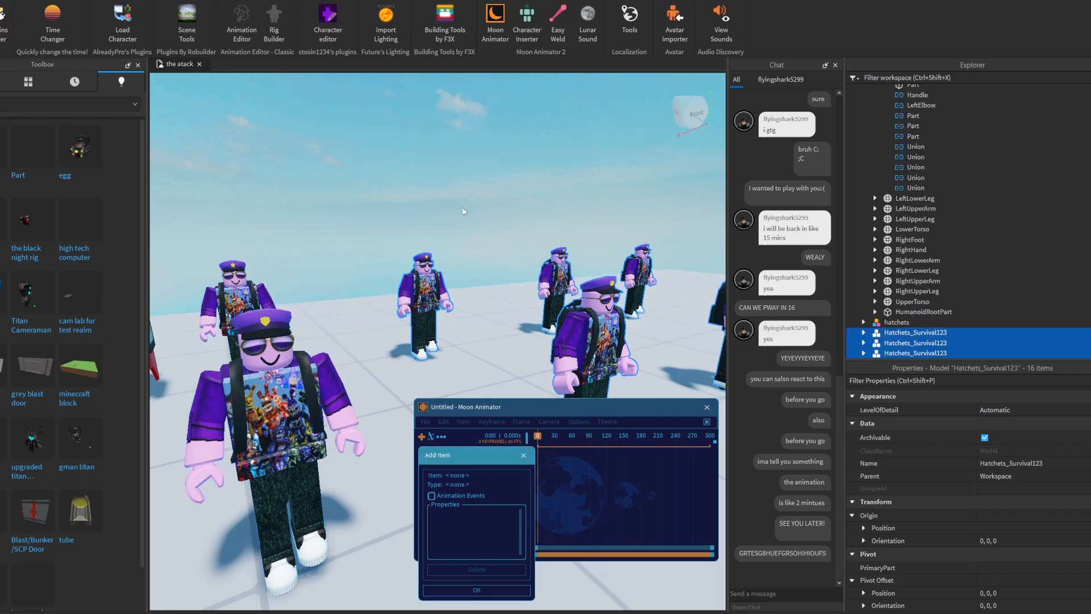
left_click(476, 590)
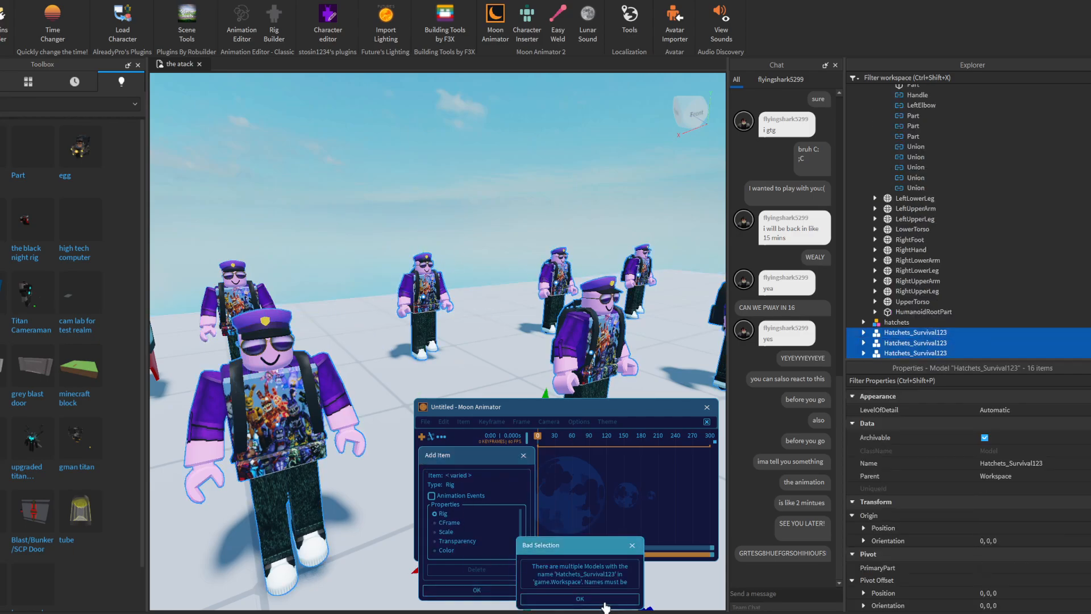
left_click(917, 280)
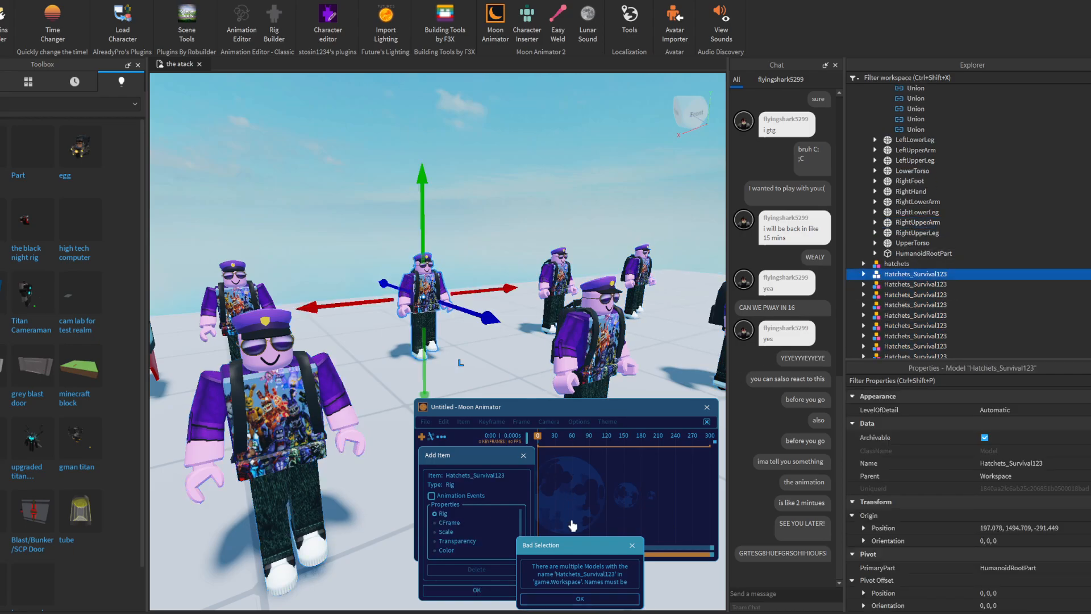
left_click(580, 598)
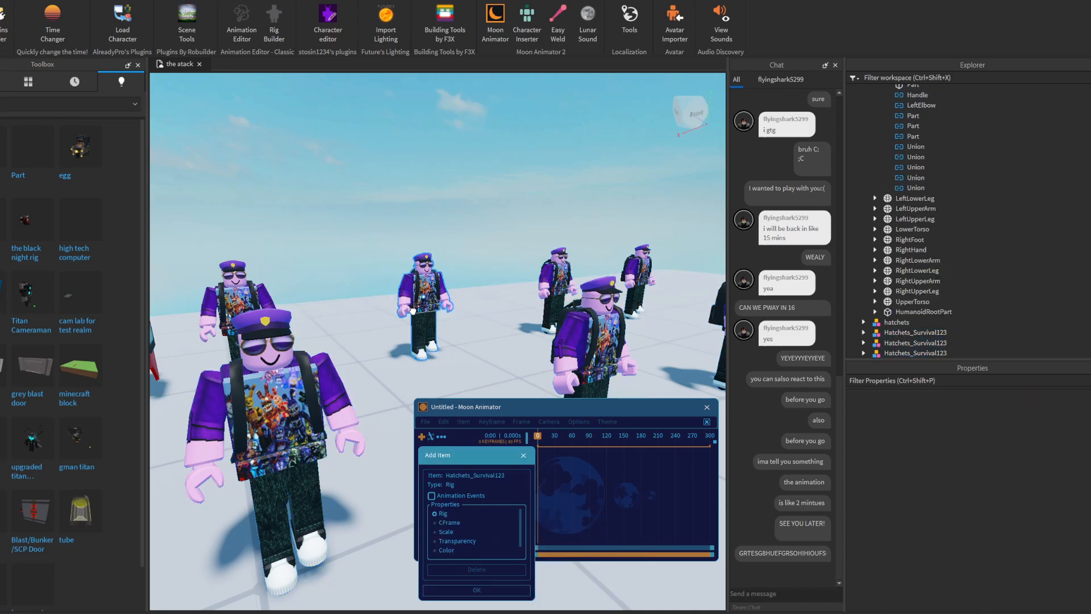
Rename one Hatchets_Survival123 model to HATCHETSSSS.
left_click(915, 332)
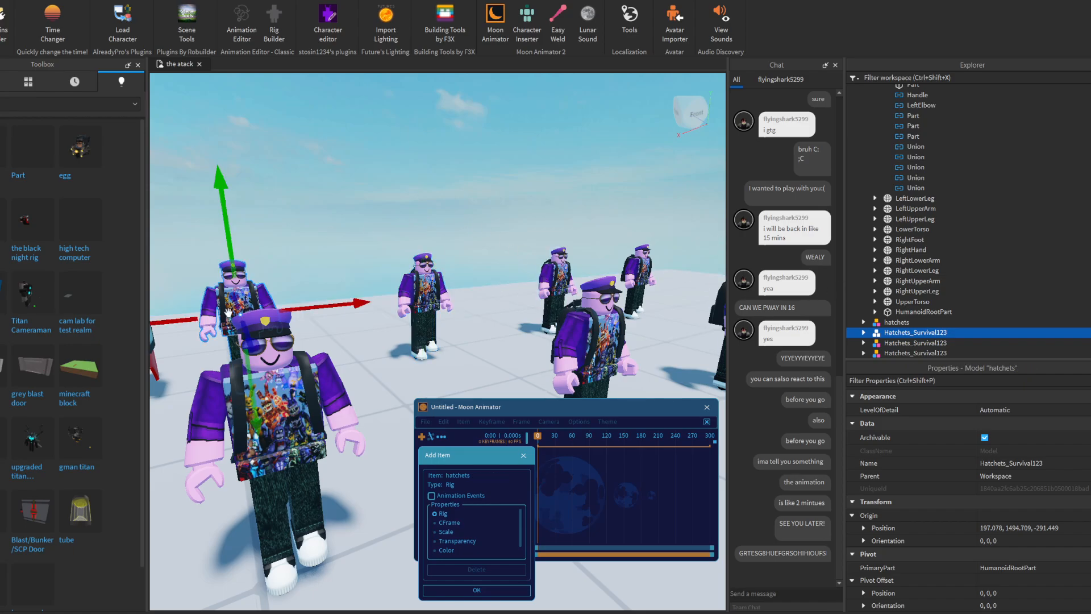
left_click(477, 590)
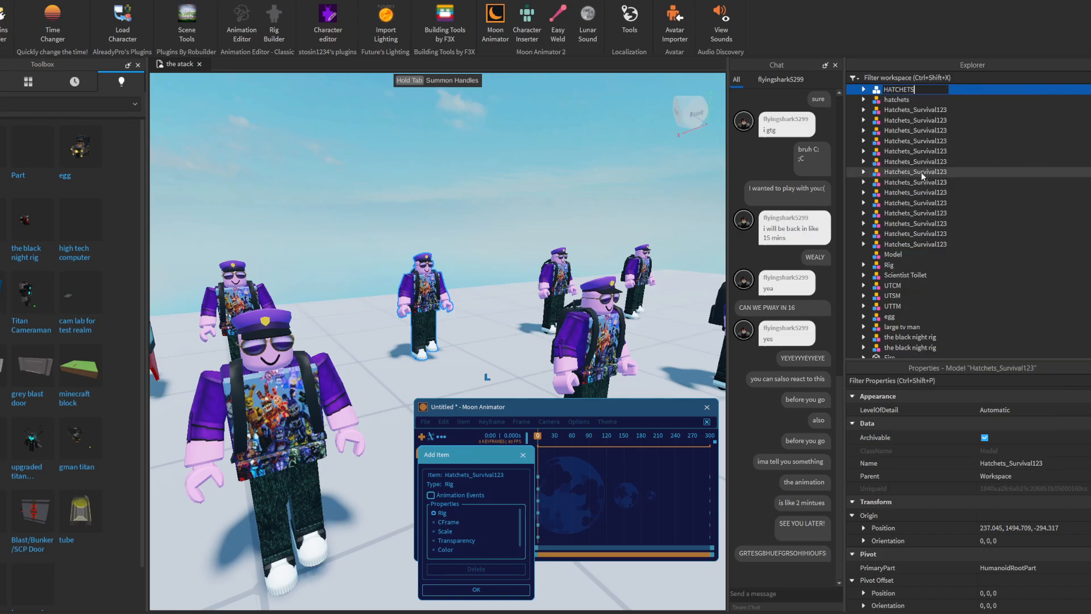
type("SSS")
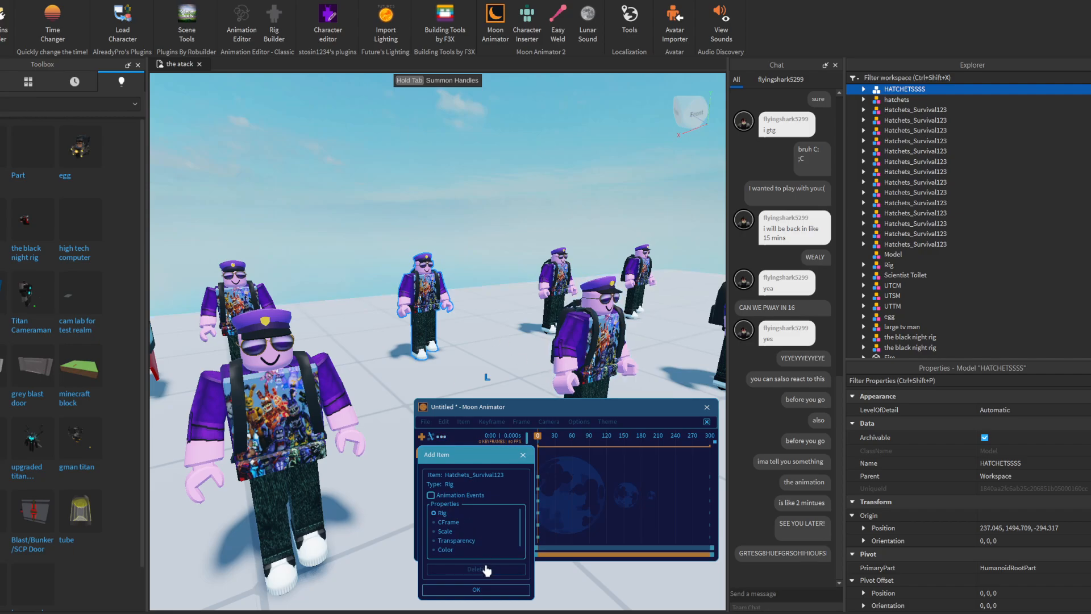
Add HATCHETSSSS to the timeline and change the posing handle display option.
left_click(475, 589)
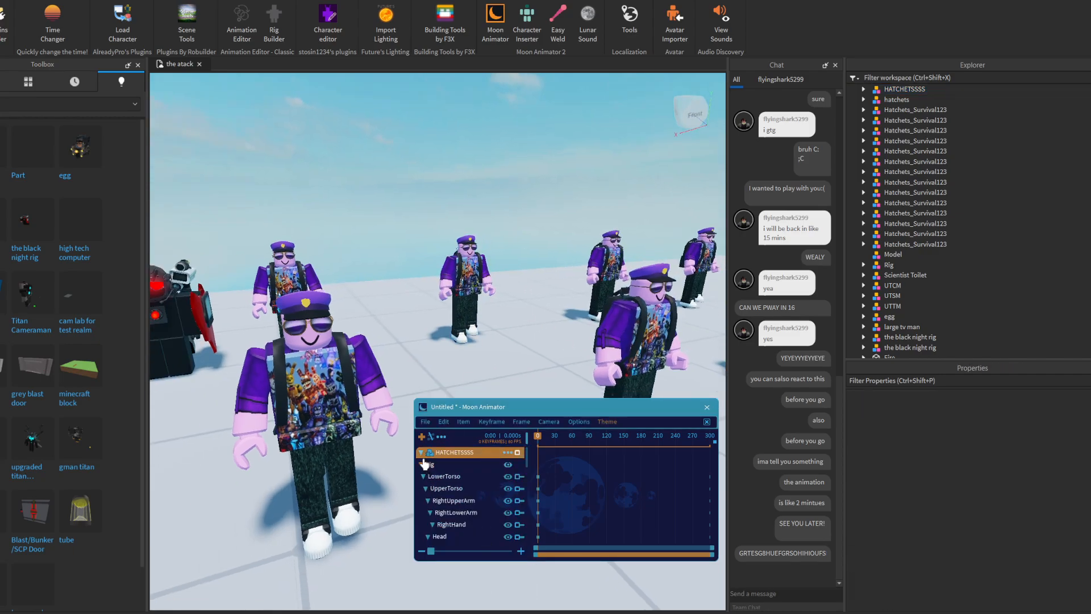
left_click(422, 453)
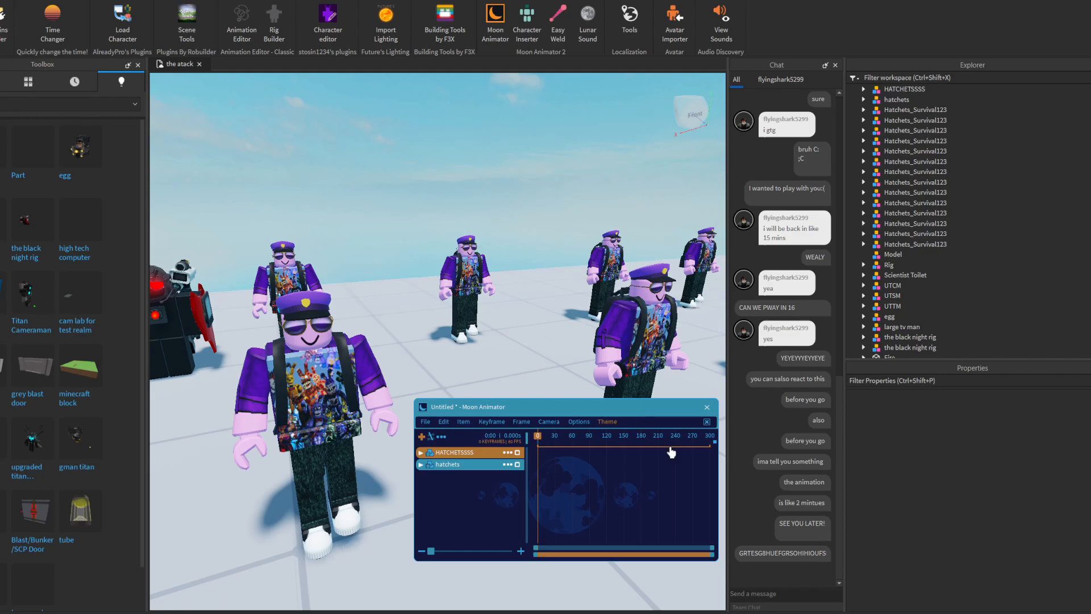
left_click(579, 421)
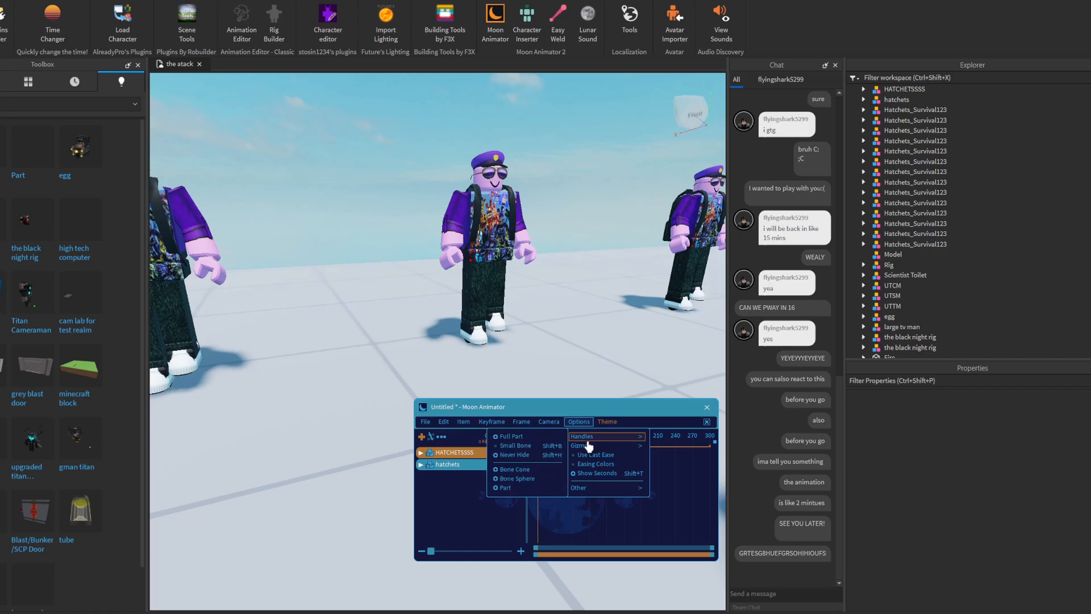
left_click(548, 421)
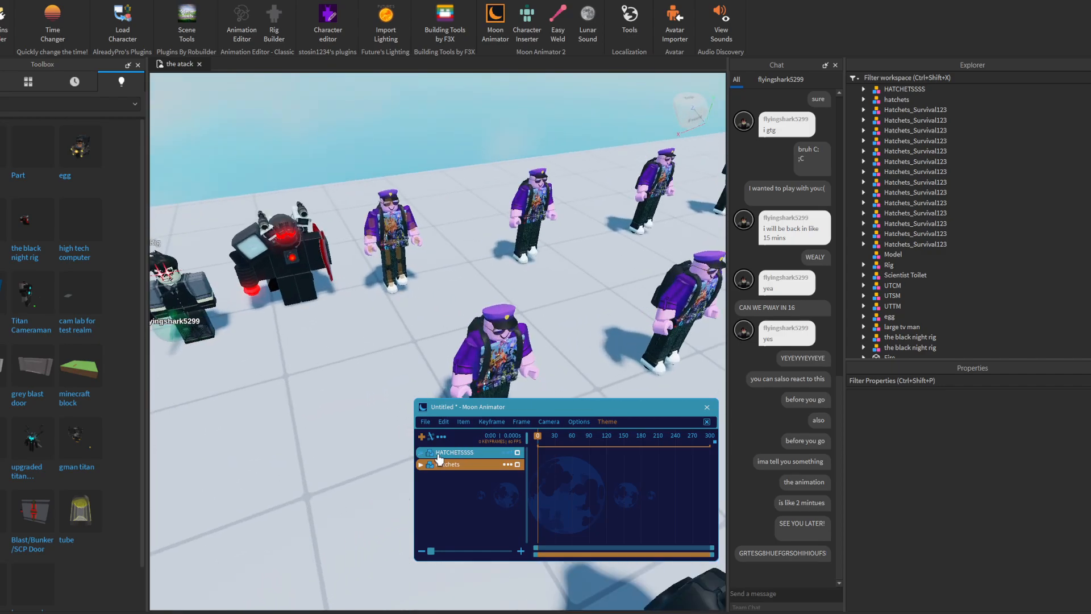
Add the hatchets rig as a second item and expand its part tracks.
left_click(422, 464)
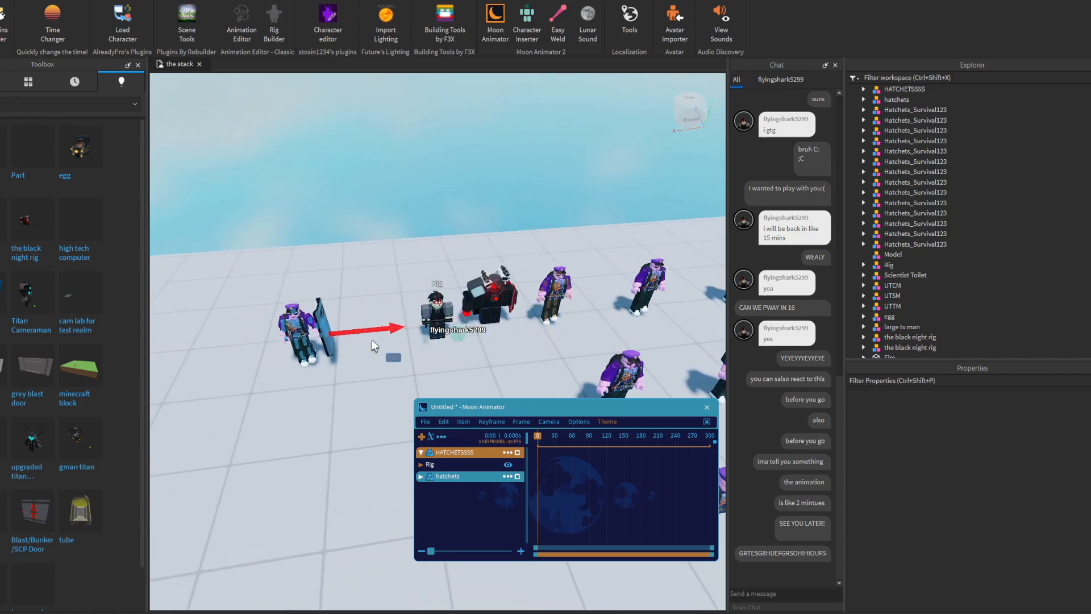
left_click(903, 88)
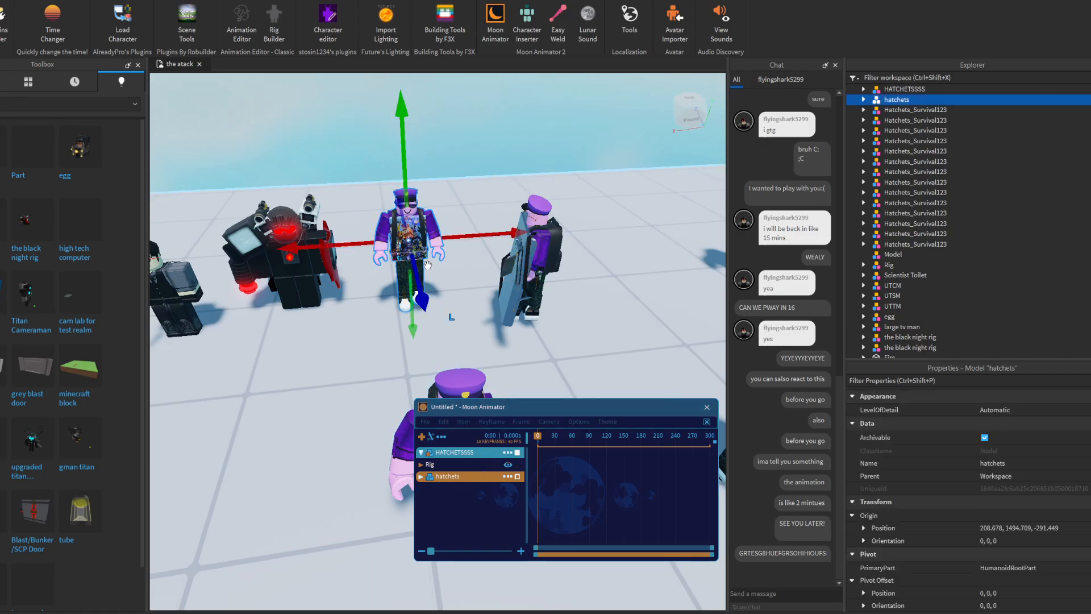
left_click(448, 476)
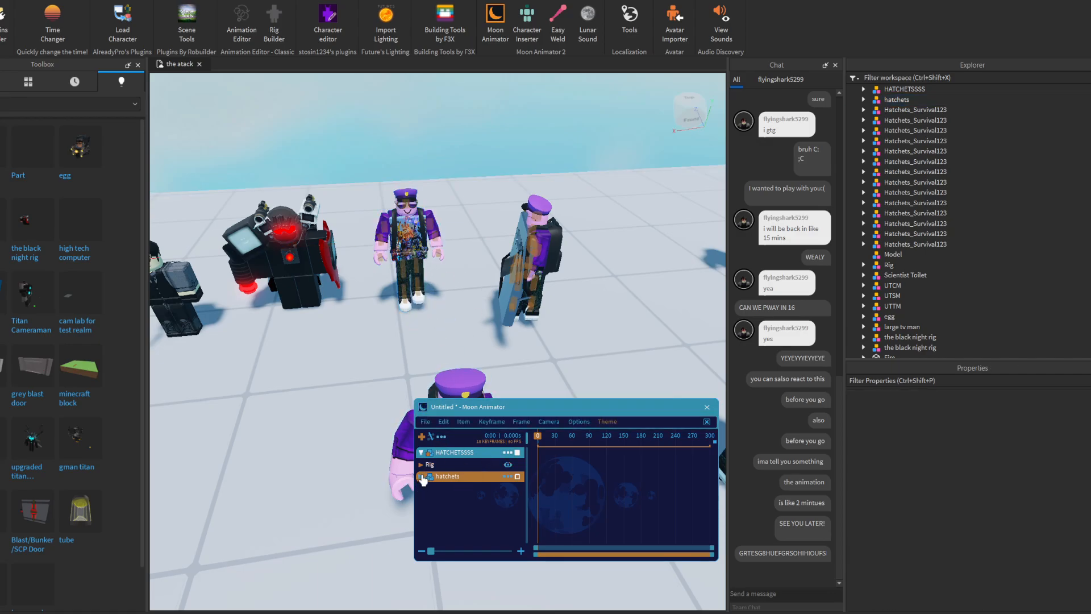
Select the hatchets track and jump to a later frame to continue posing.
left_click(422, 476)
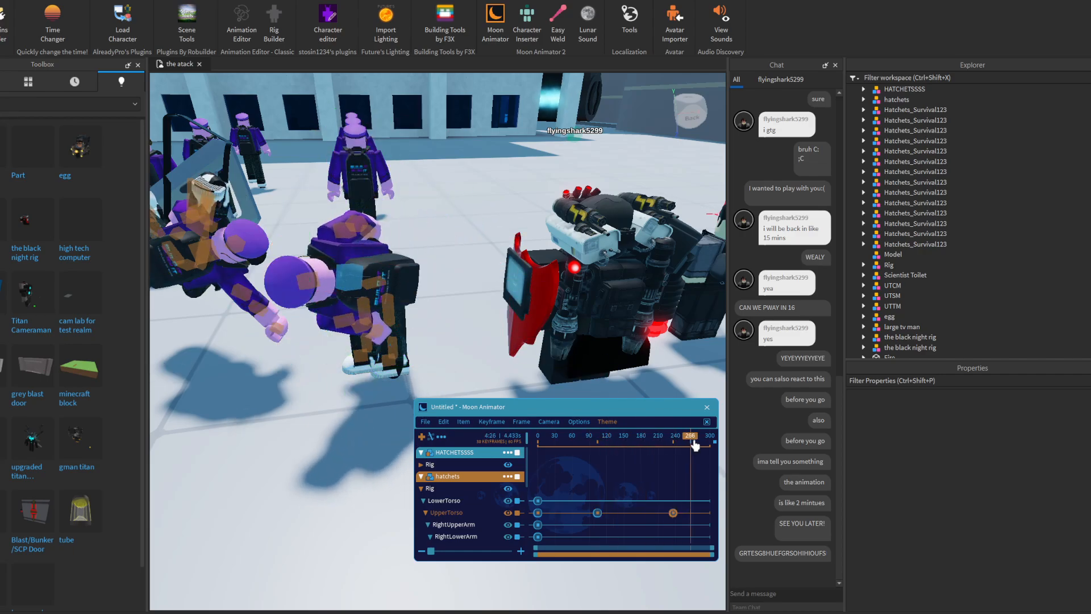
left_click(709, 436)
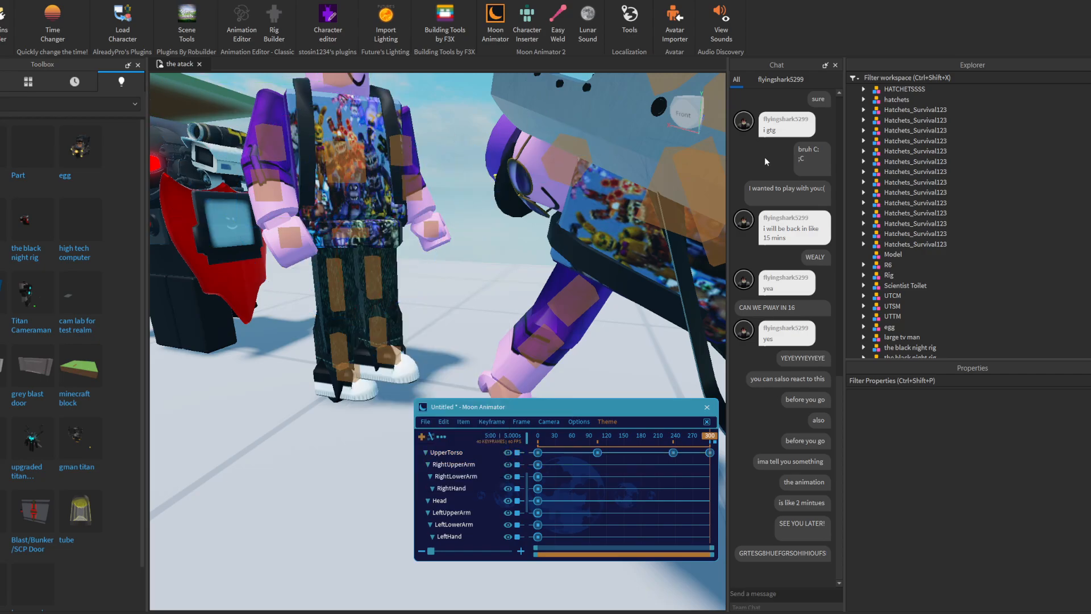
Expand the hatchets model in Explorer and browse its LeftHand, sunglasses and shirt parts.
left_click(916, 110)
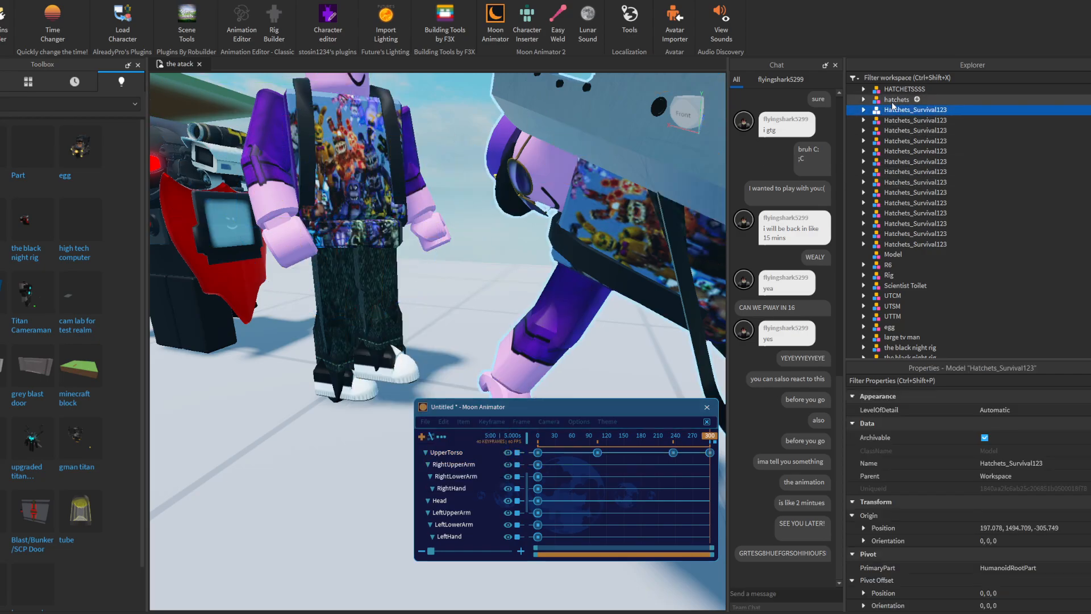
left_click(897, 99)
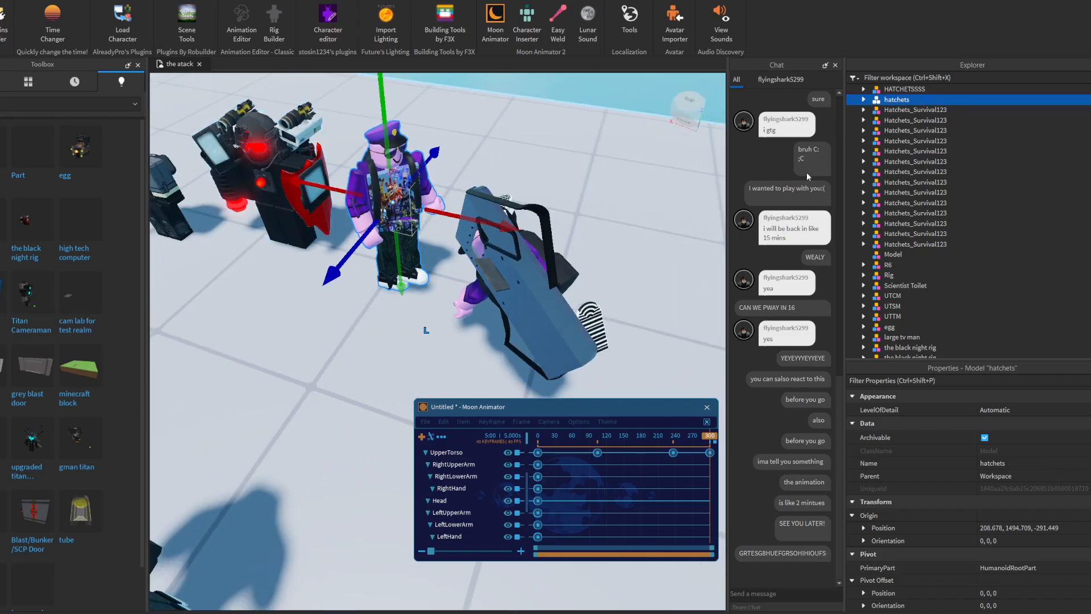
left_click(864, 99)
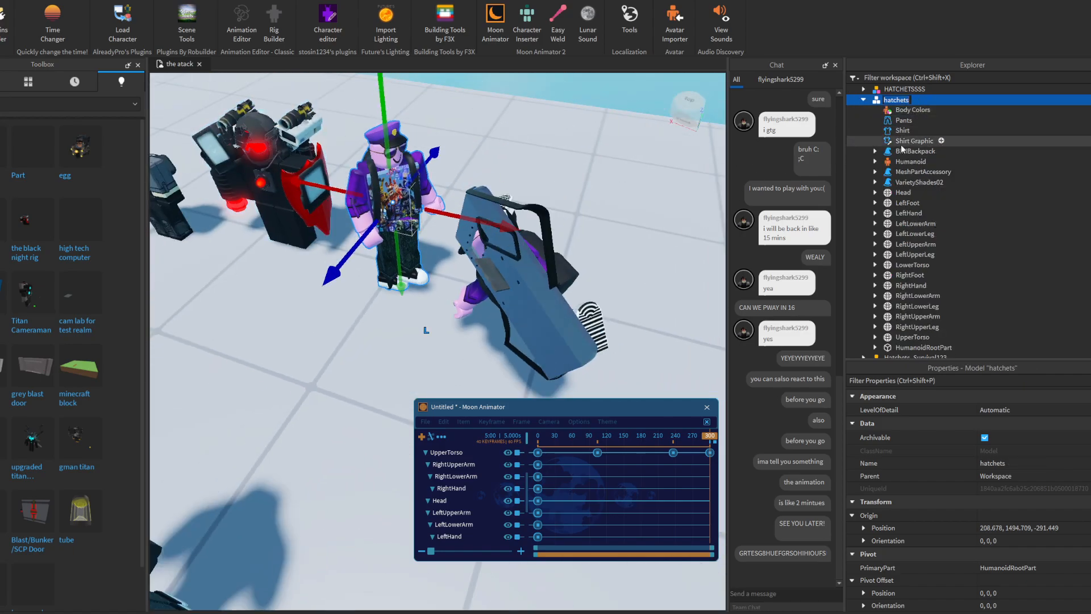
left_click(903, 192)
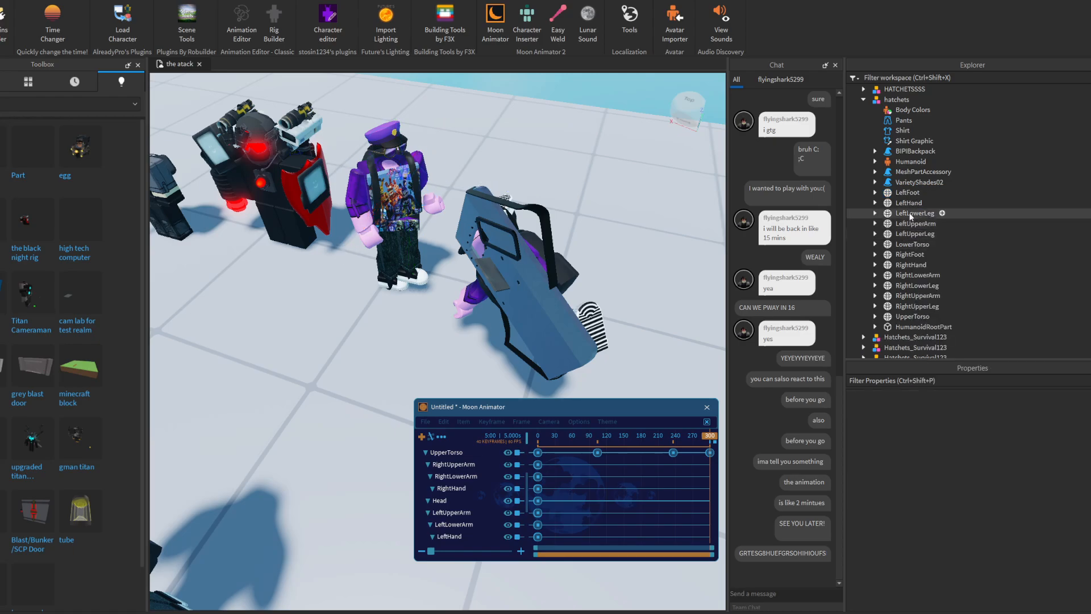
left_click(909, 203)
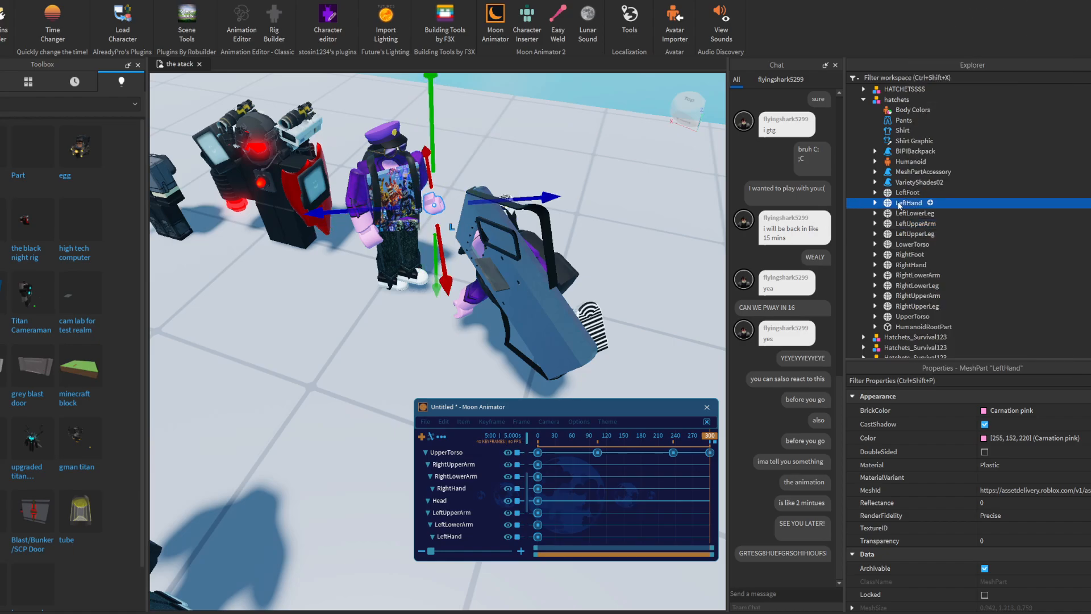
left_click(919, 181)
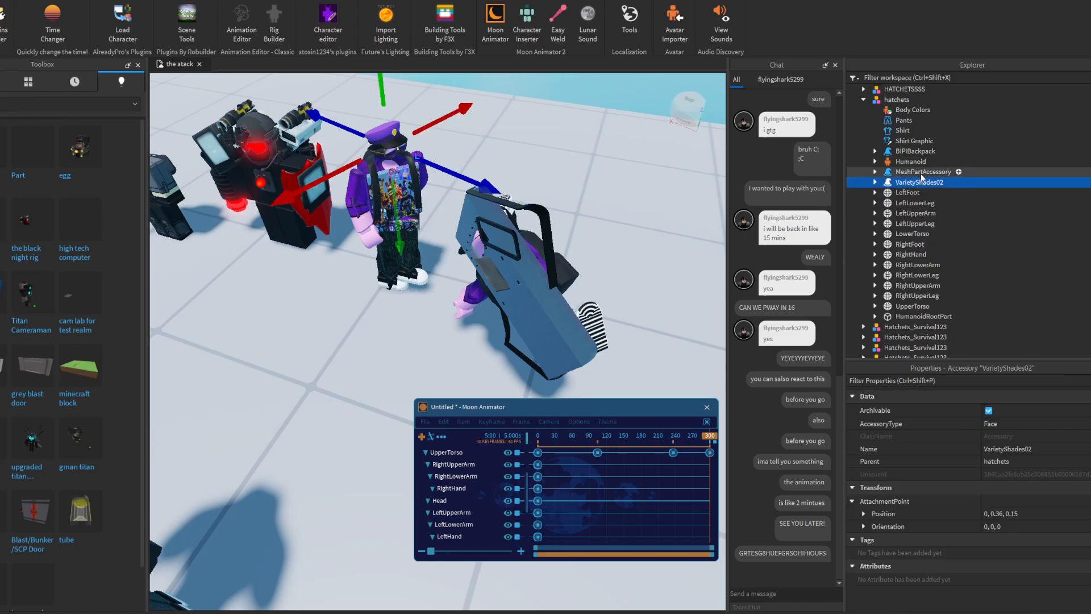
left_click(914, 152)
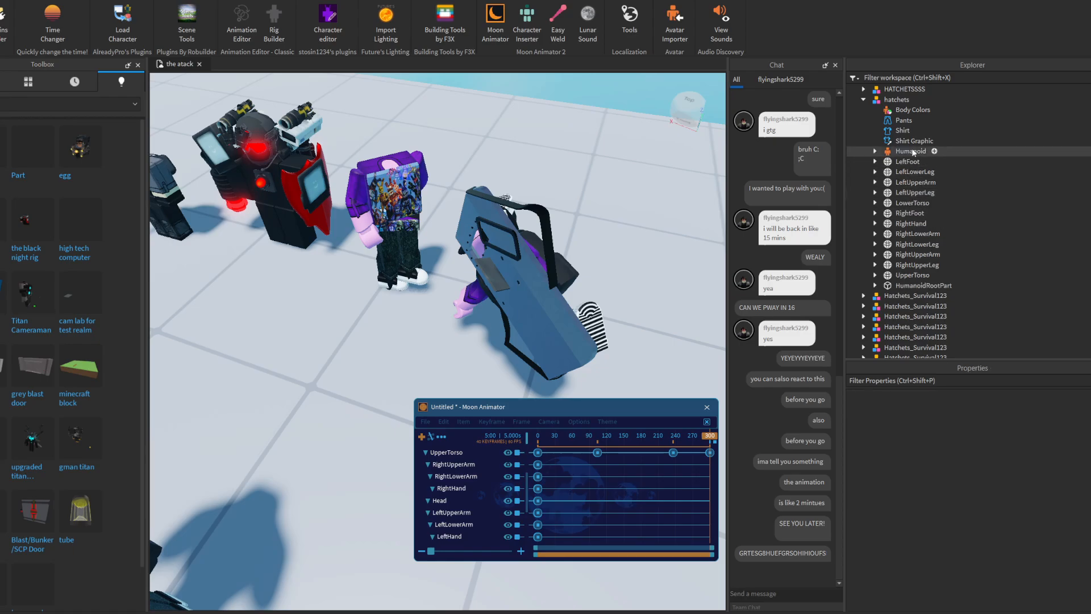
left_click(912, 140)
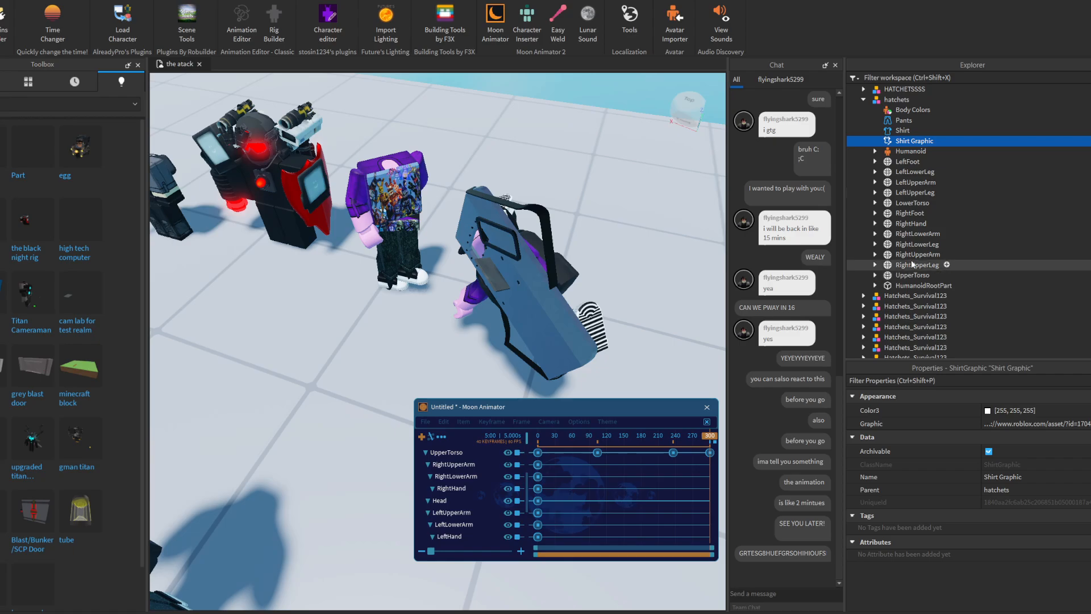
Multi-select the right arm, foot and other limb parts and delete them.
left_click(917, 254)
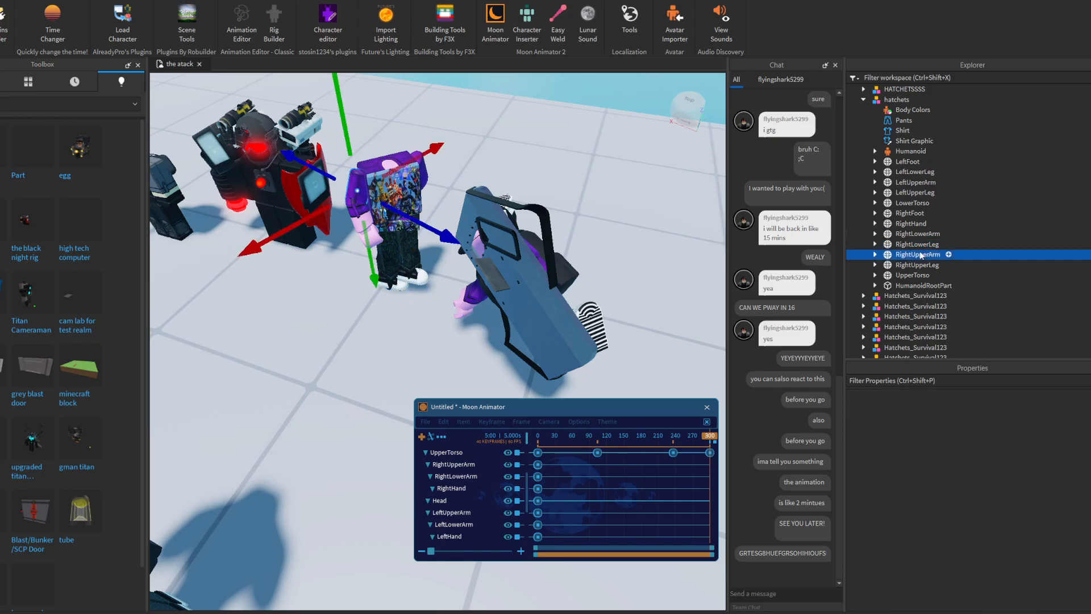
left_click(917, 233)
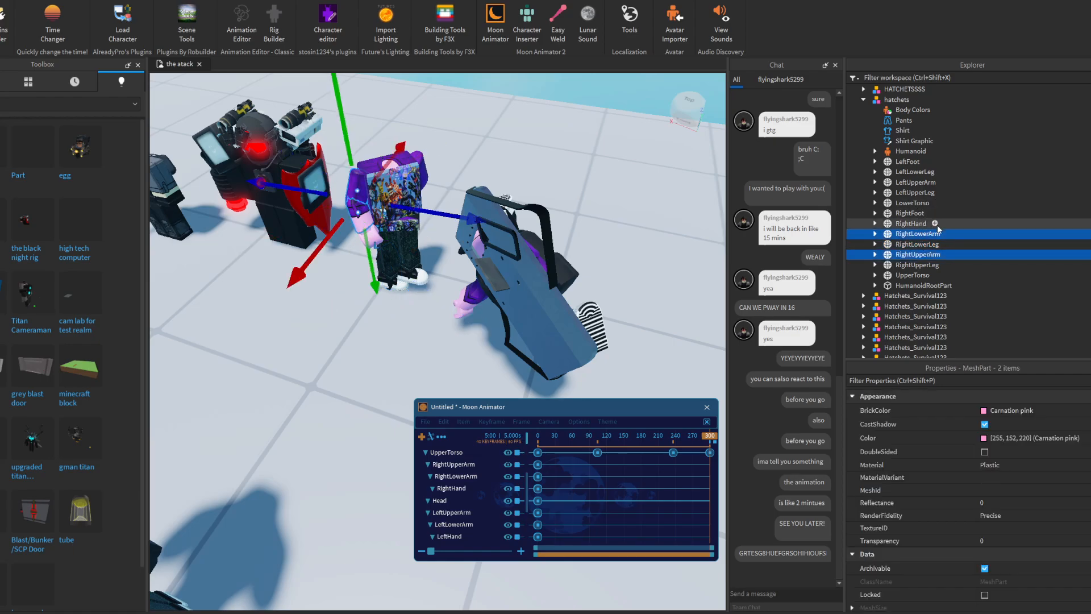
left_click(912, 212)
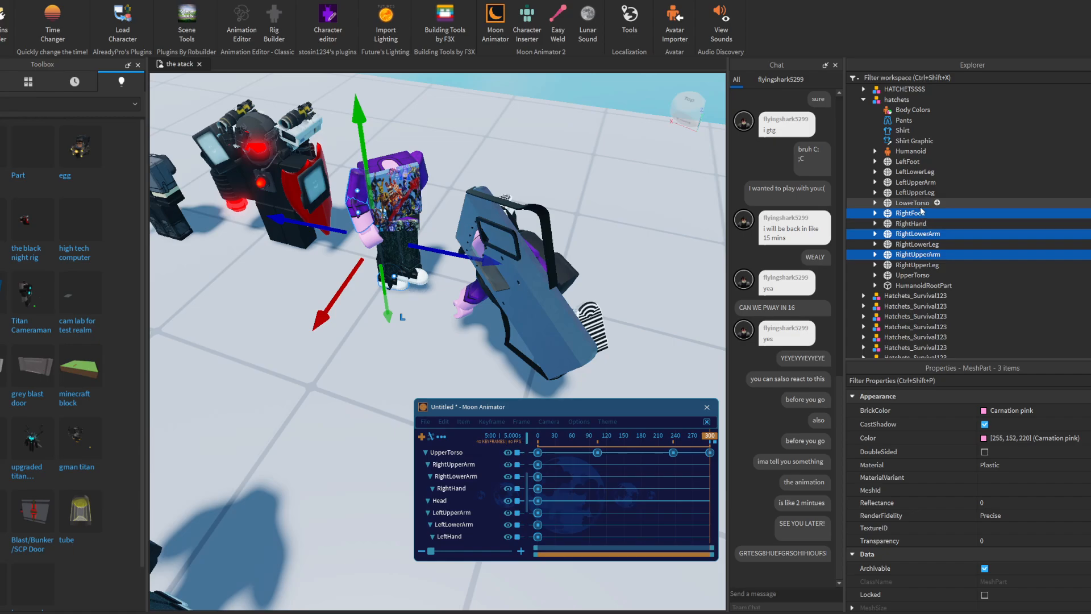
left_click(914, 192)
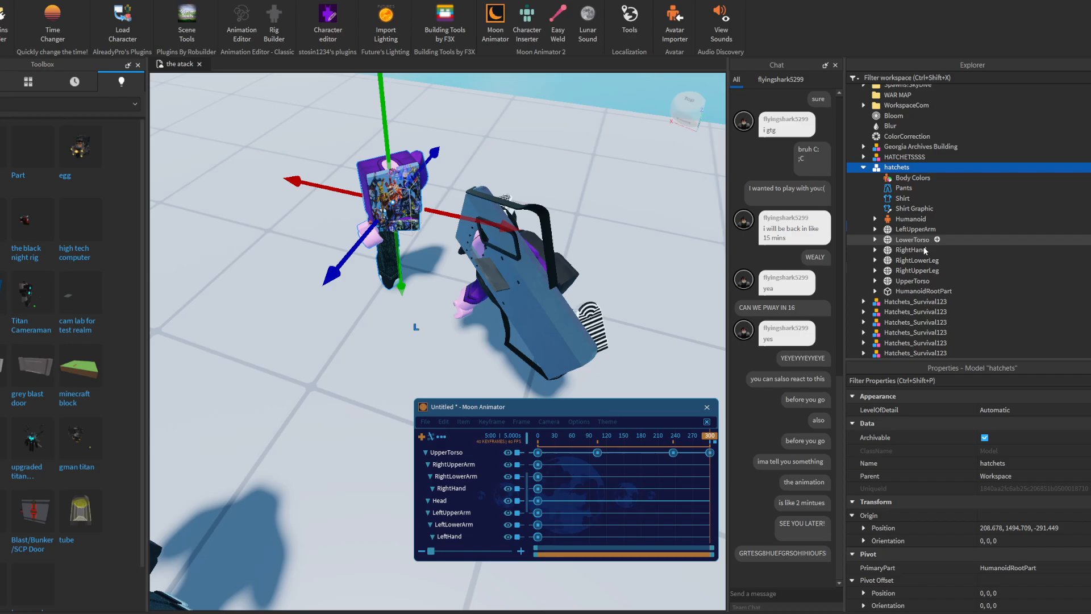
right_click(908, 249)
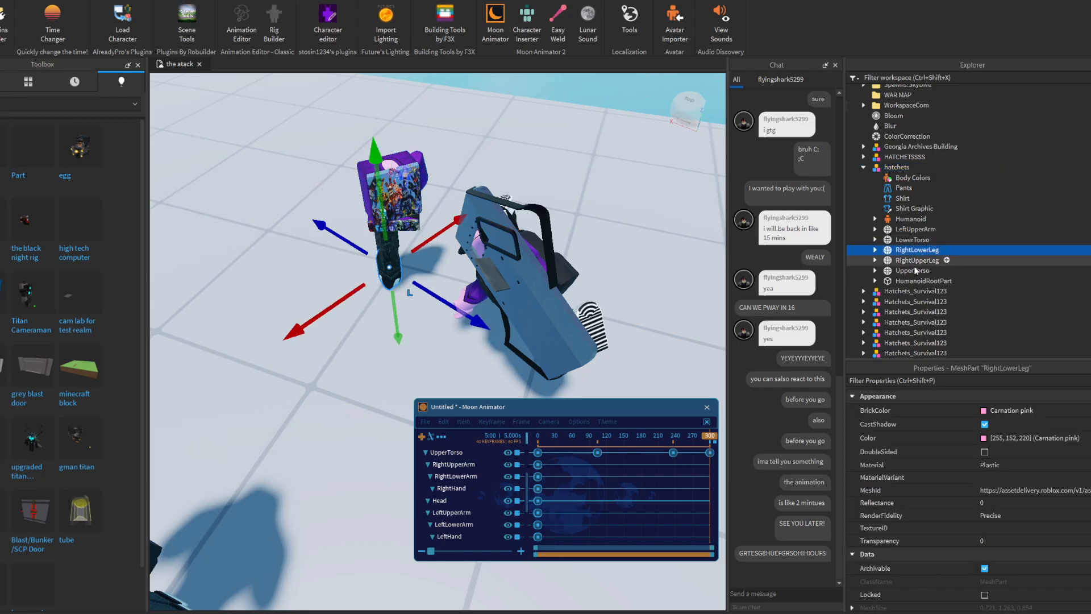
left_click(916, 260)
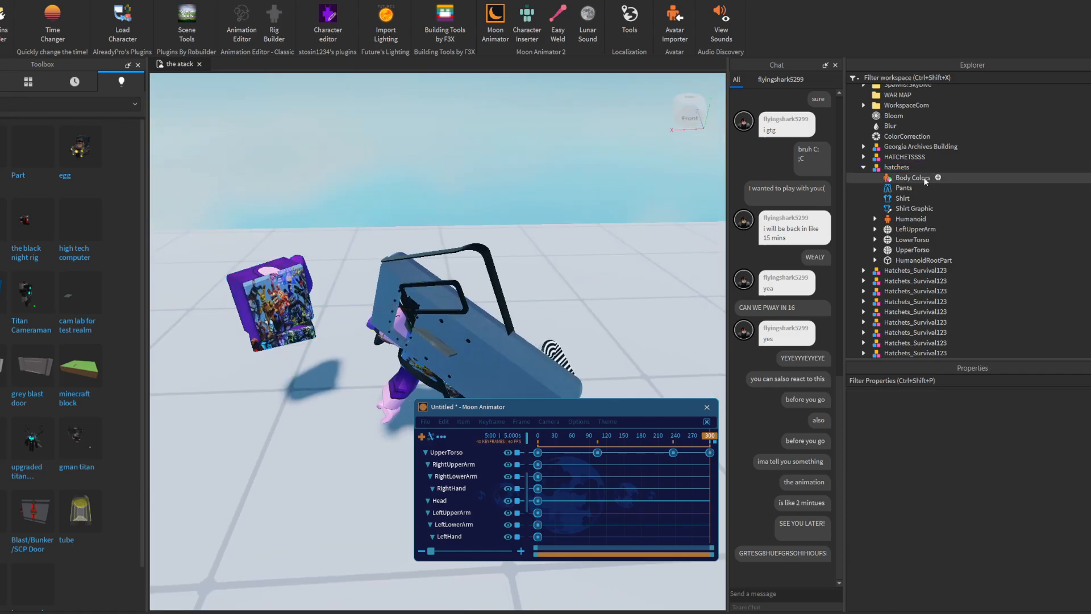
right_click(914, 229)
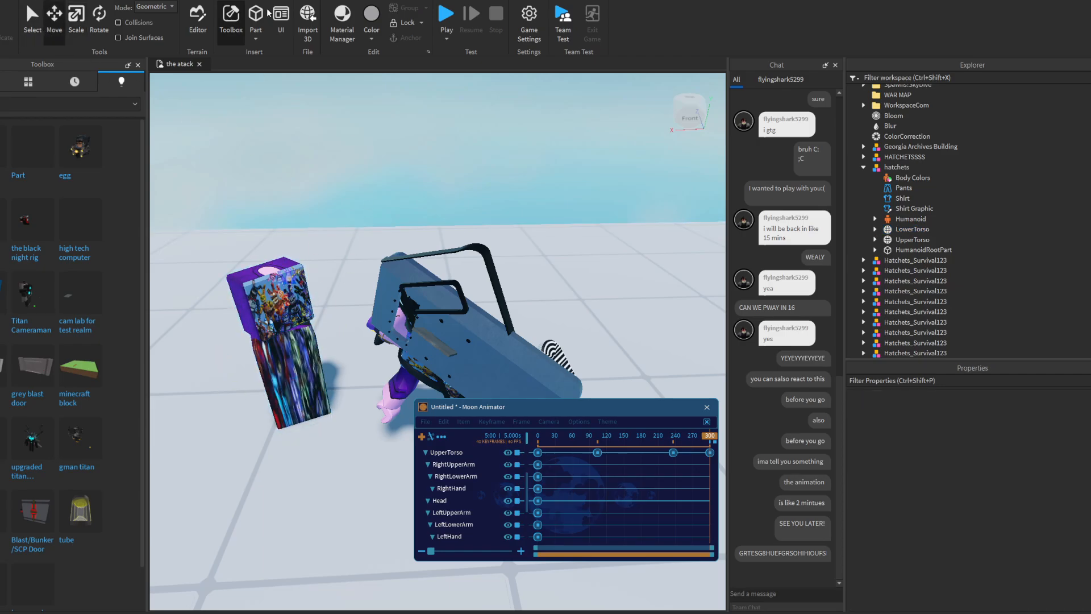
Select the torso-only hatchets model in the scene and in Explorer.
left_click(279, 299)
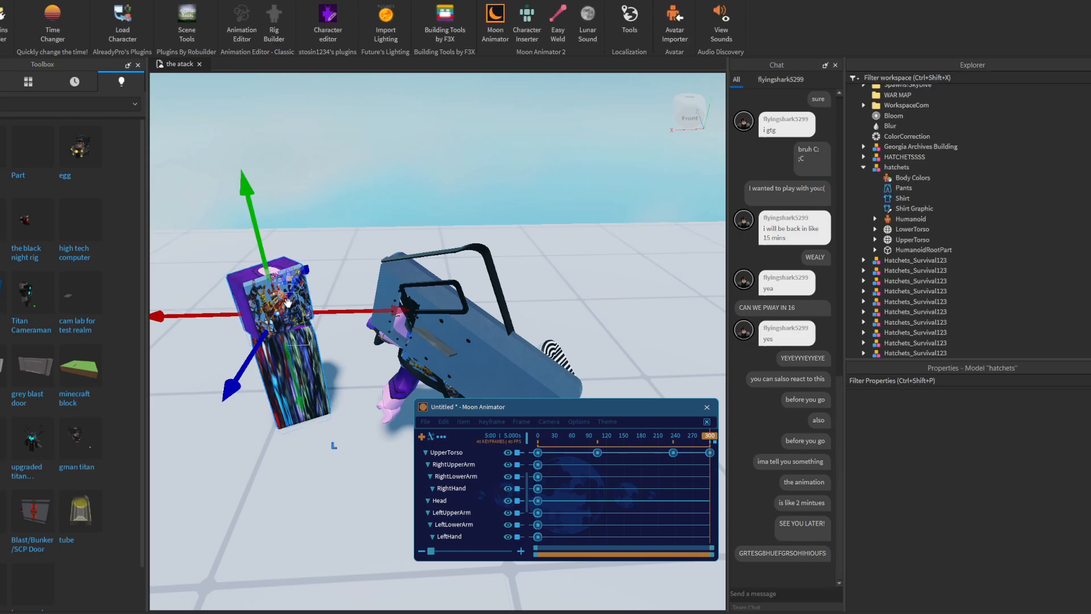
left_click(896, 167)
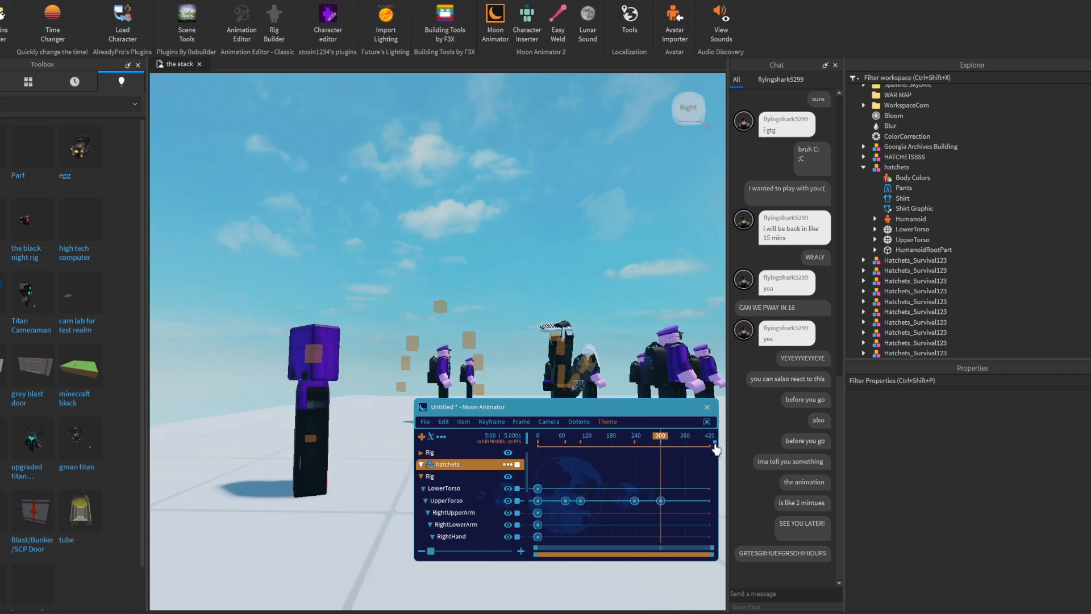
Try another Moon Animator colour theme, browse Options and Camera, then open File.
left_click(606, 422)
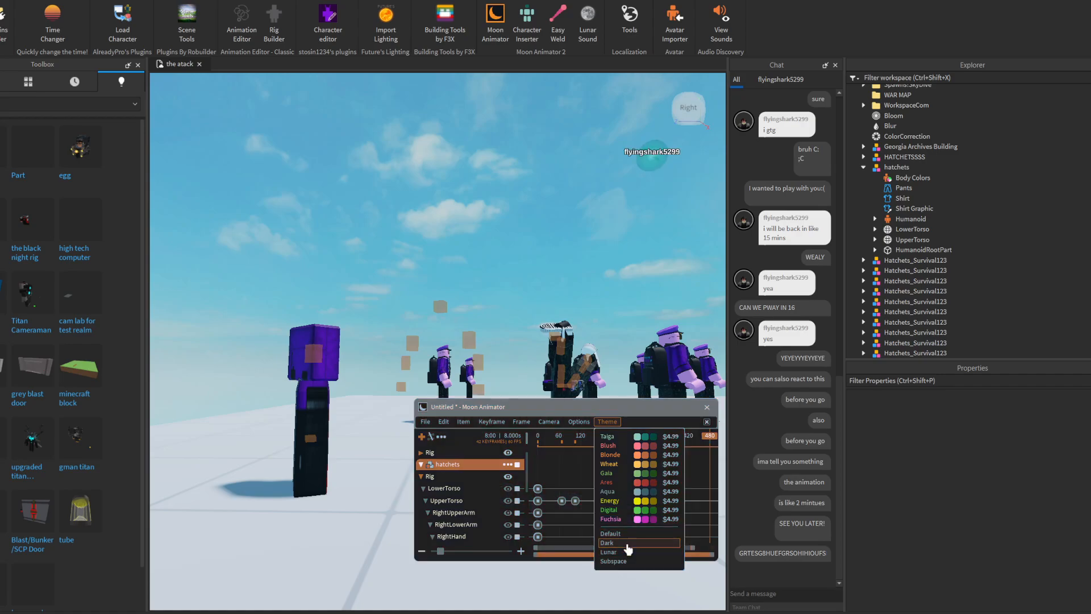
mouse_move(624, 552)
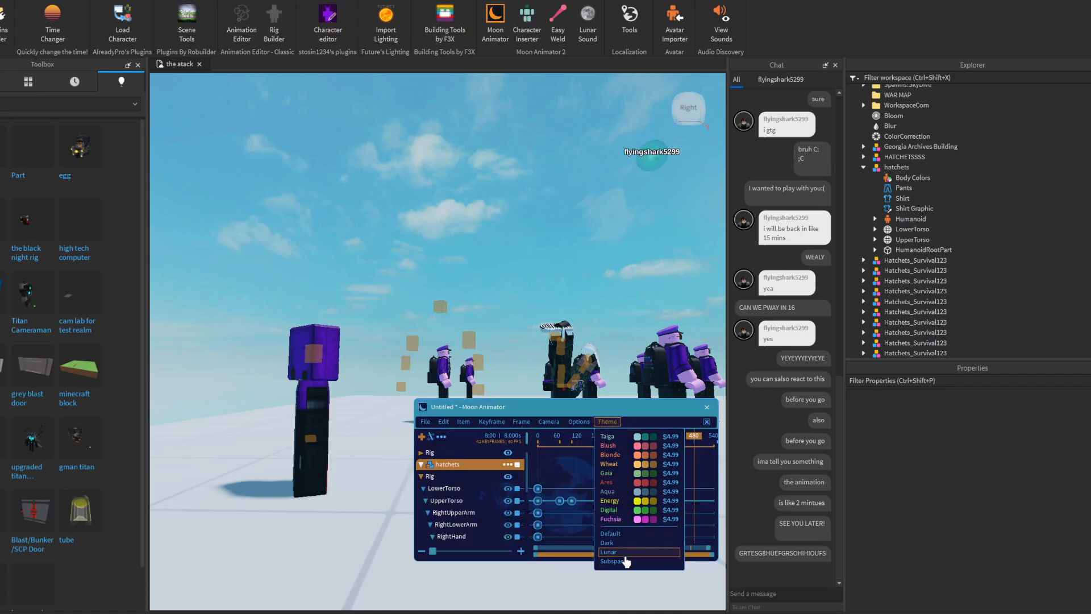
left_click(609, 552)
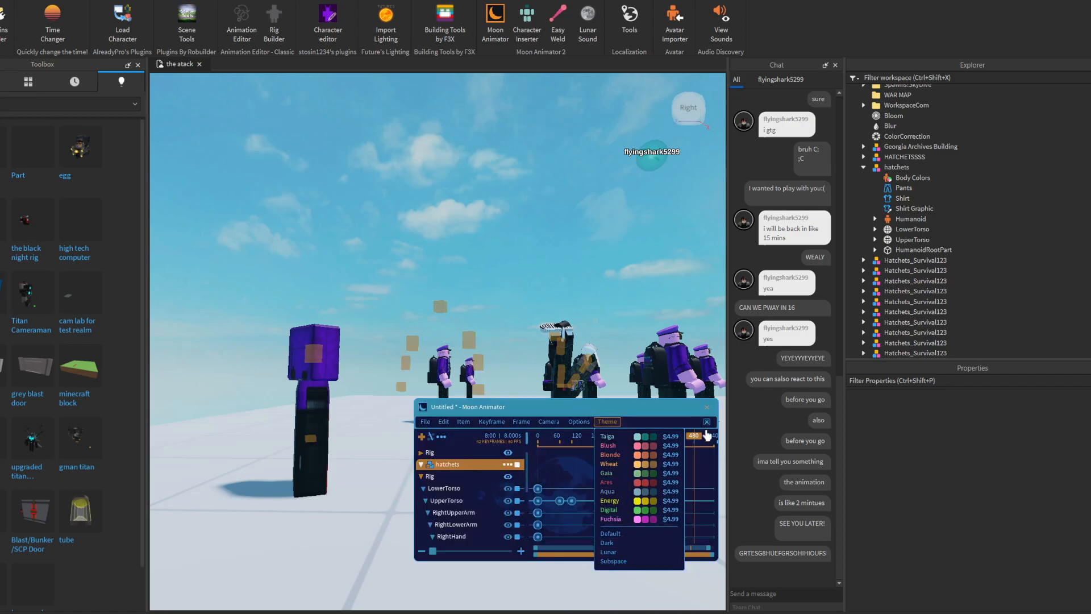
left_click(578, 421)
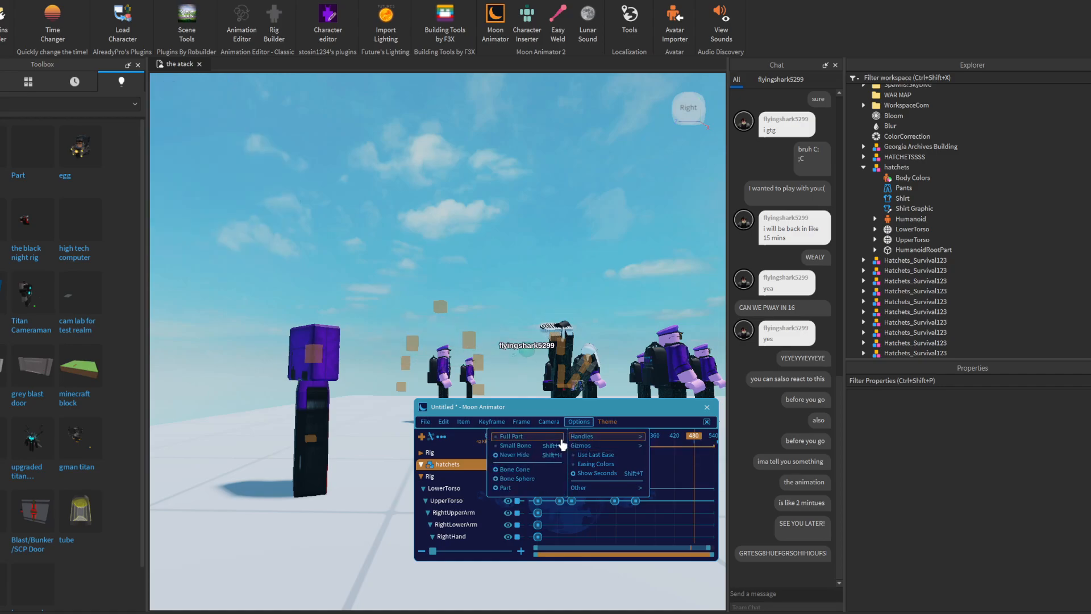
mouse_move(515, 455)
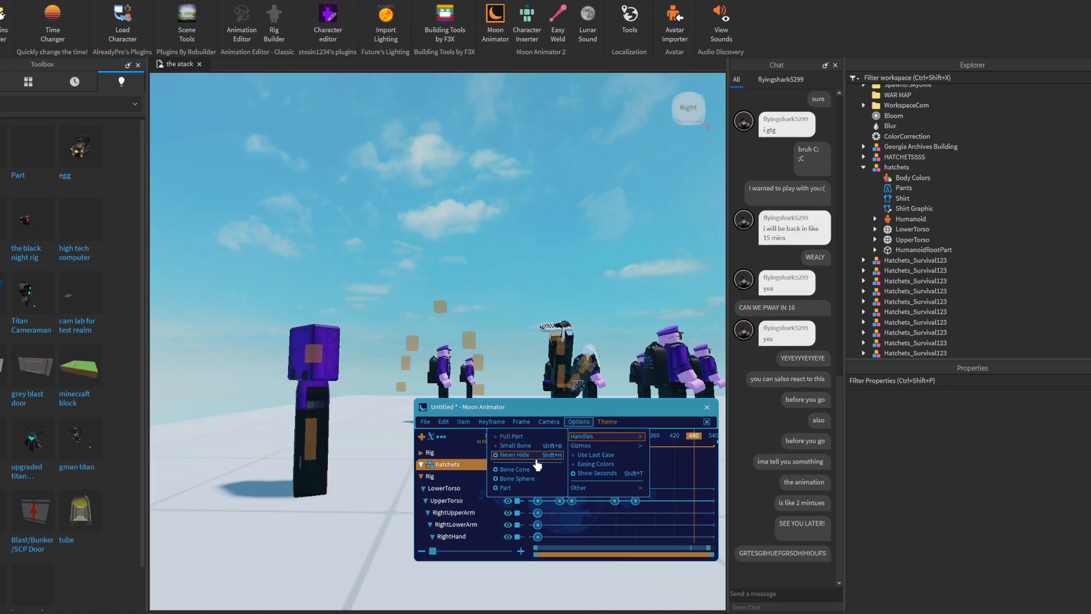
left_click(549, 421)
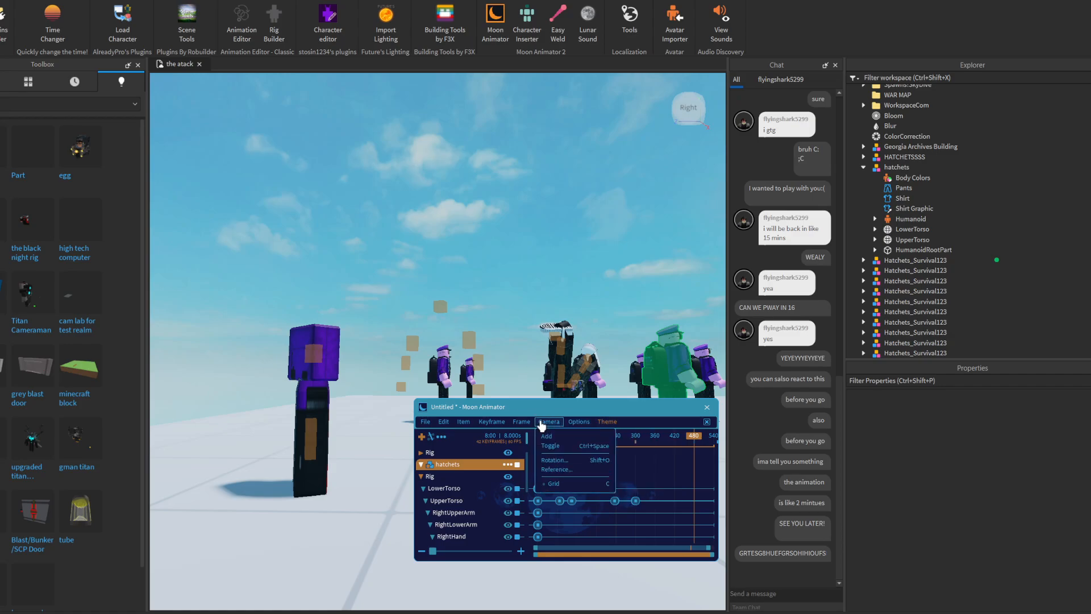
left_click(425, 421)
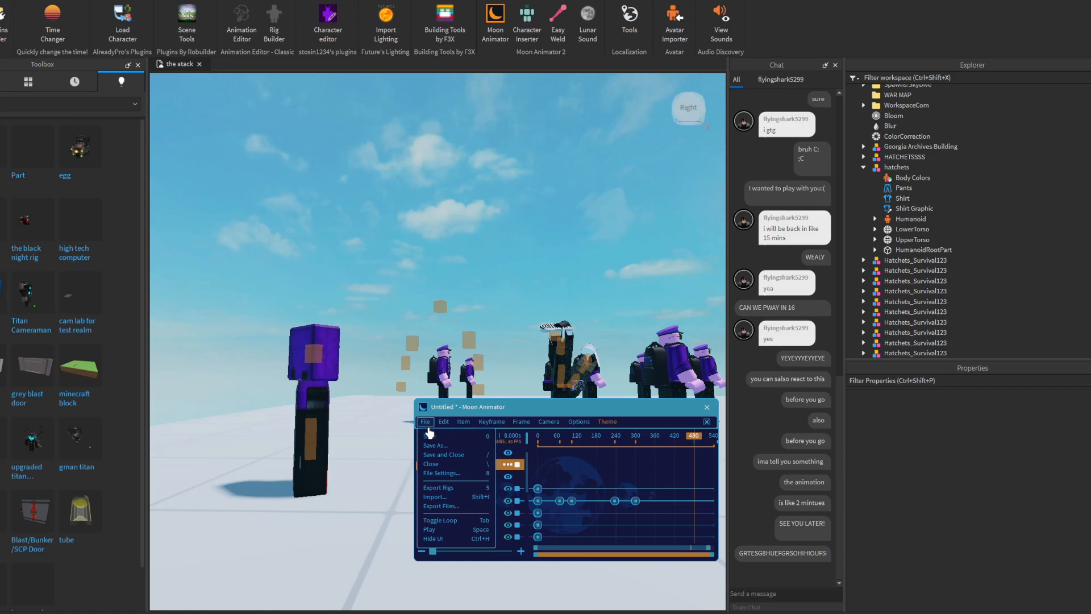
Save the hatchets animation as 'MRHATCHETSION' and close Moon Animator.
left_click(434, 444)
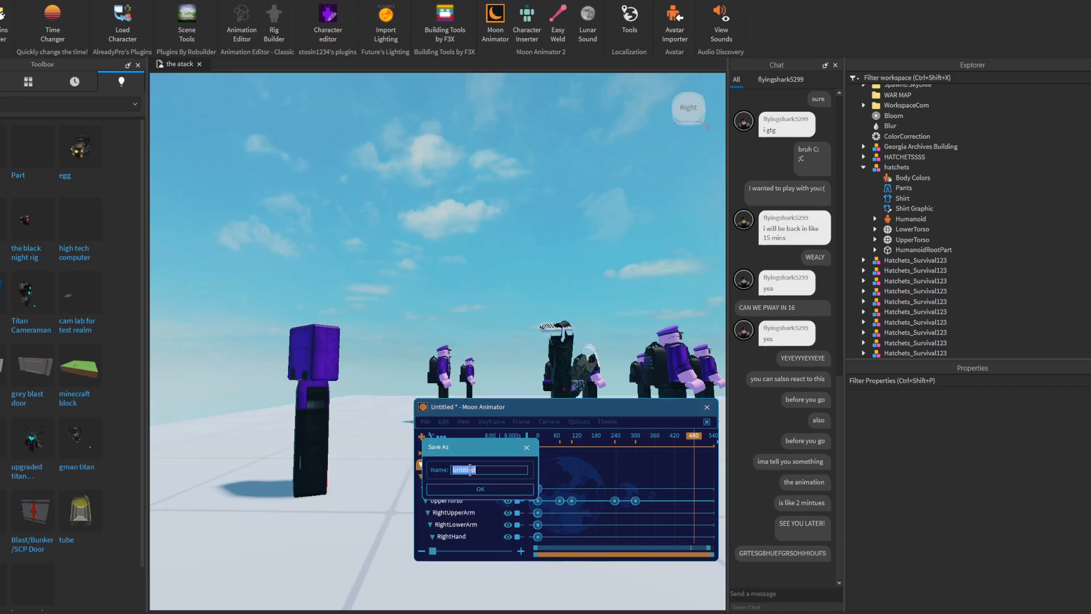
type("MR")
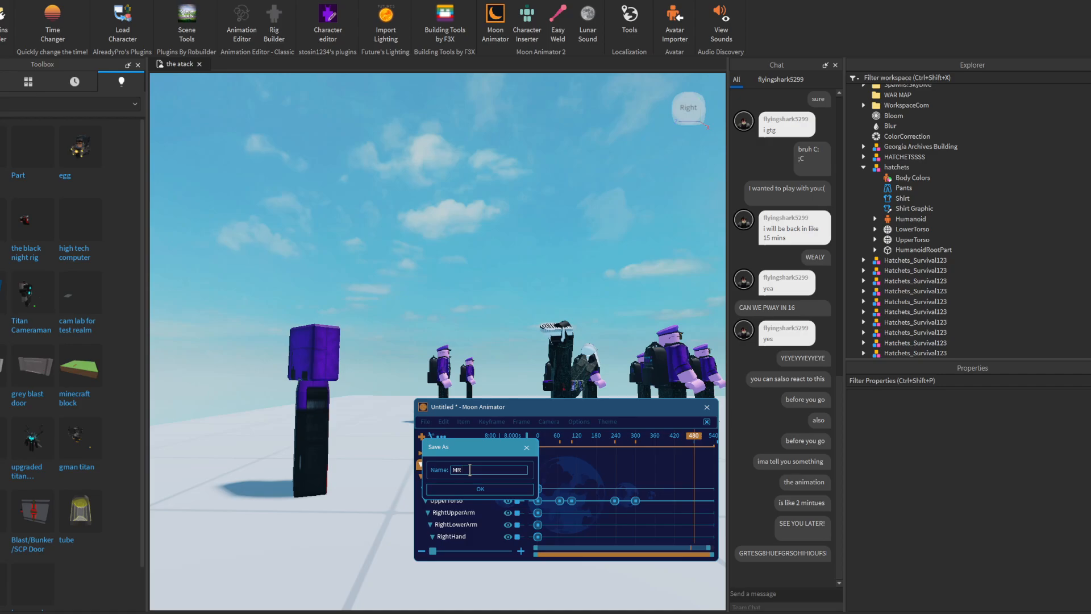
type("HATCHETSION")
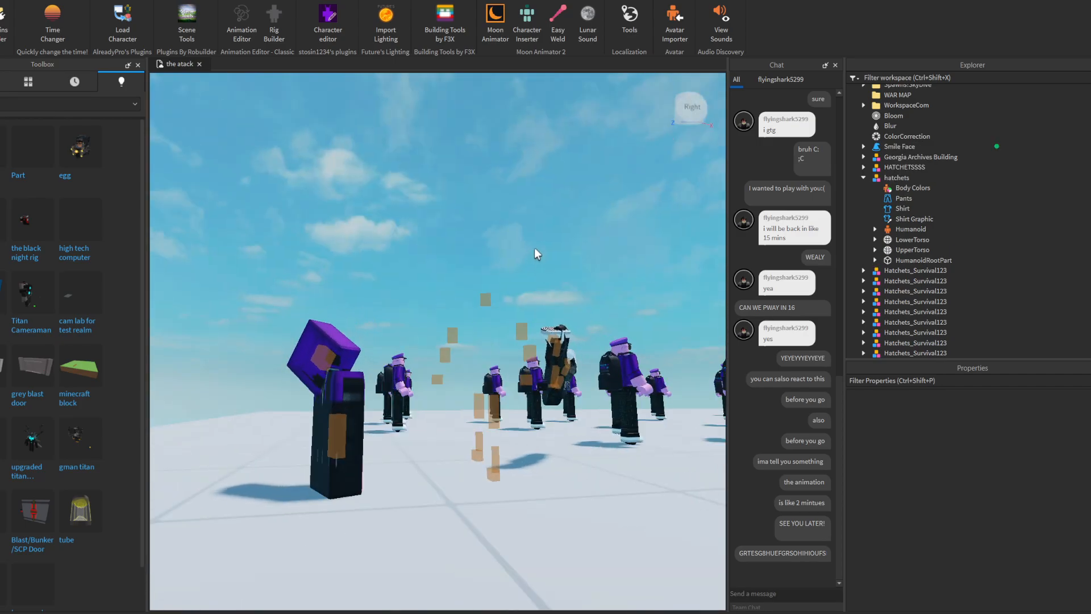
Move the view to the city map with the giant speaker and camera-headed rigs.
left_click(495, 19)
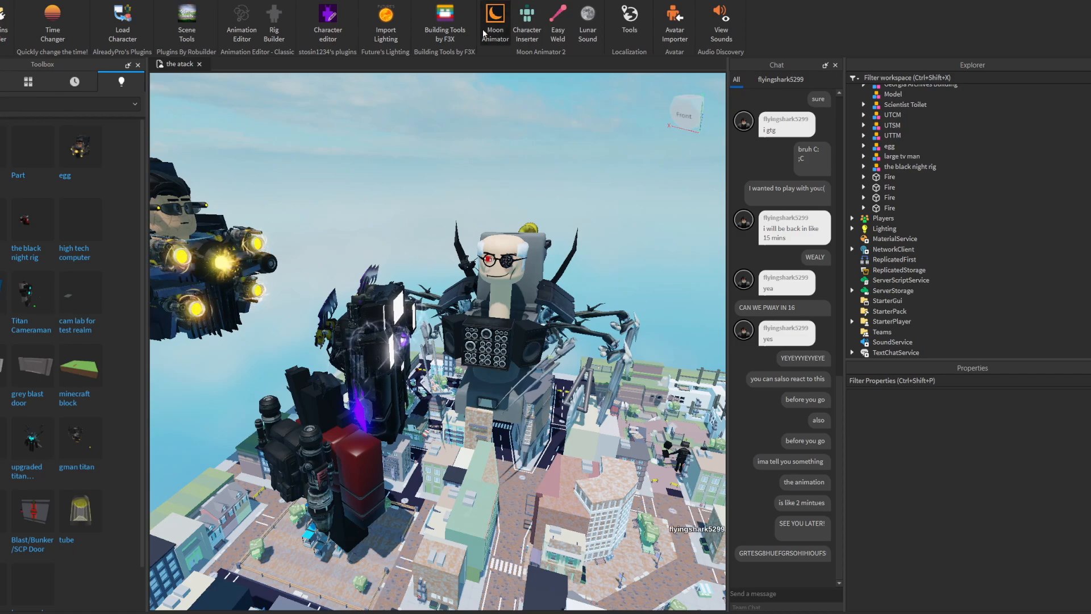
Open 'the atack part 5 2' in Moon Animator and select the Scientist Toilet rig.
left_click(495, 21)
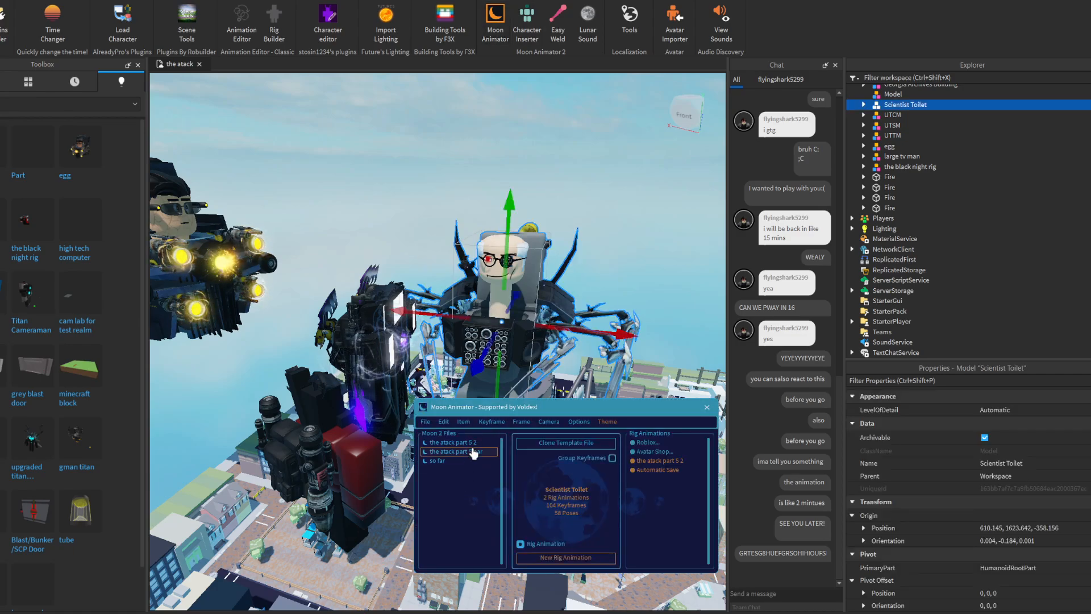
left_click(457, 443)
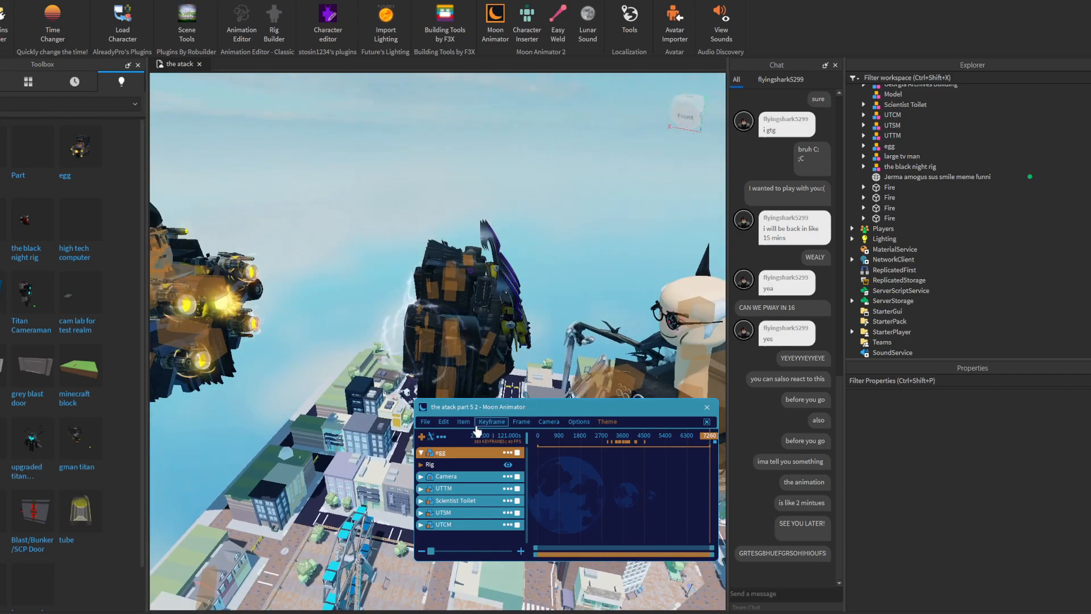
left_click(905, 104)
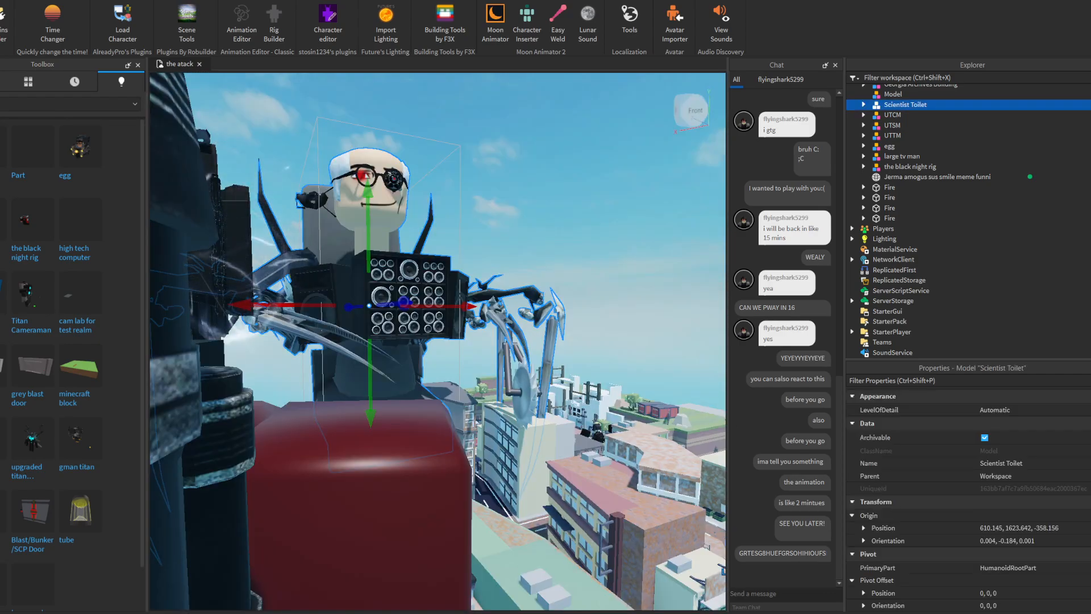